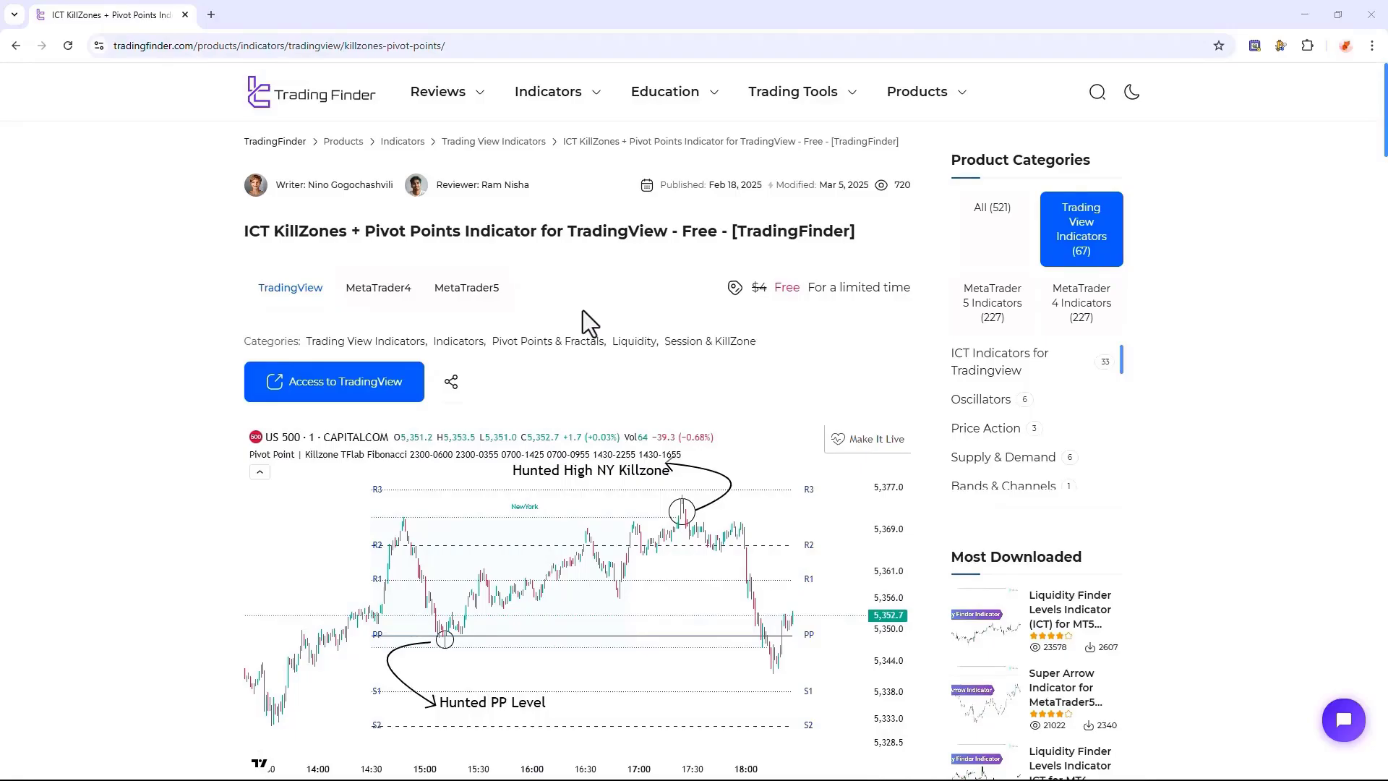
mouse_move(239, 188)
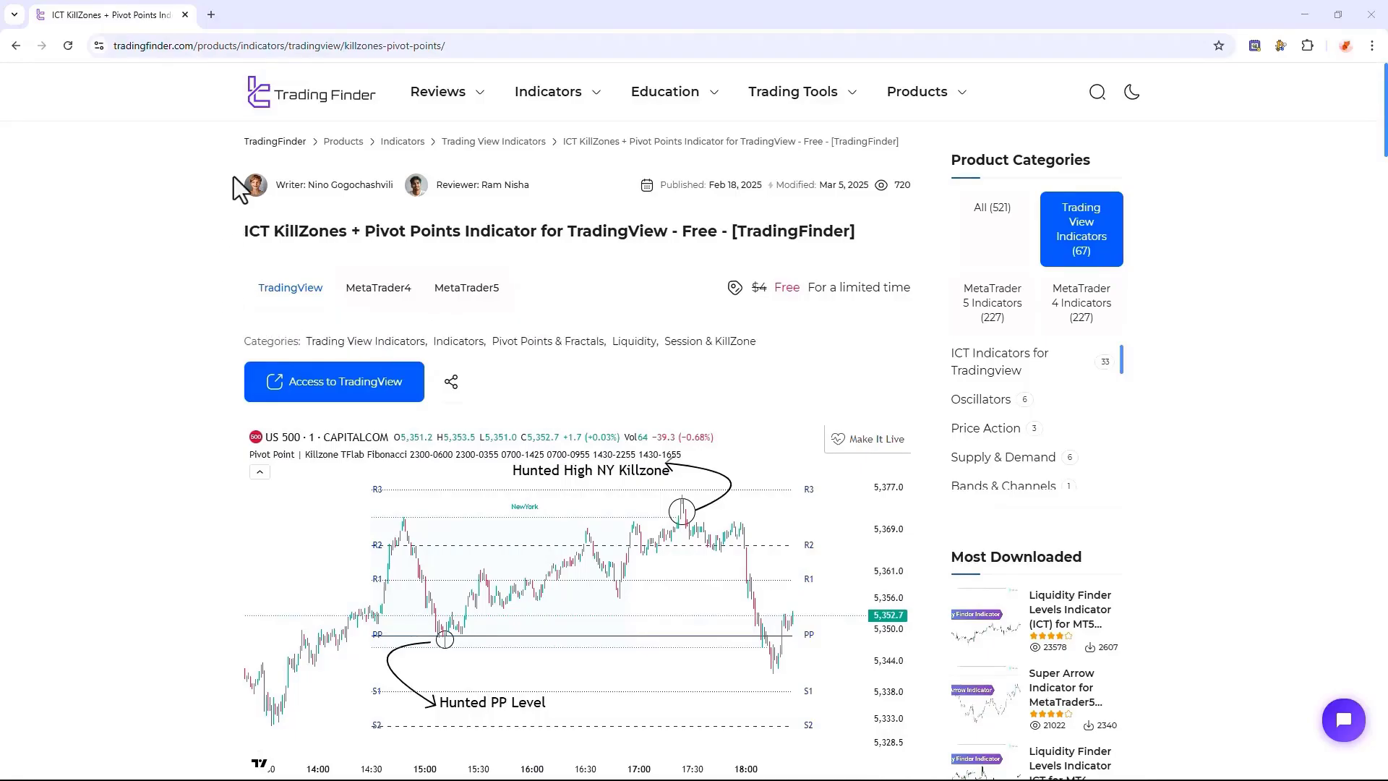
mouse_move(337, 120)
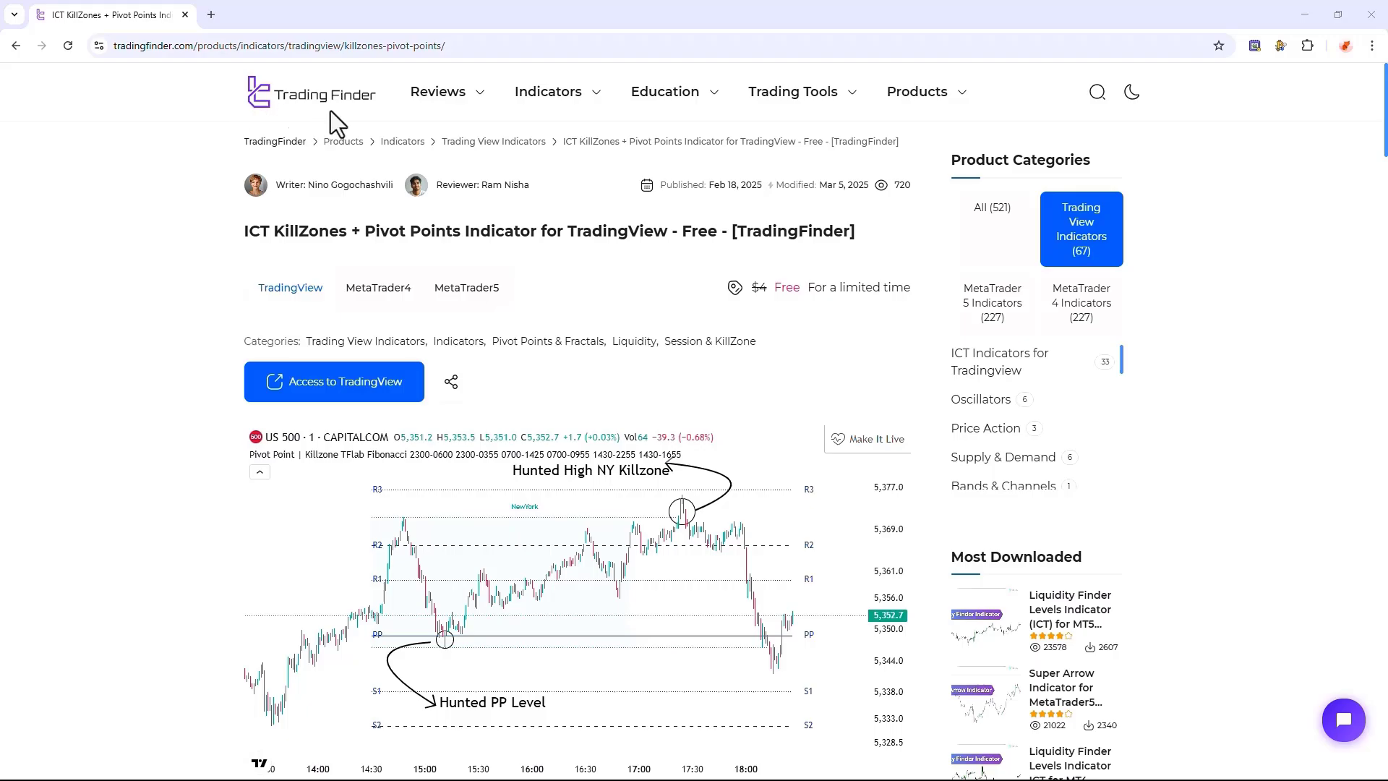
mouse_move(238, 380)
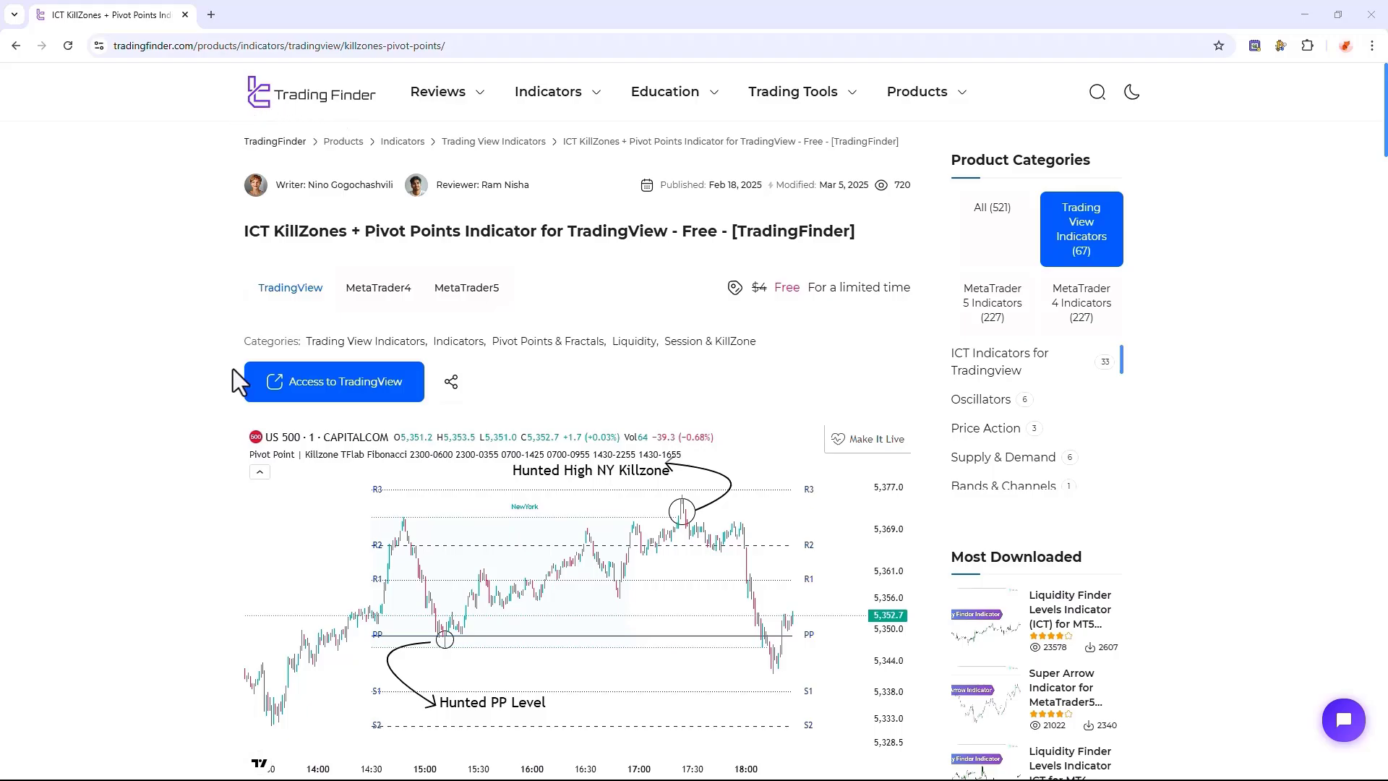
mouse_move(363, 393)
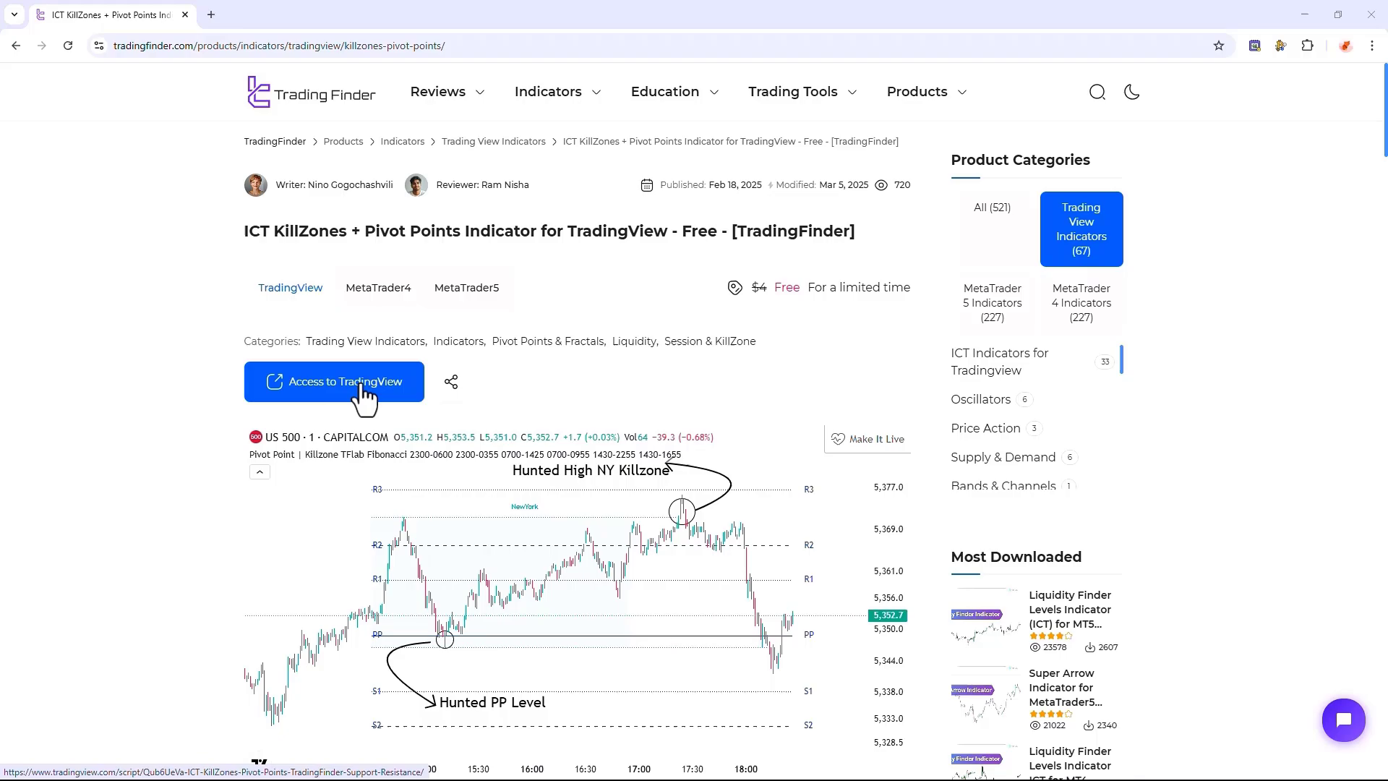
mouse_move(585, 317)
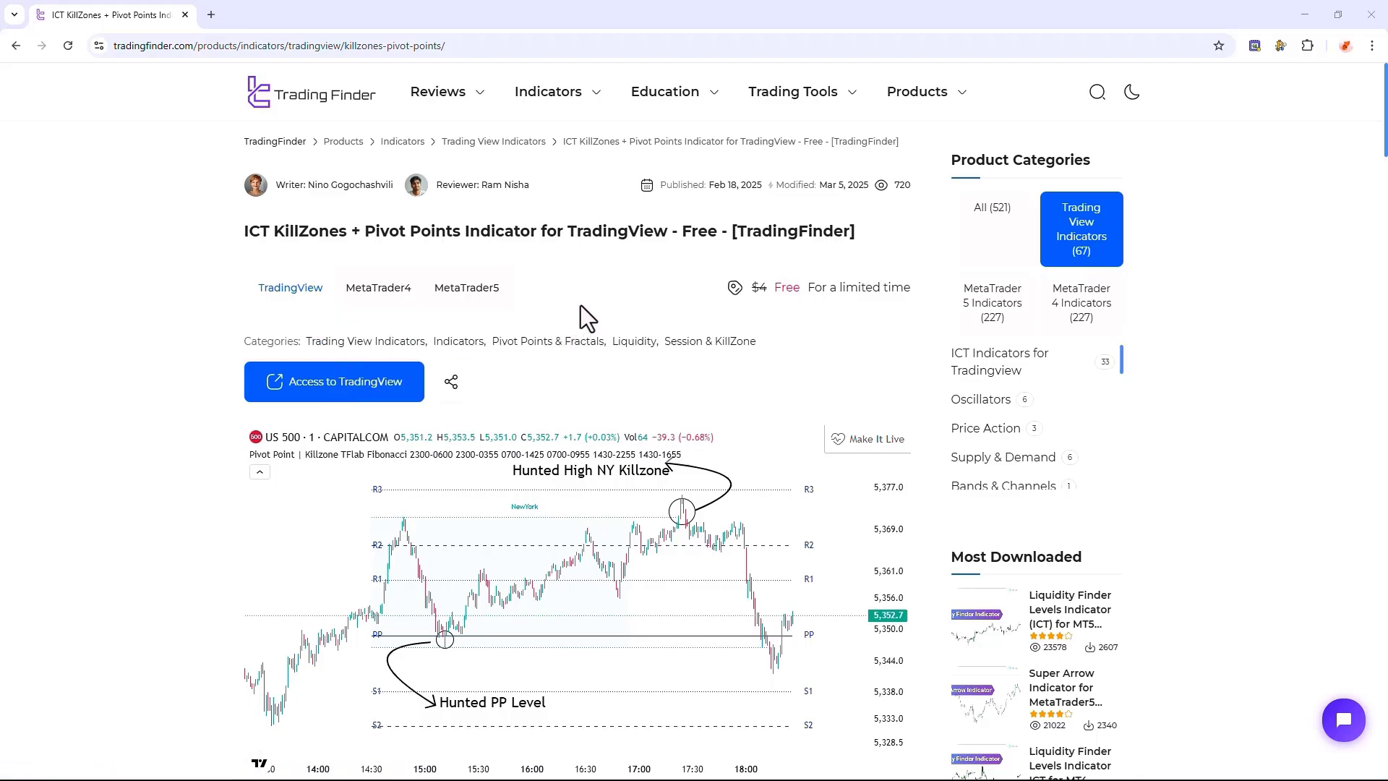
Bring up the Indicators list on the 5-minute gold chart
scroll(down, 3)
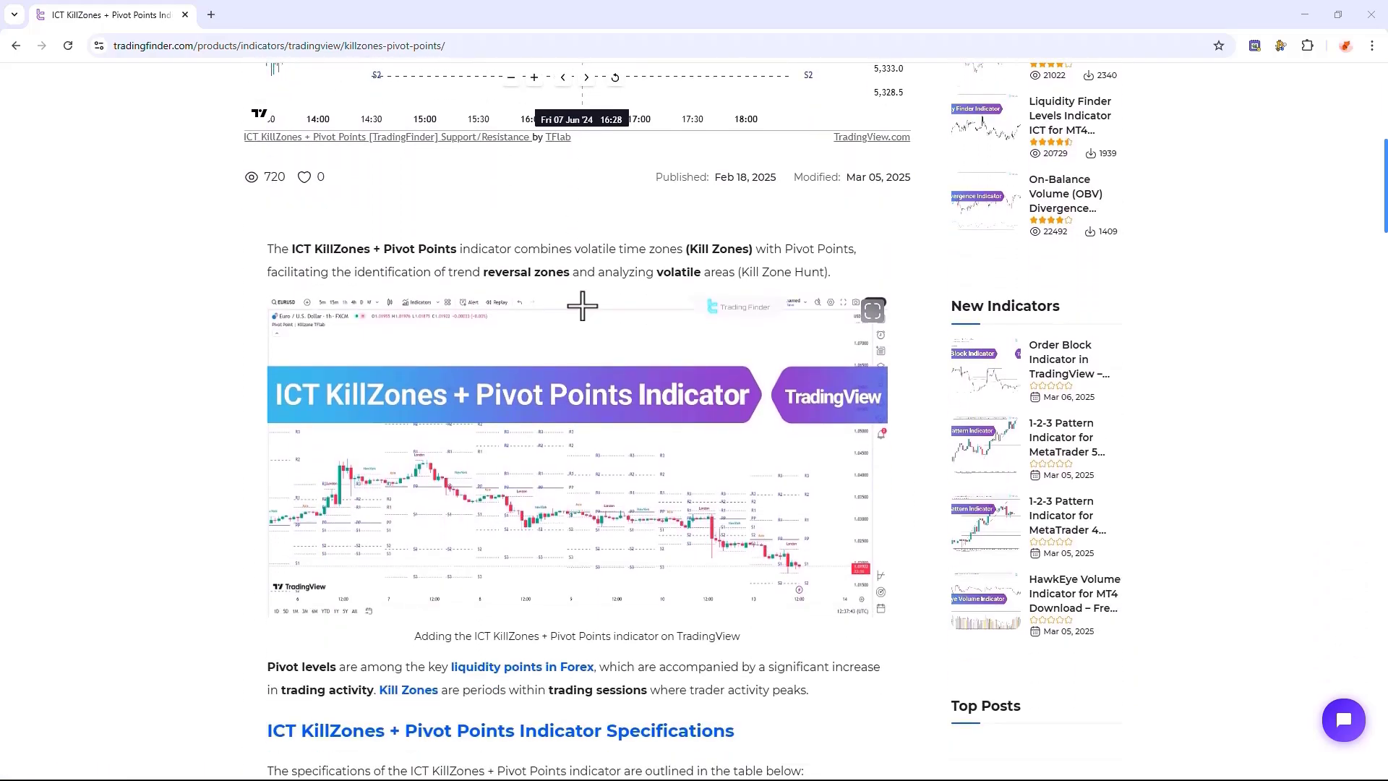
scroll(down, 3)
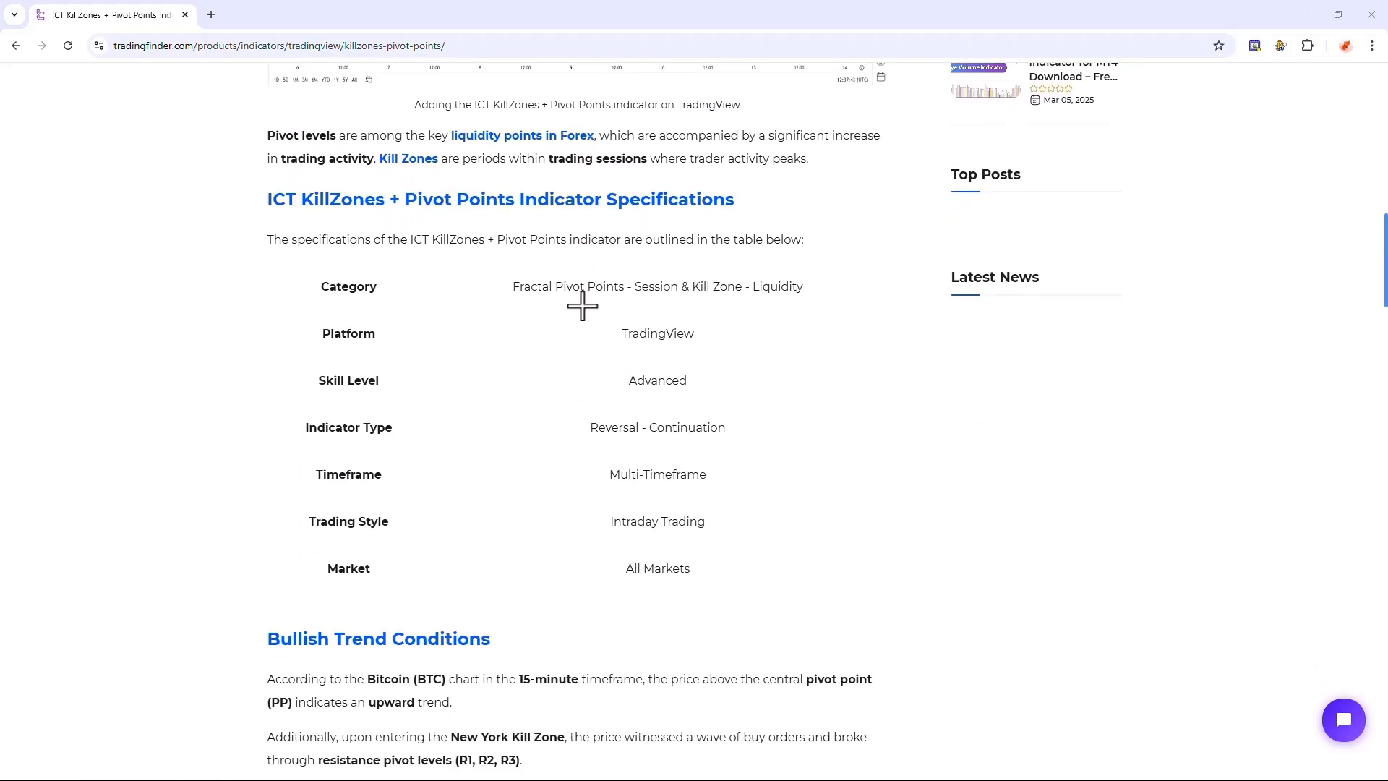
scroll(down, 3)
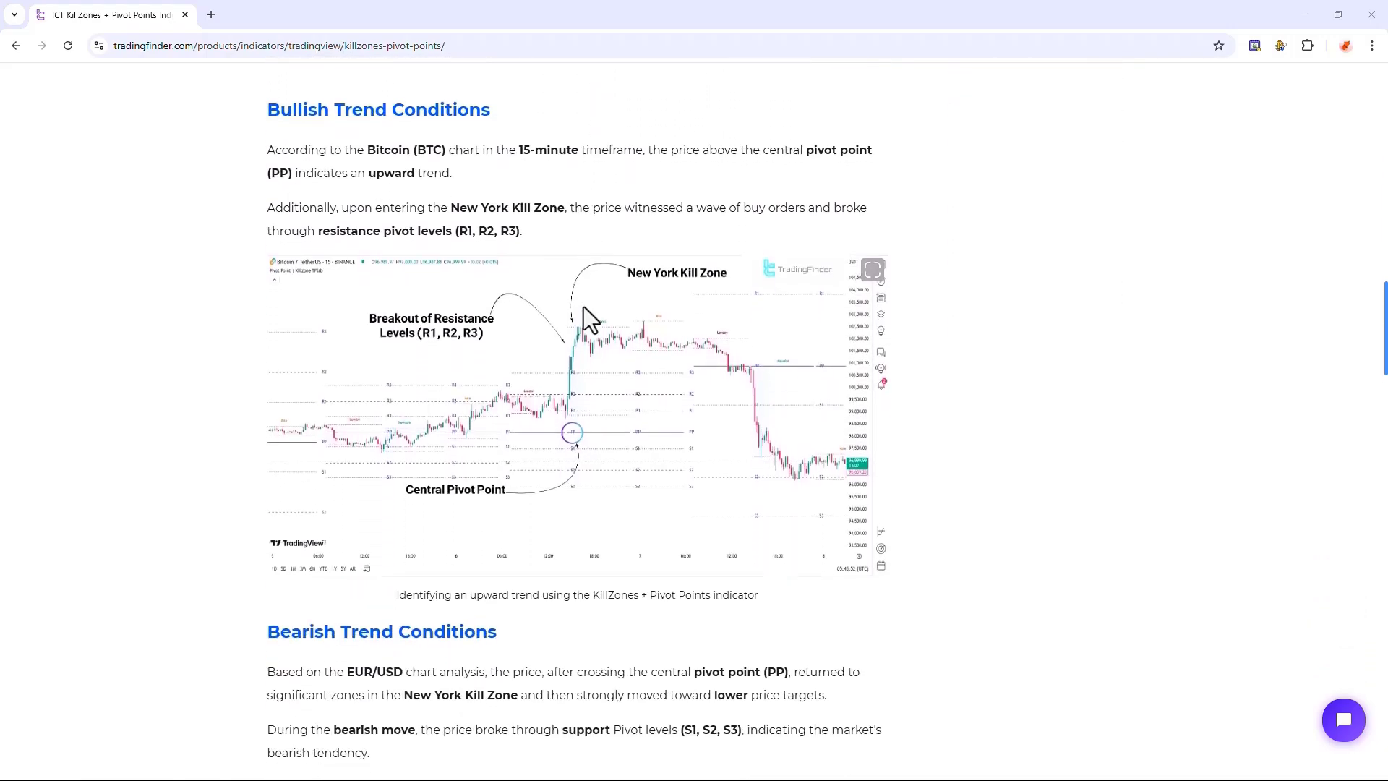
scroll(down, 3)
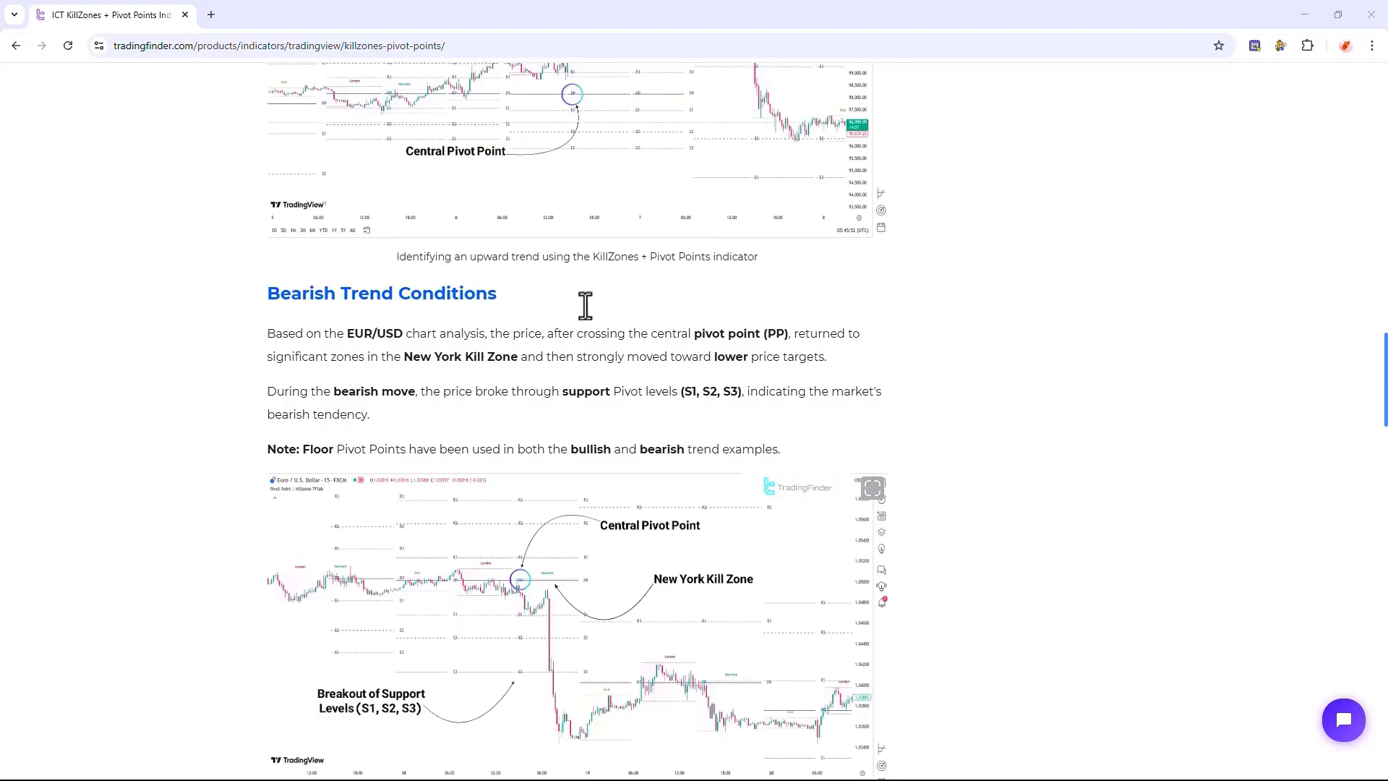
scroll(up, 3)
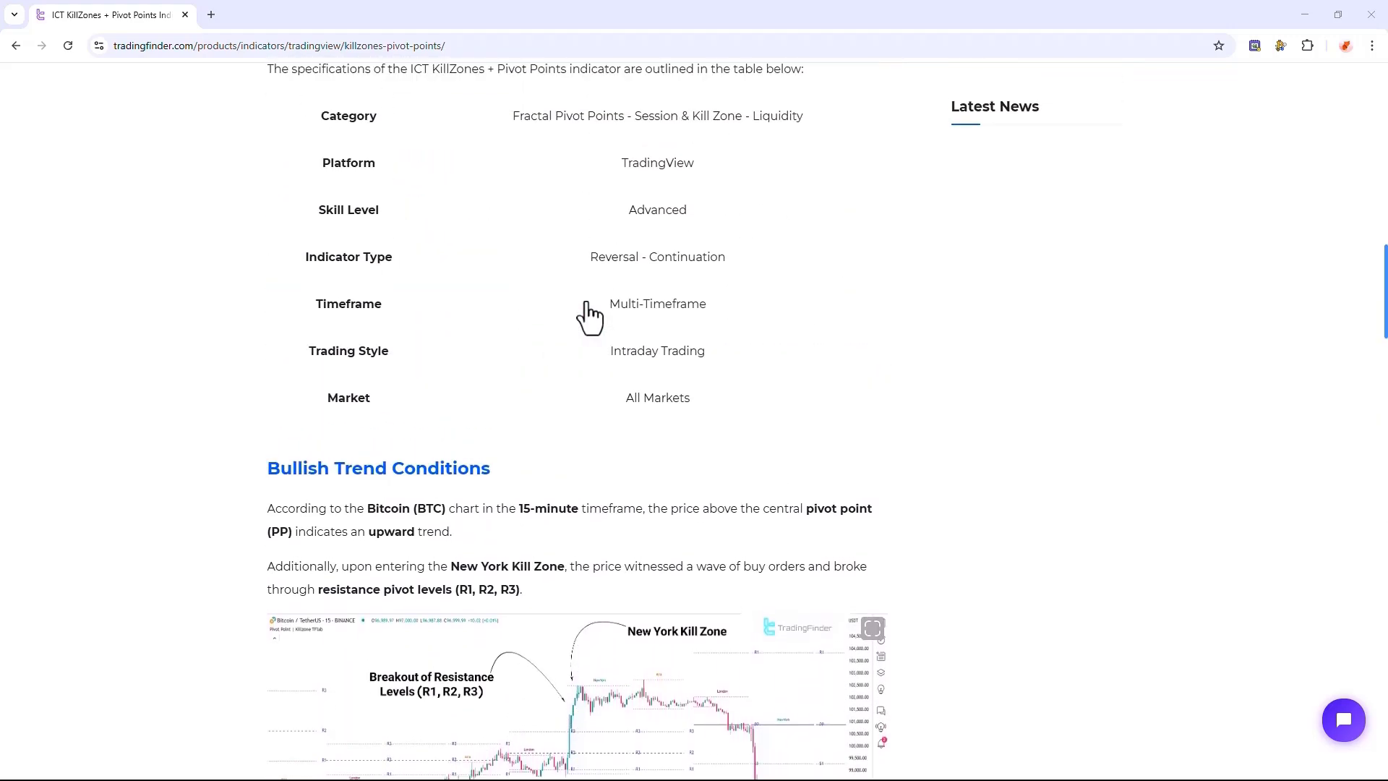
scroll(up, 3)
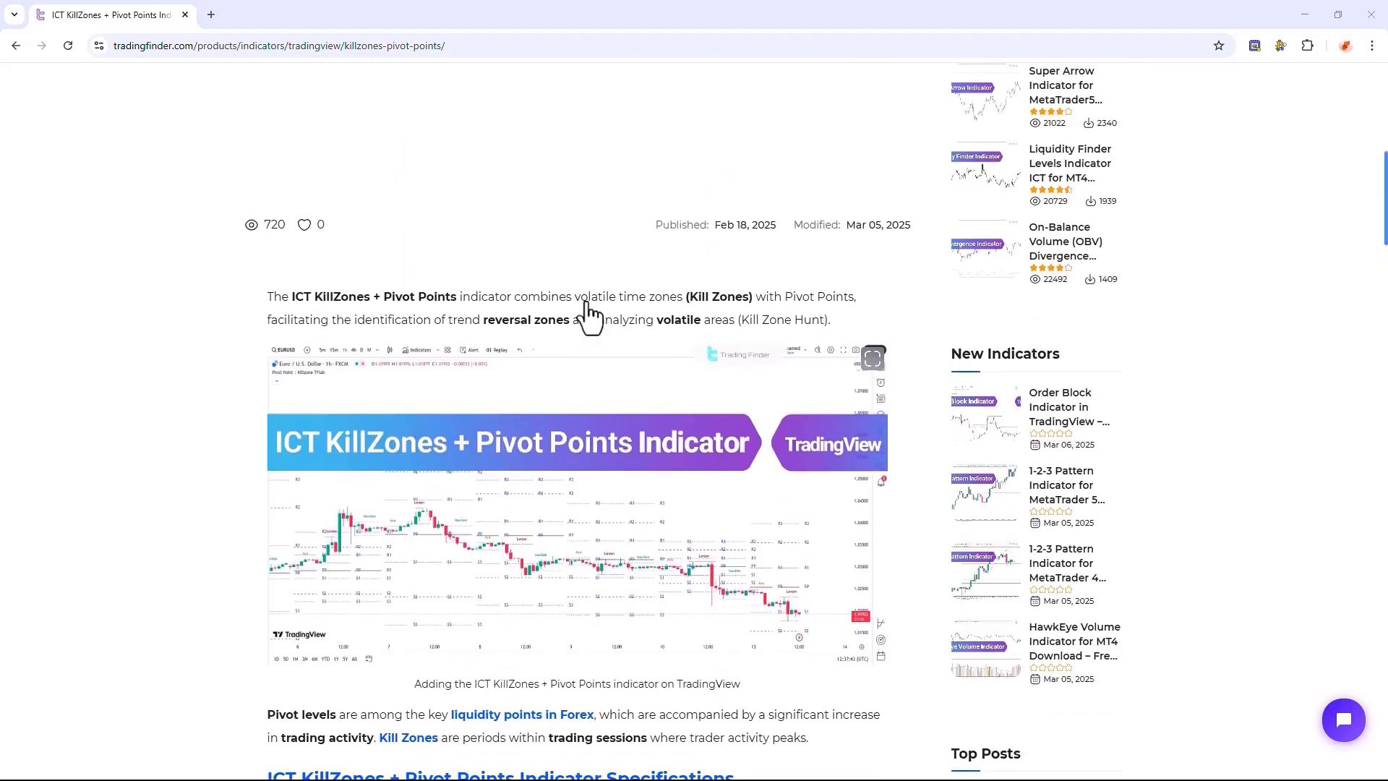
scroll(up, 3)
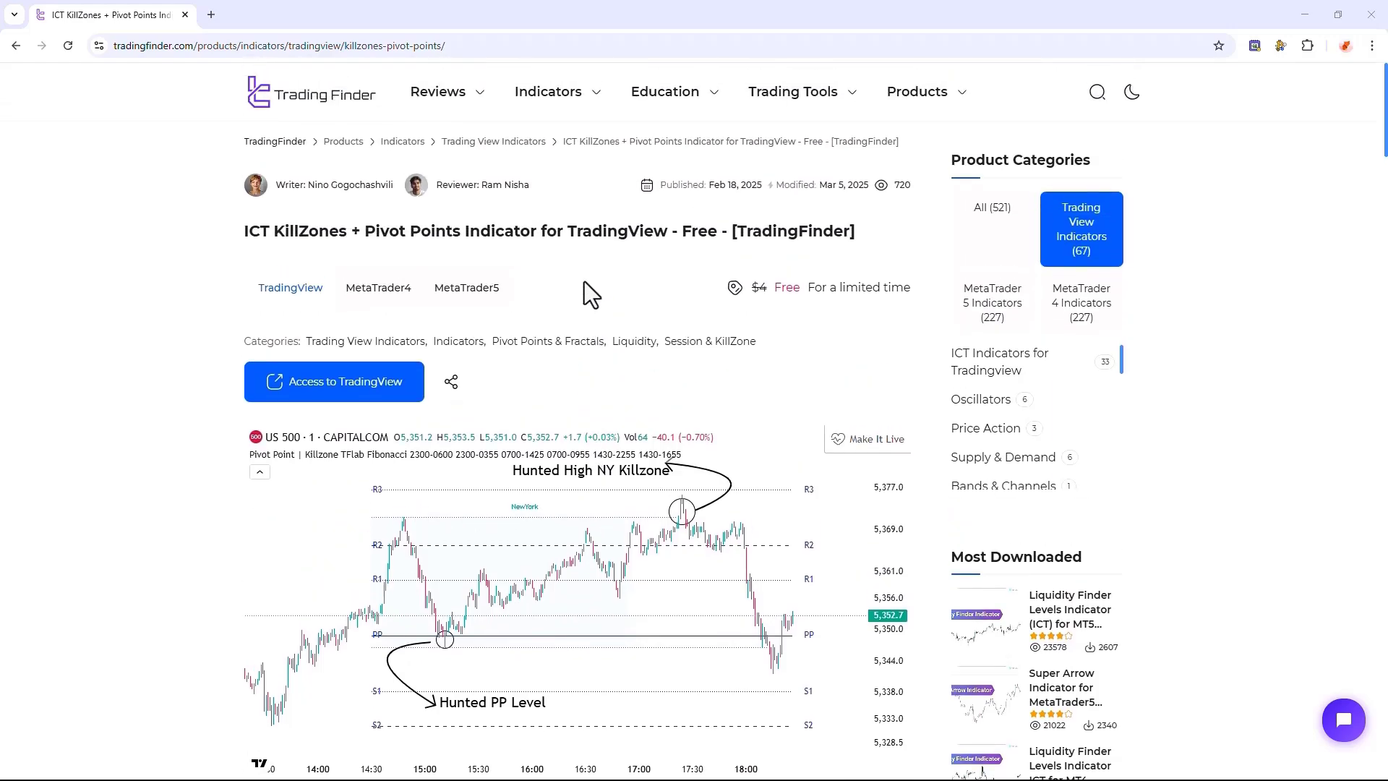
click(334, 382)
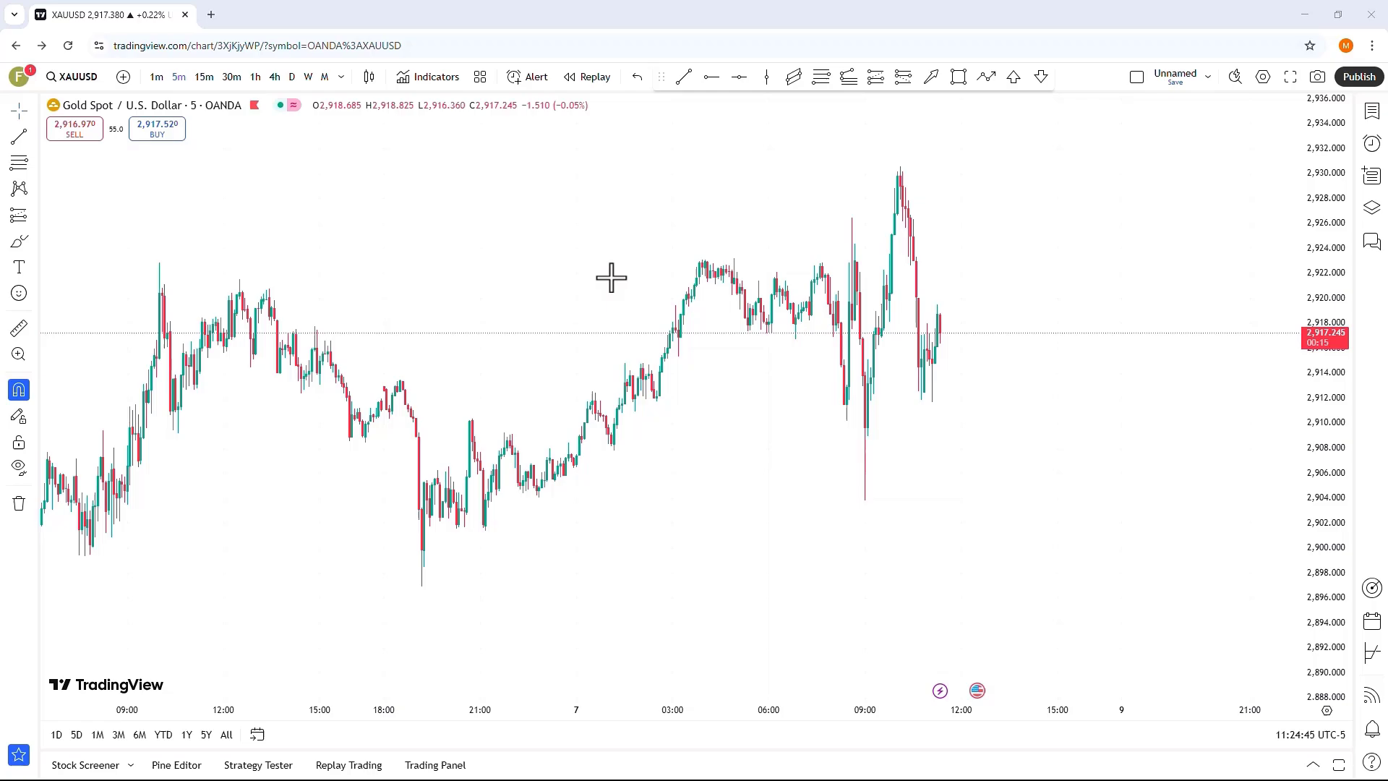
mouse_move(443, 84)
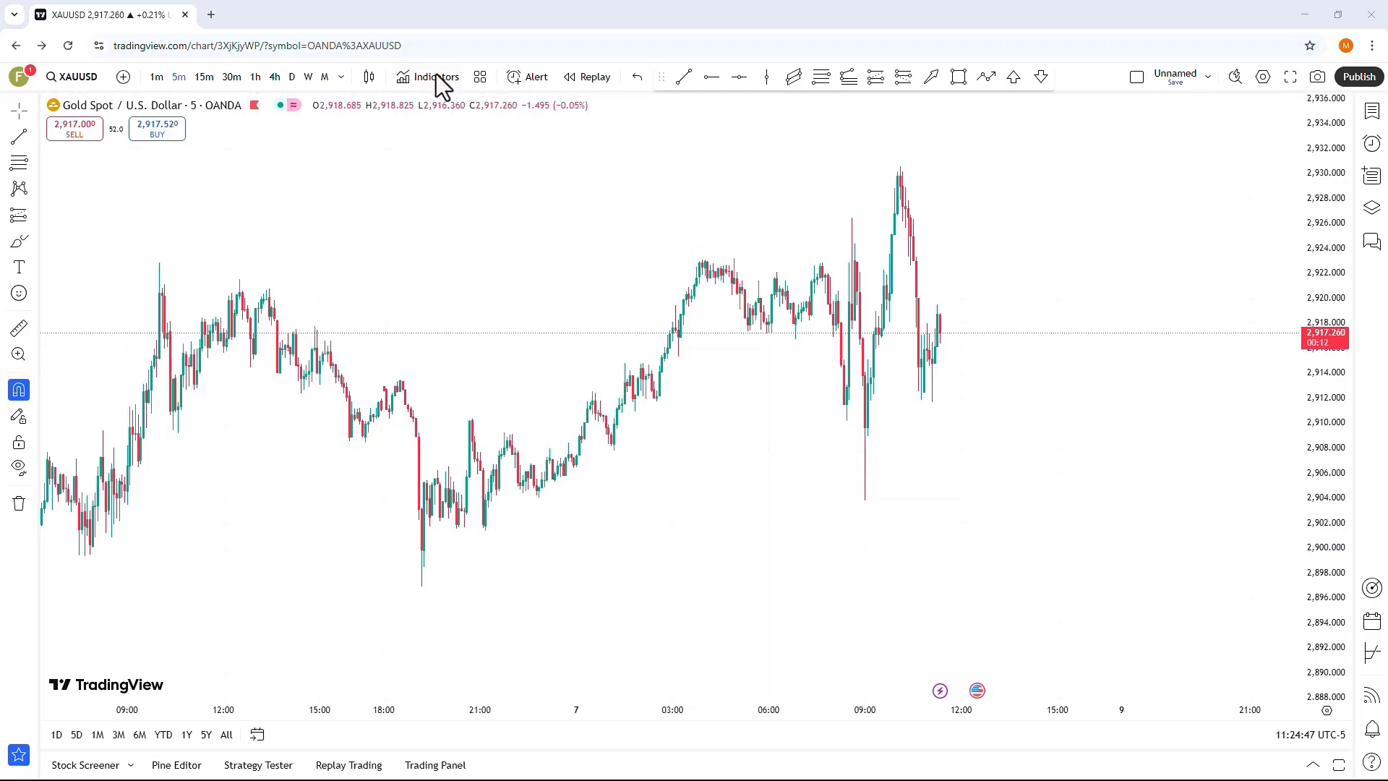
click(427, 77)
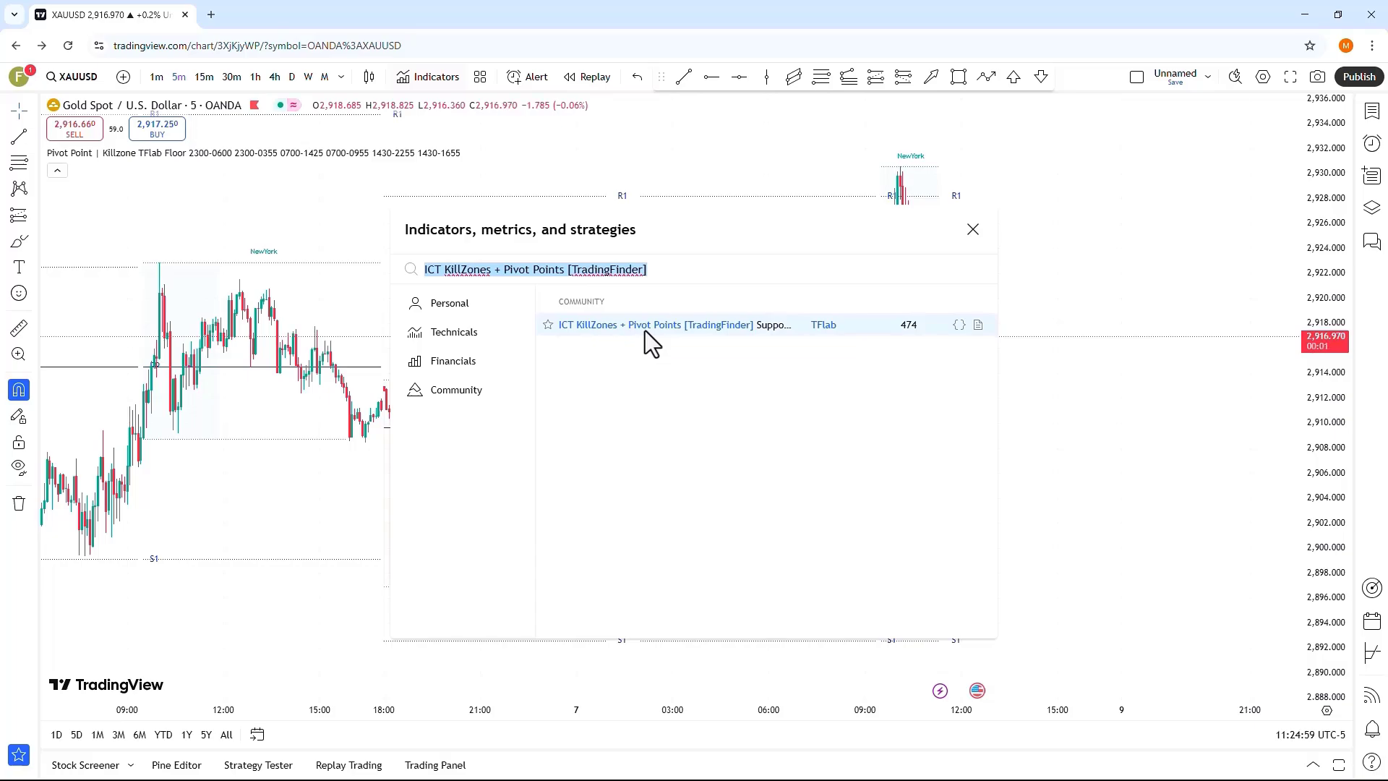
Star the ICT KillZones + Pivot Points [TradingFinder] indicator as a favourite and dismiss the search
click(548, 324)
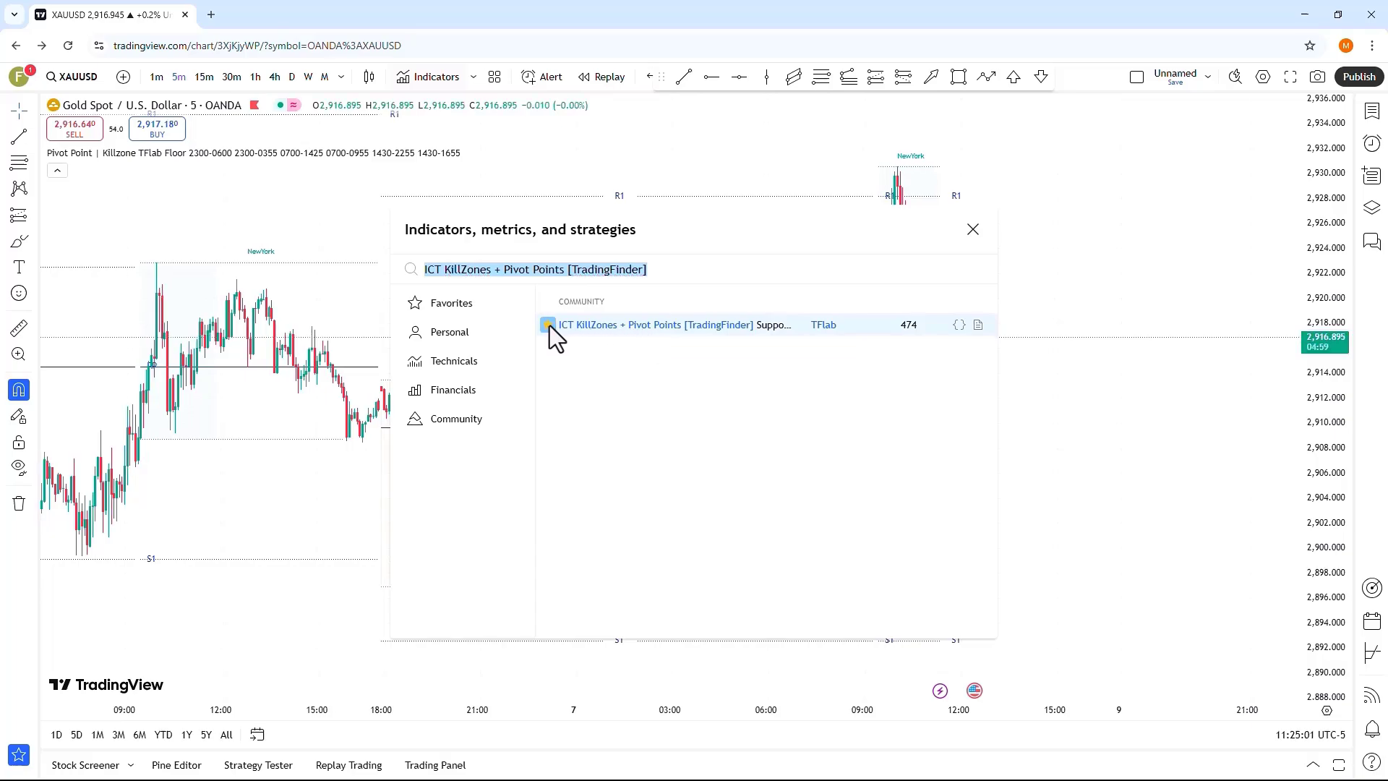
mouse_move(546, 325)
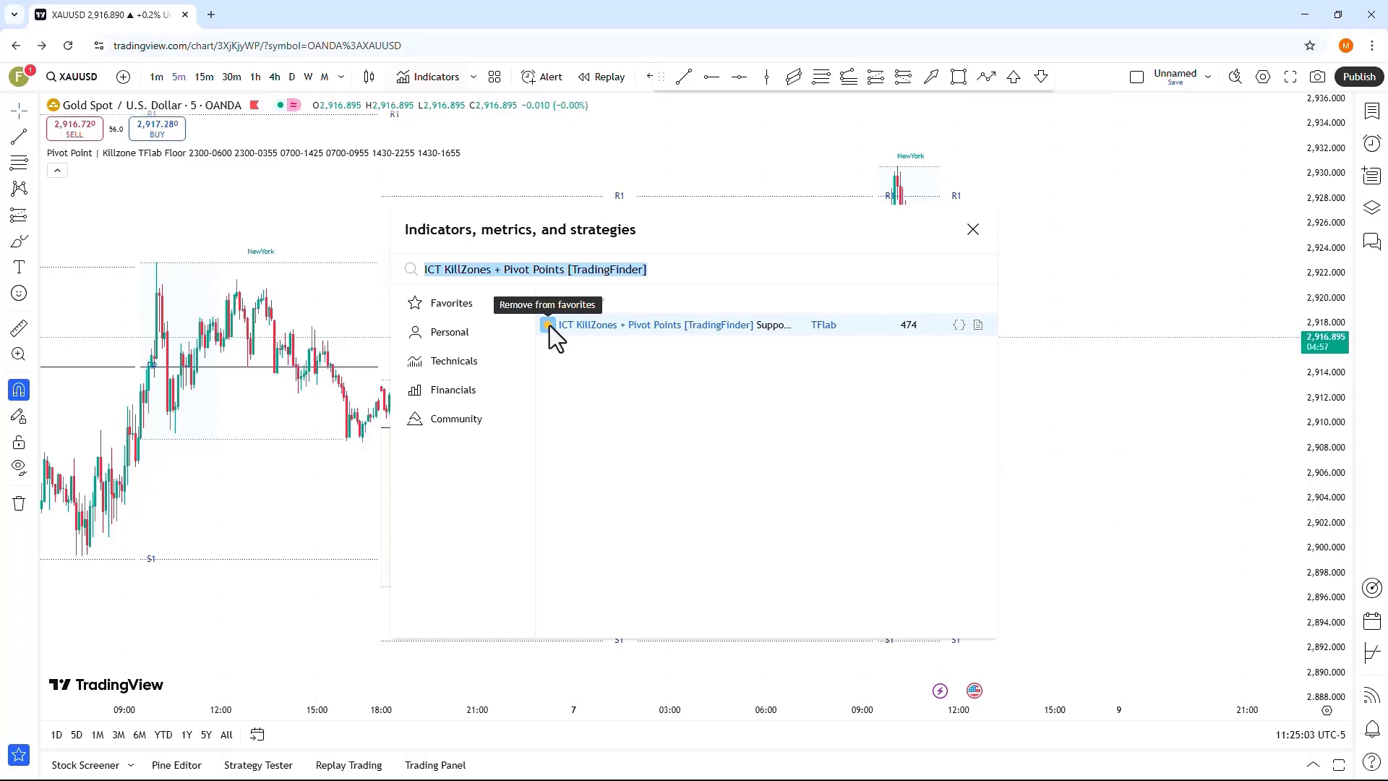
click(546, 326)
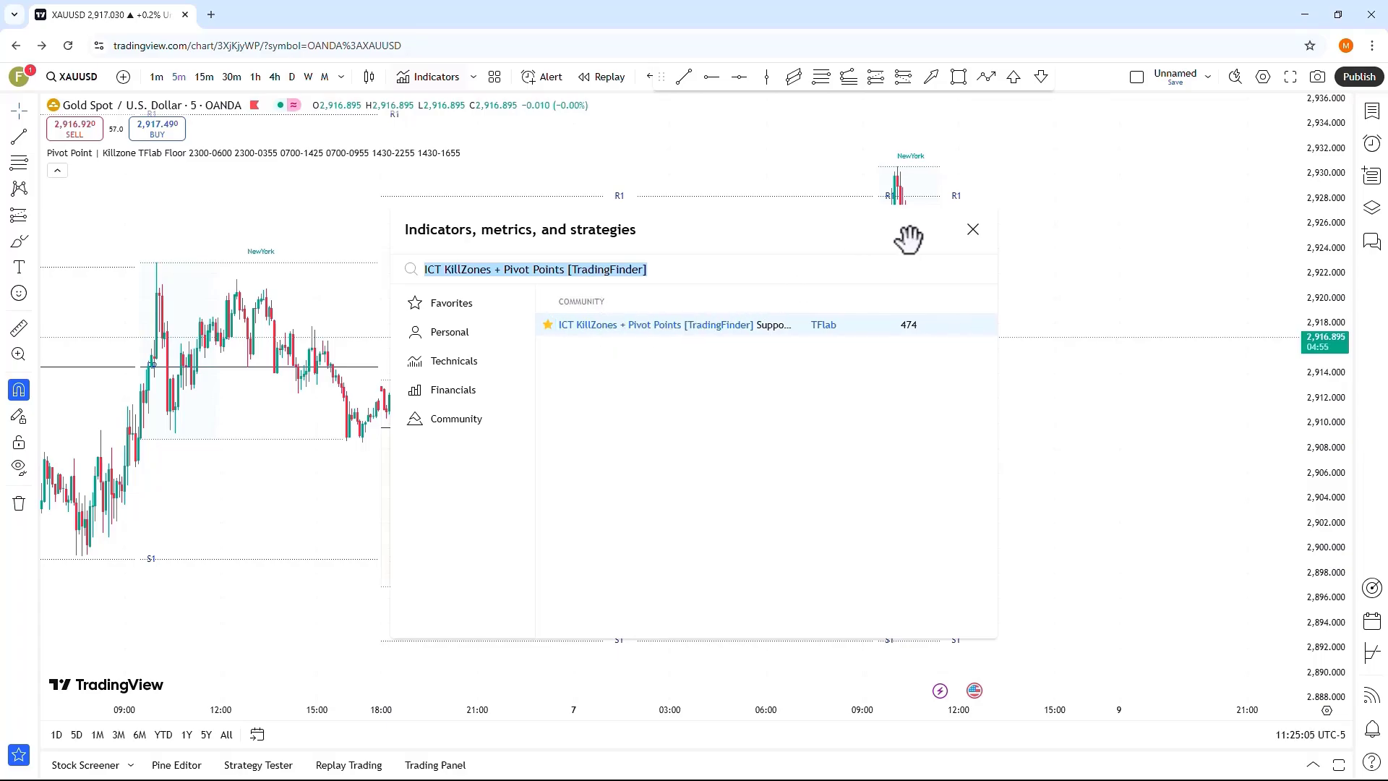
click(972, 228)
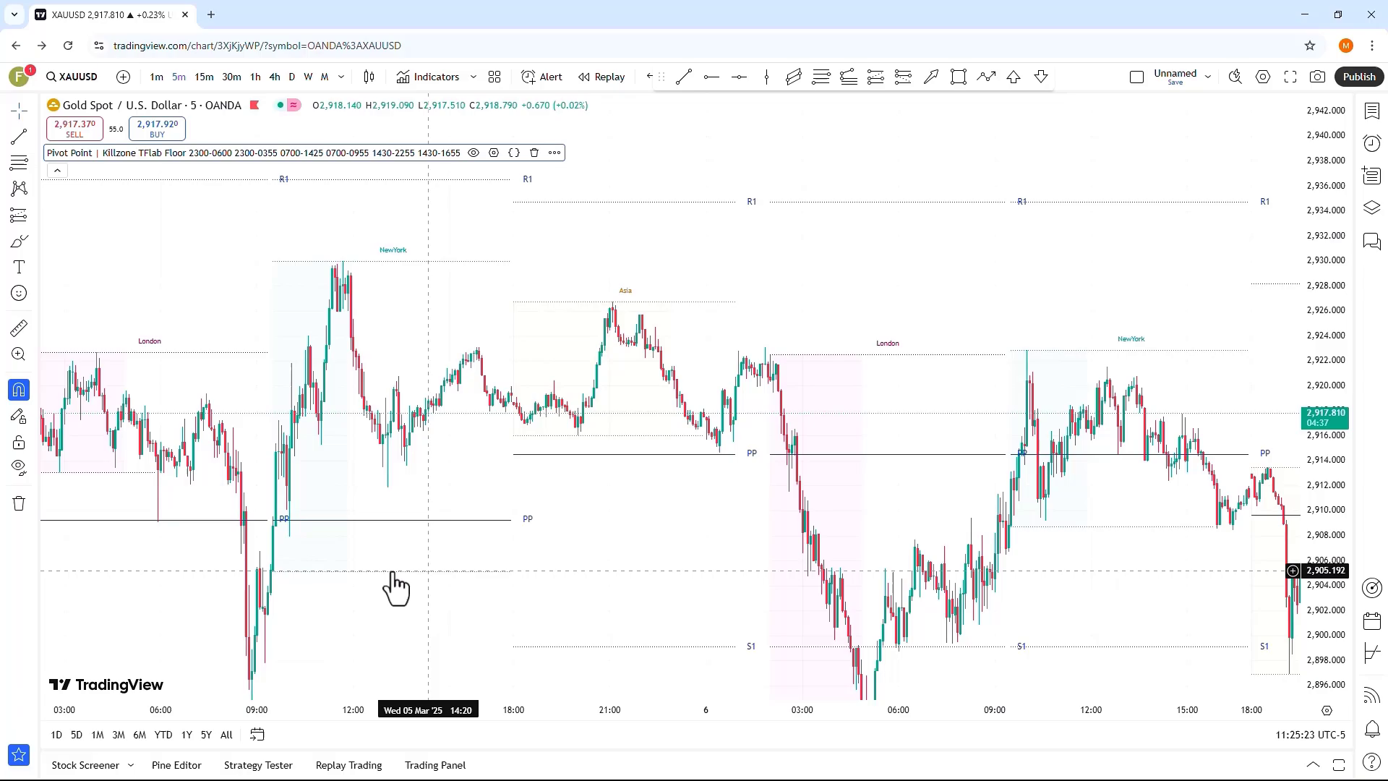
mouse_move(430, 270)
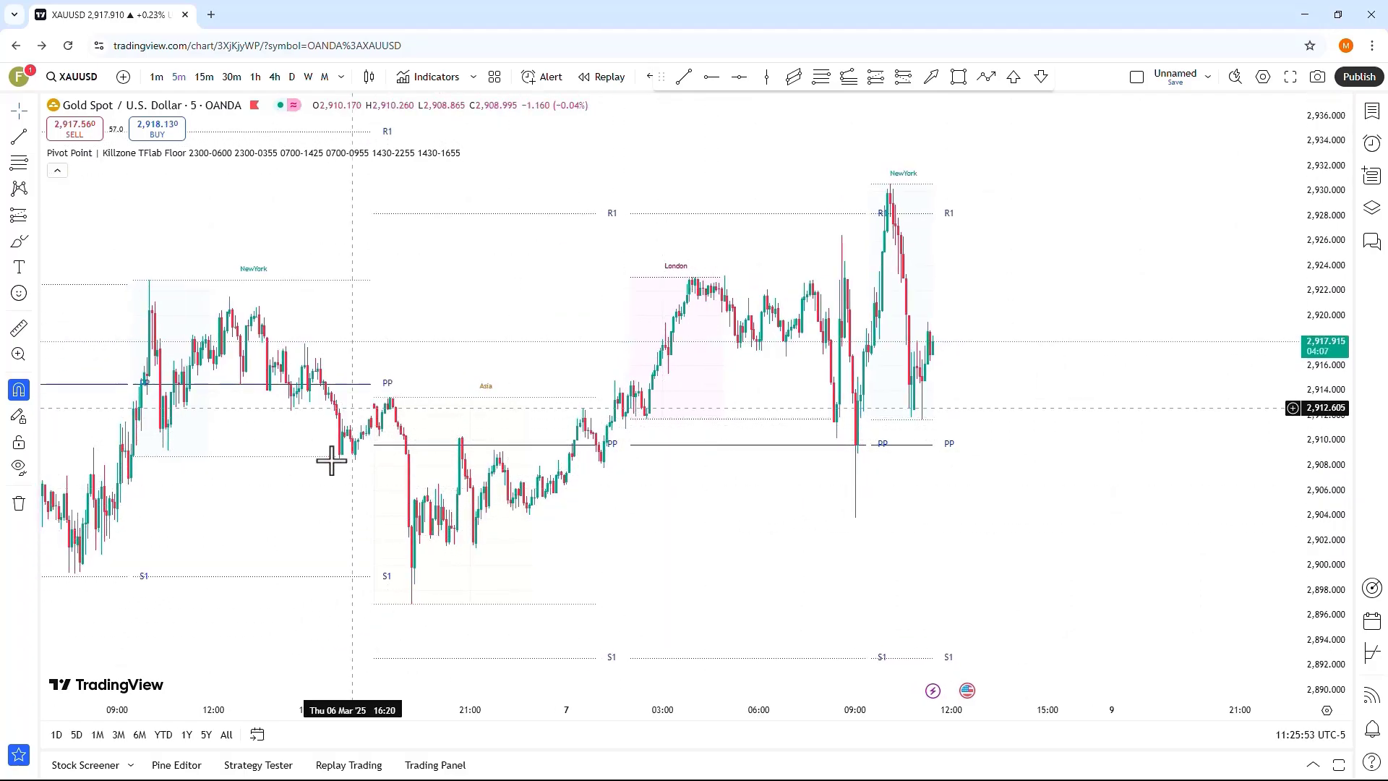
mouse_move(768, 505)
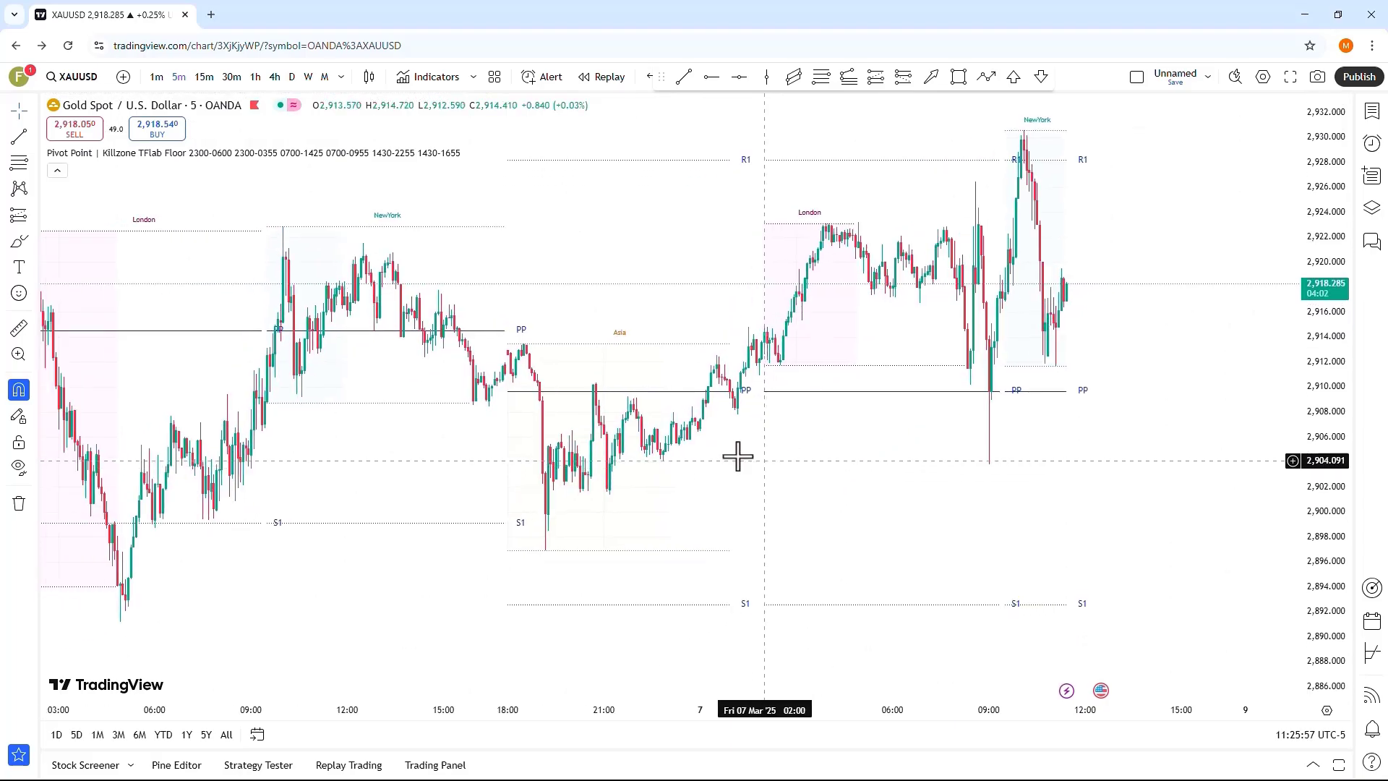
mouse_move(513, 407)
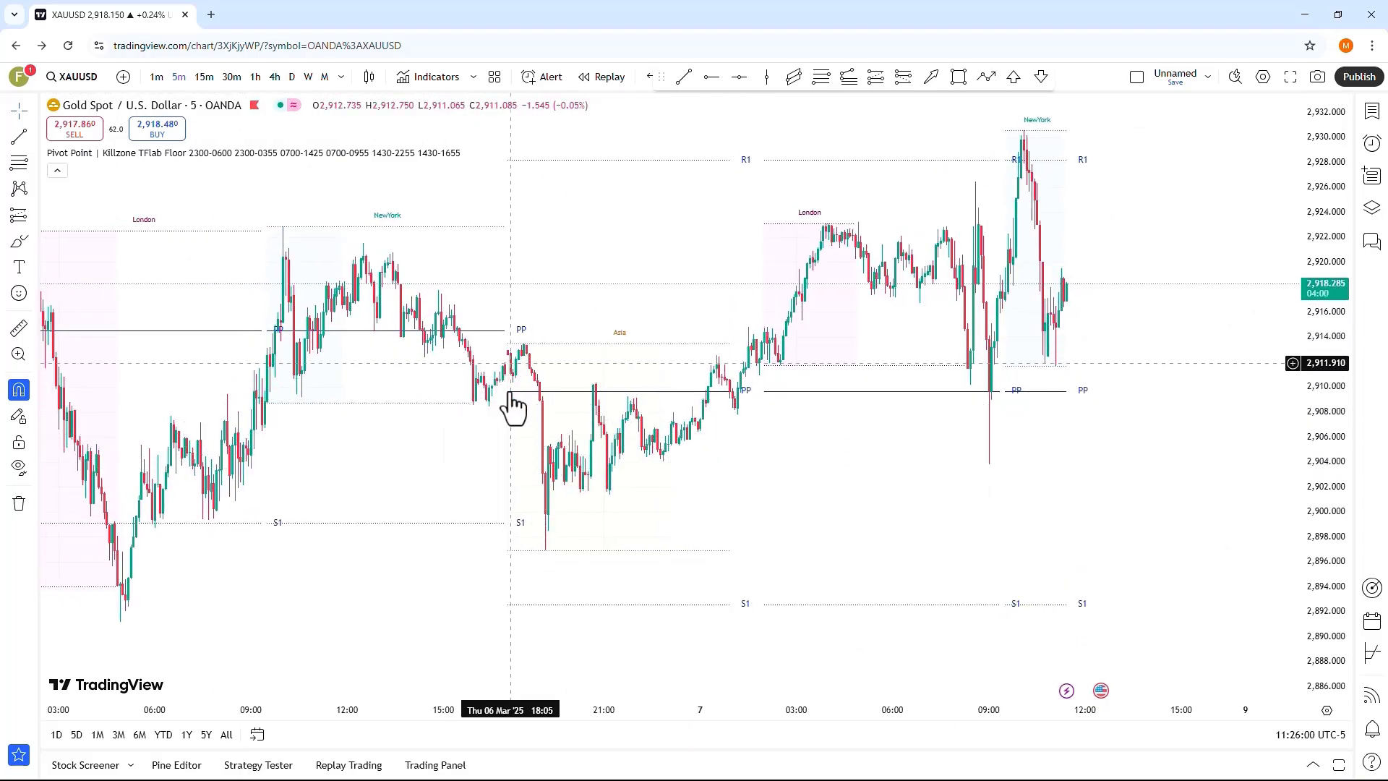
mouse_move(488, 403)
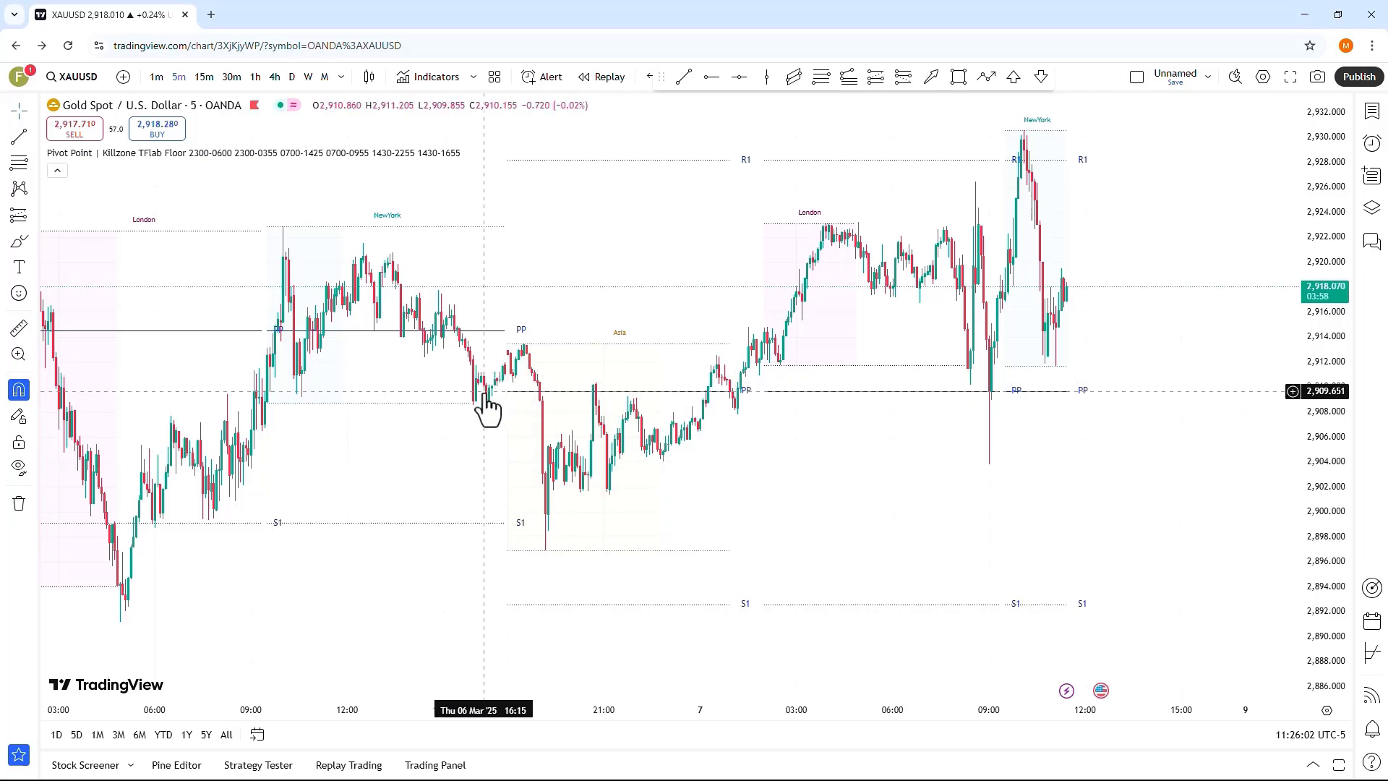
mouse_move(518, 396)
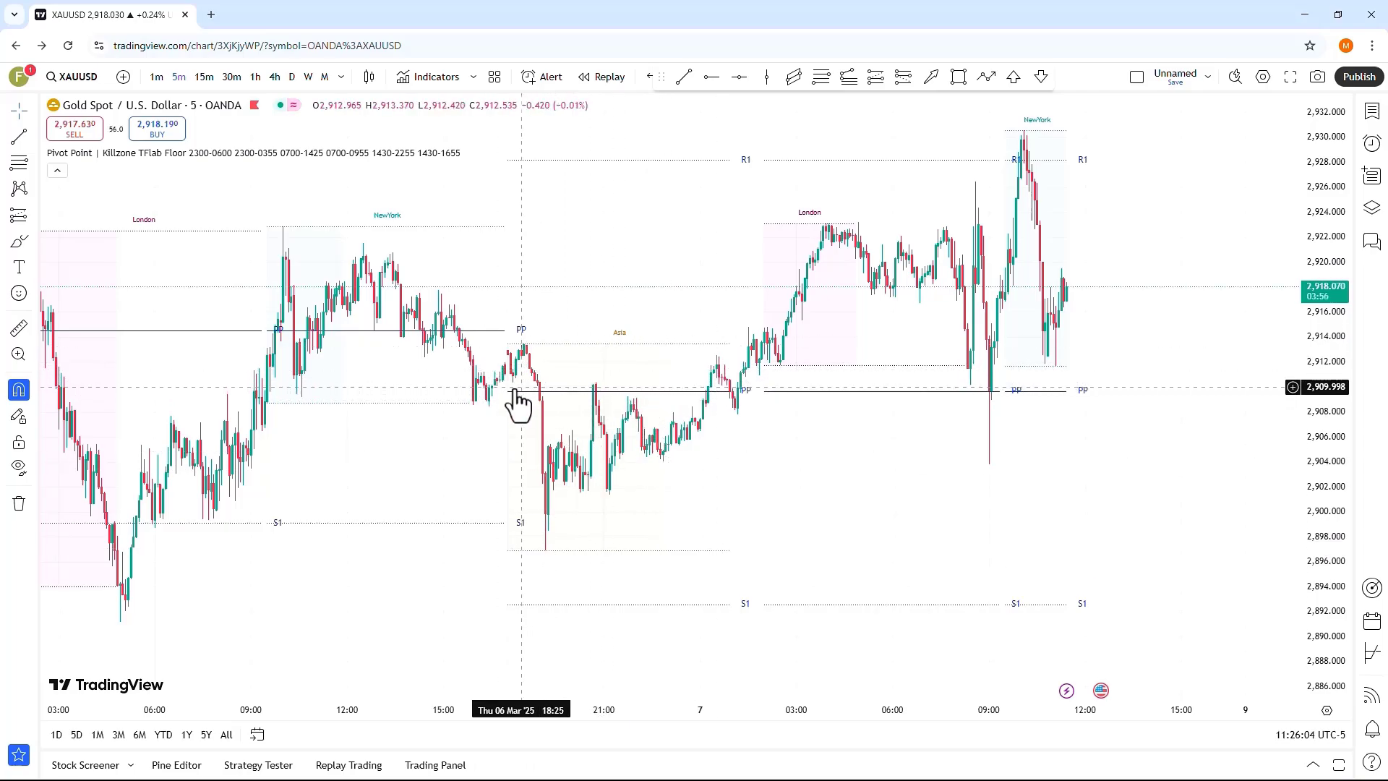
mouse_move(550, 421)
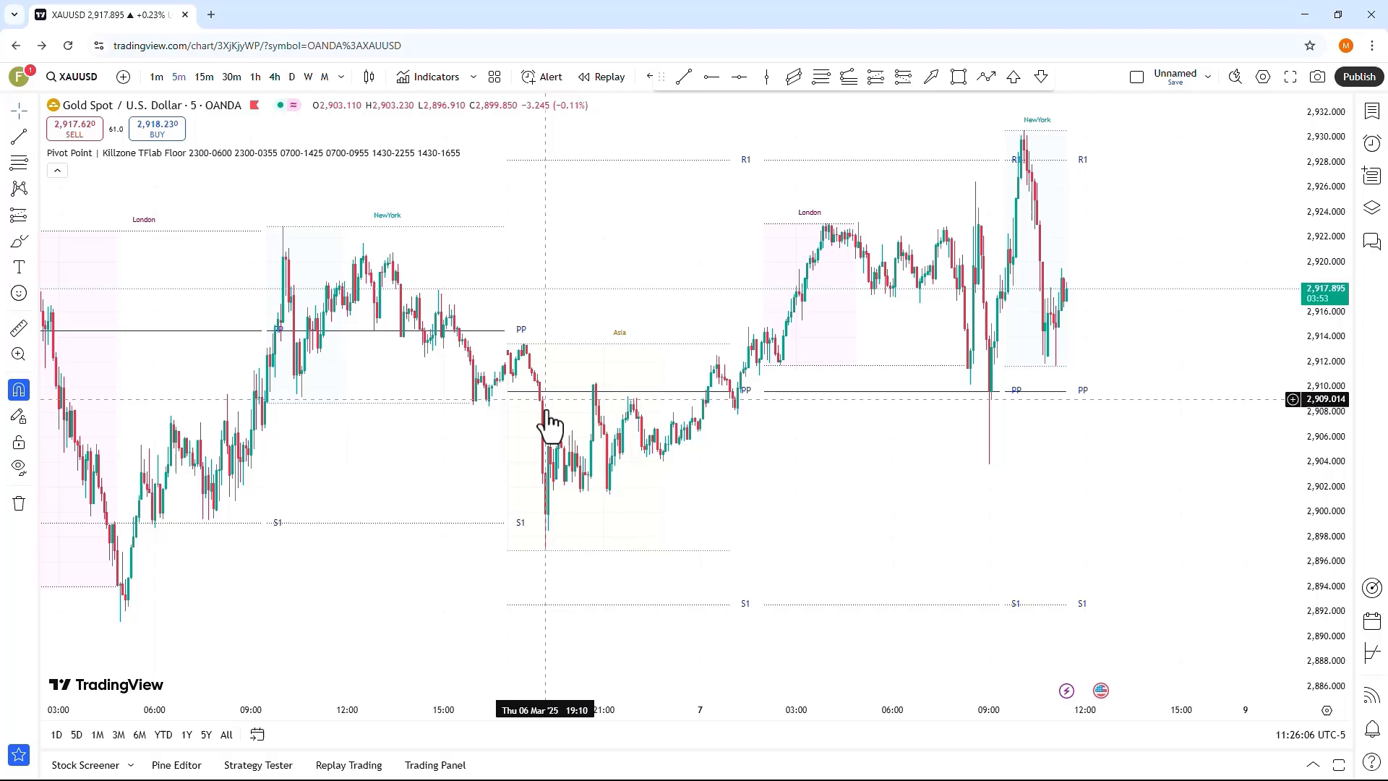
mouse_move(545, 394)
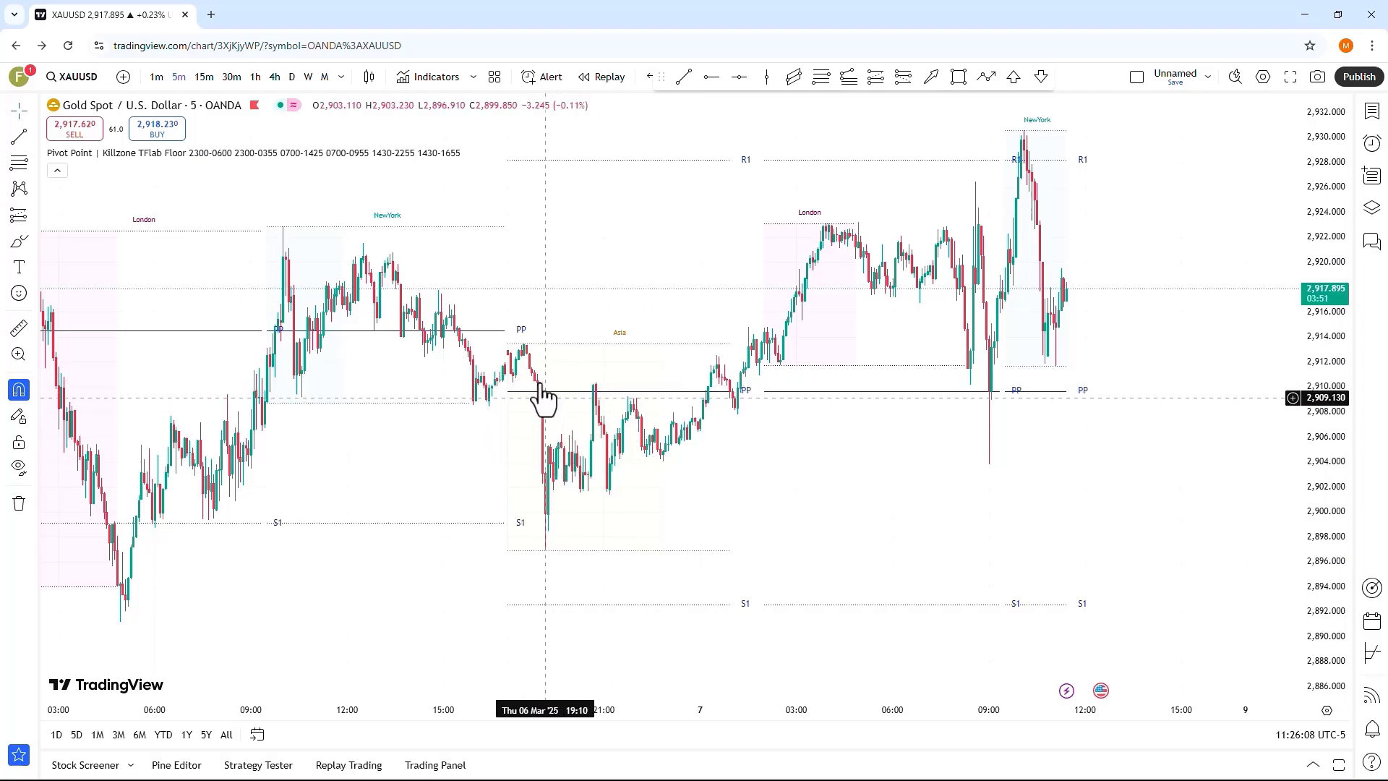
mouse_move(550, 531)
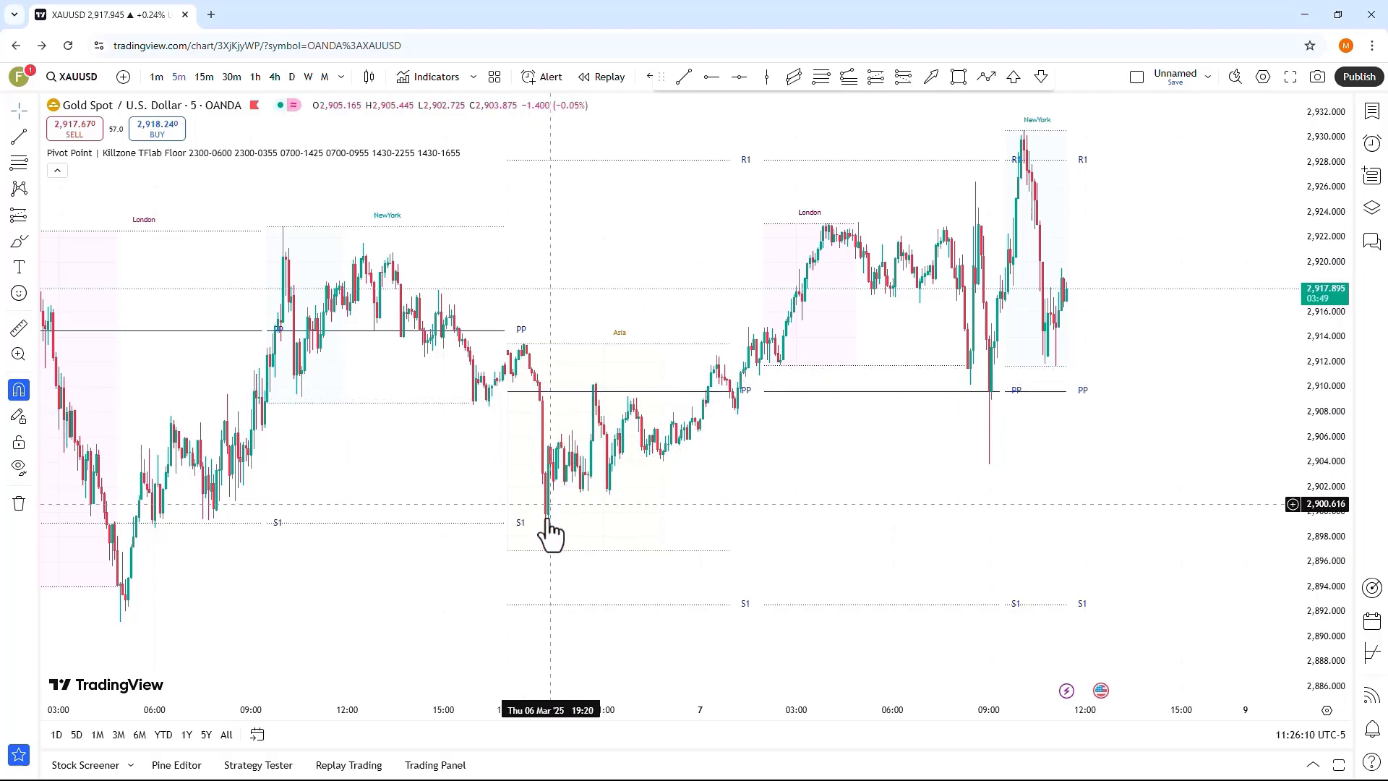
mouse_move(549, 565)
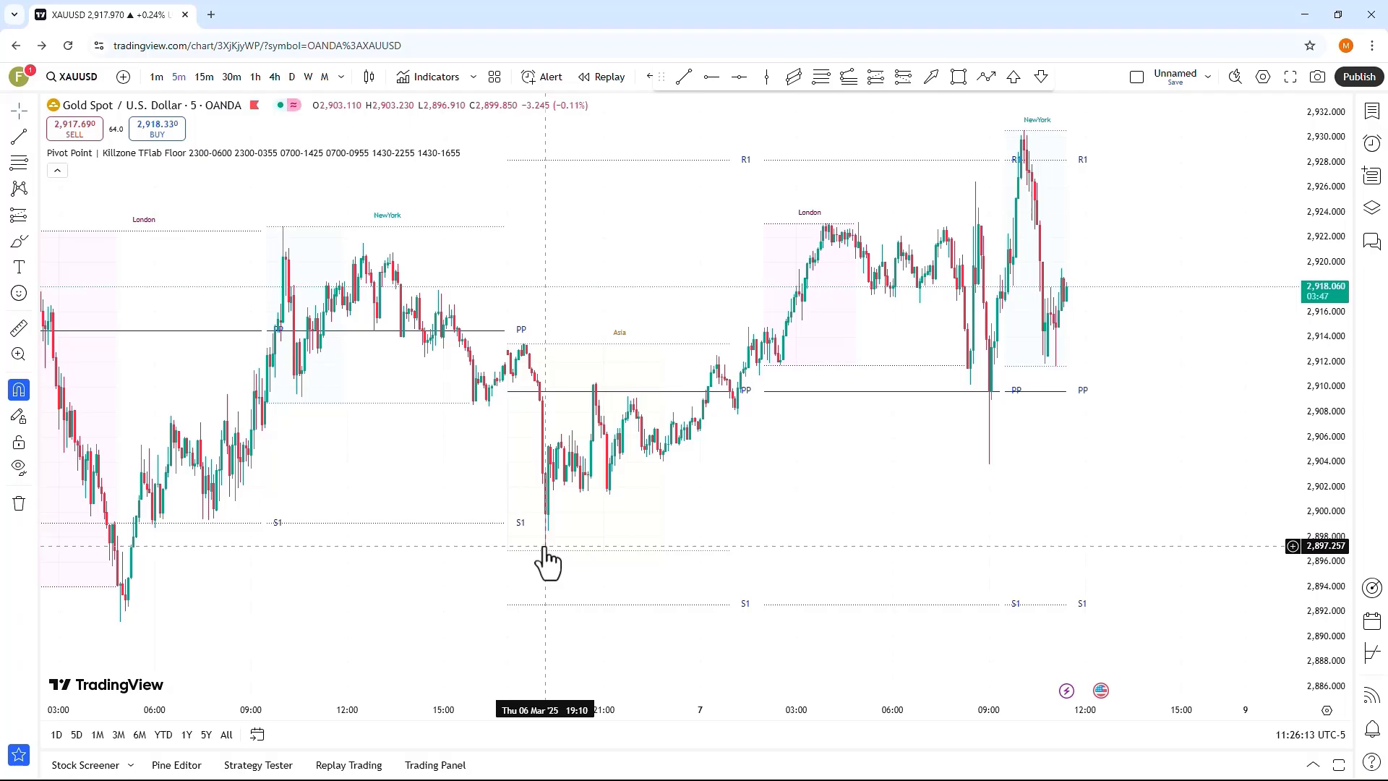
mouse_move(602, 408)
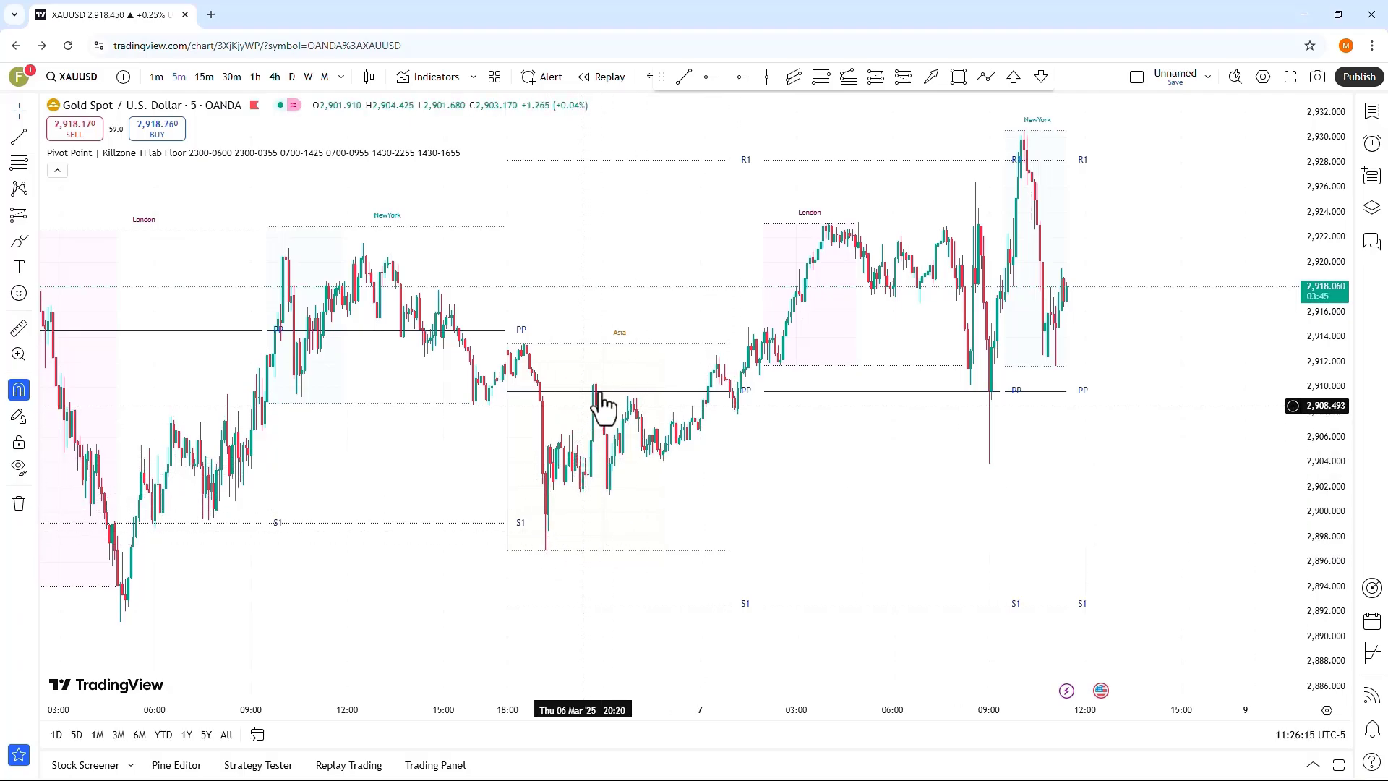
mouse_move(716, 435)
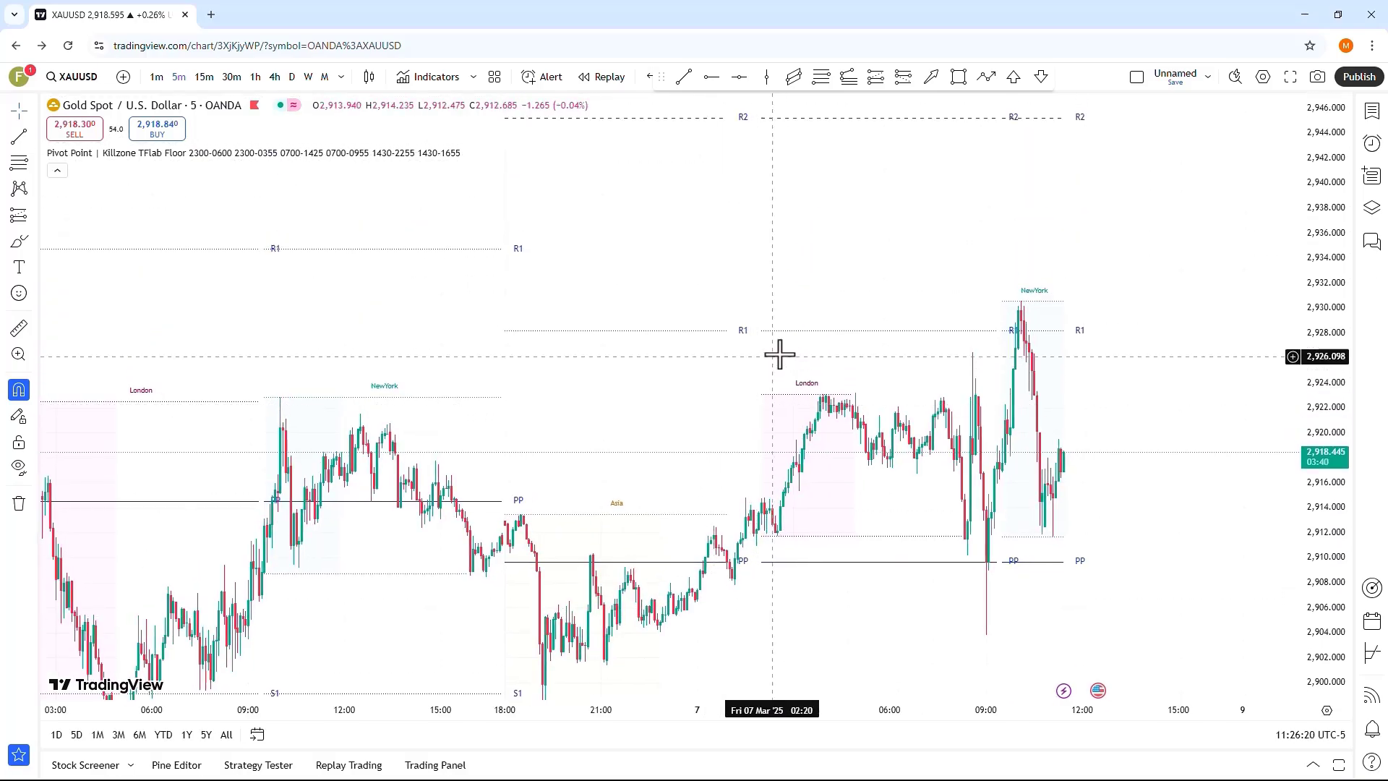
scroll(down, 3)
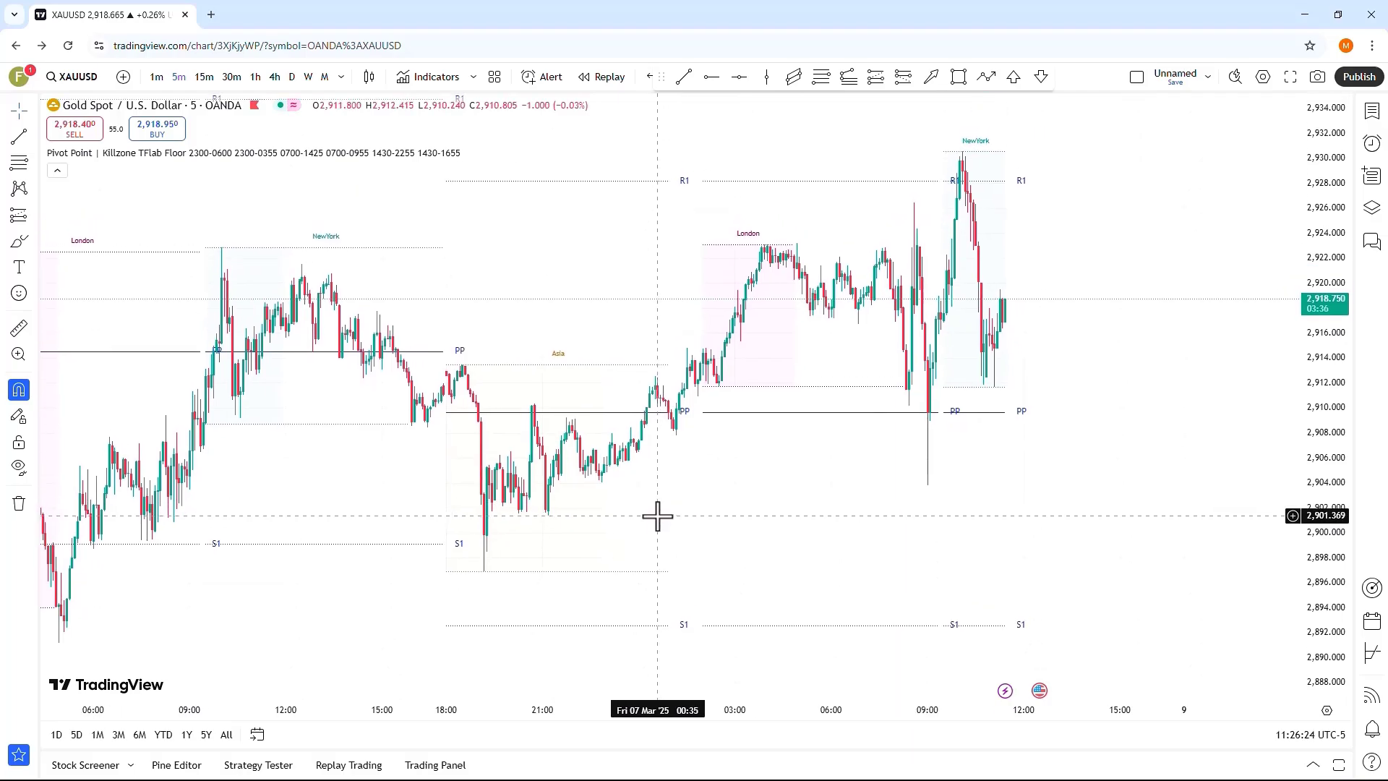
mouse_move(734, 517)
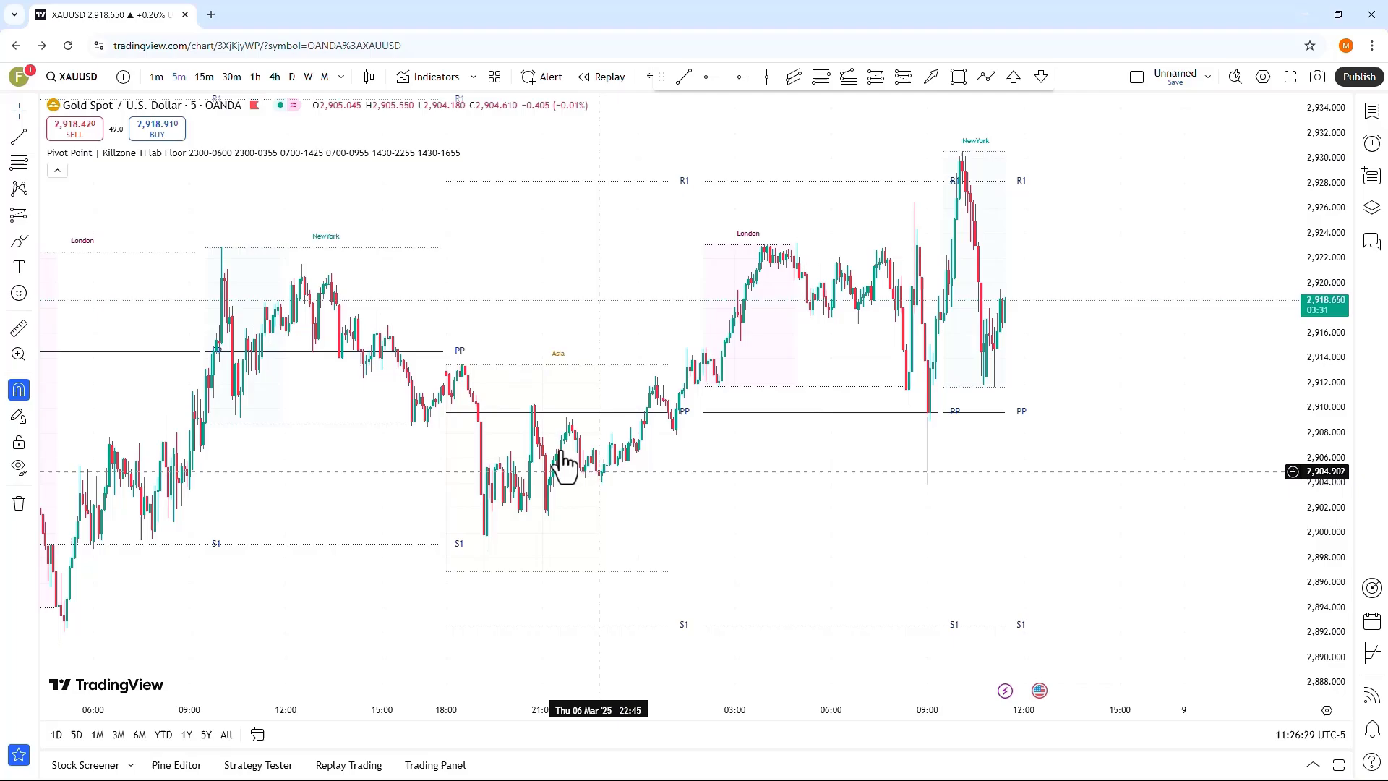
mouse_move(550, 499)
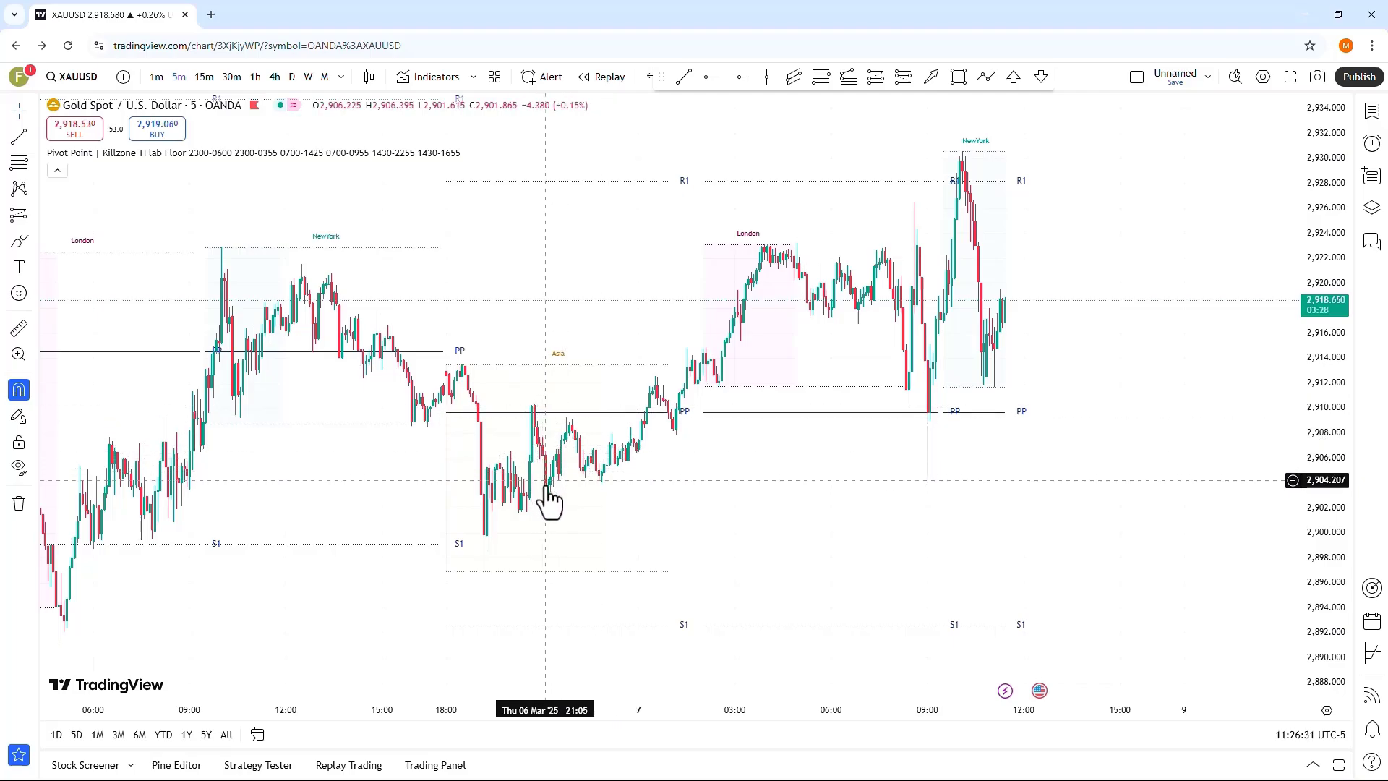
mouse_move(651, 399)
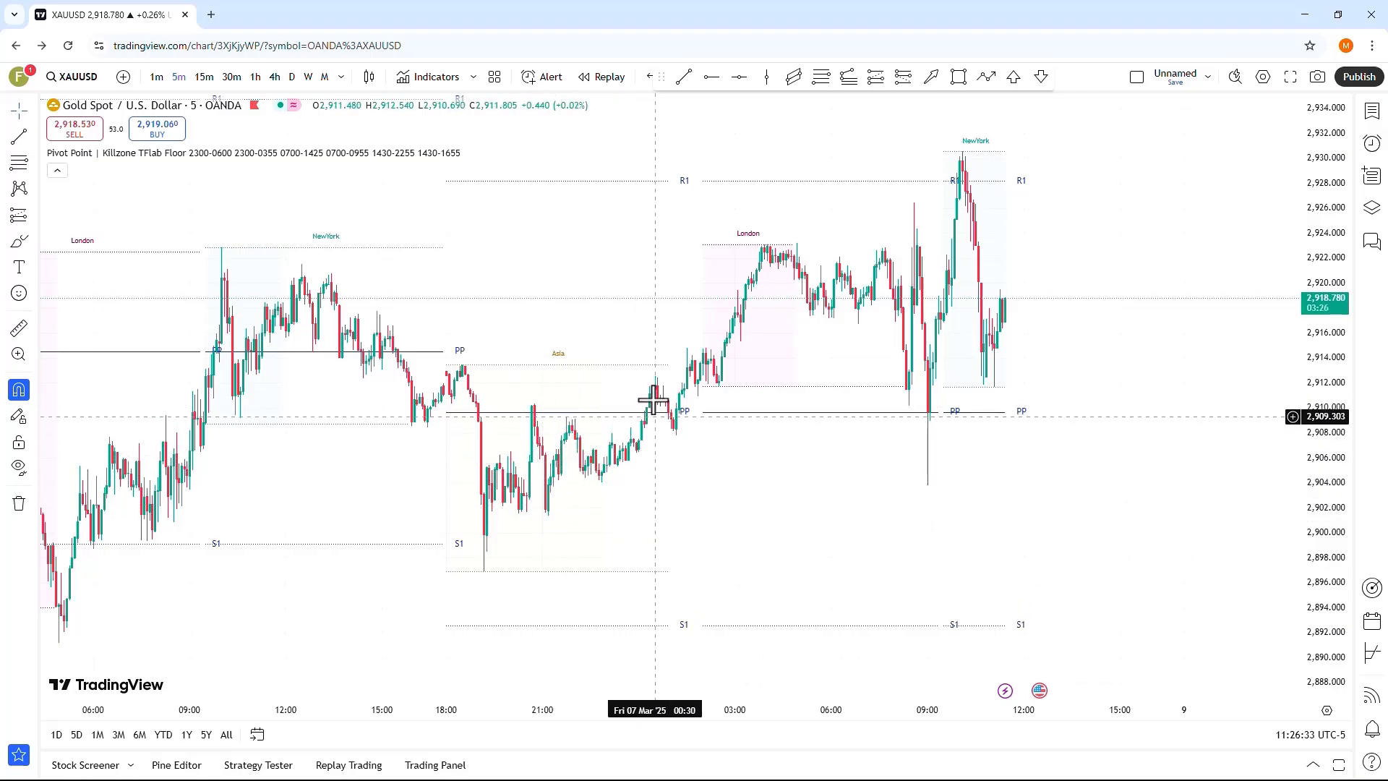
mouse_move(686, 417)
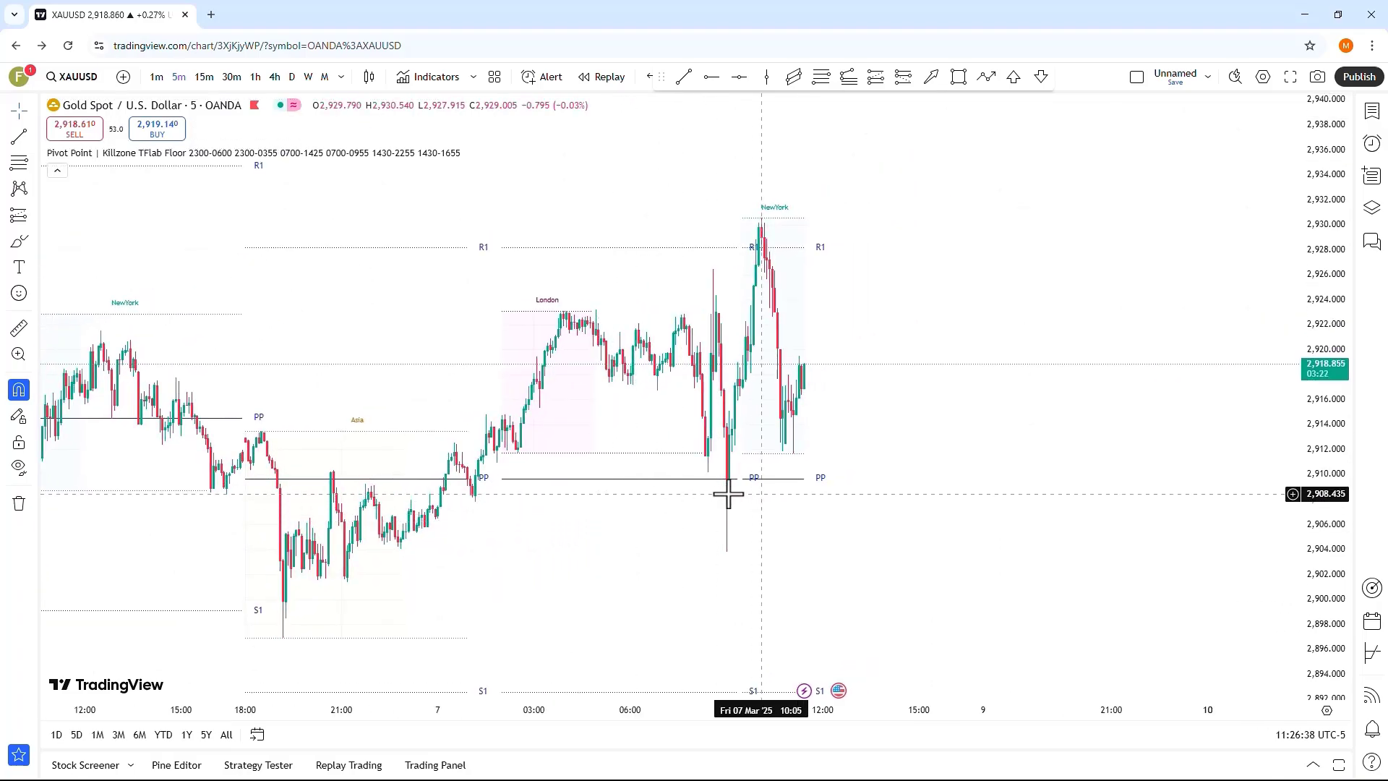
mouse_move(539, 480)
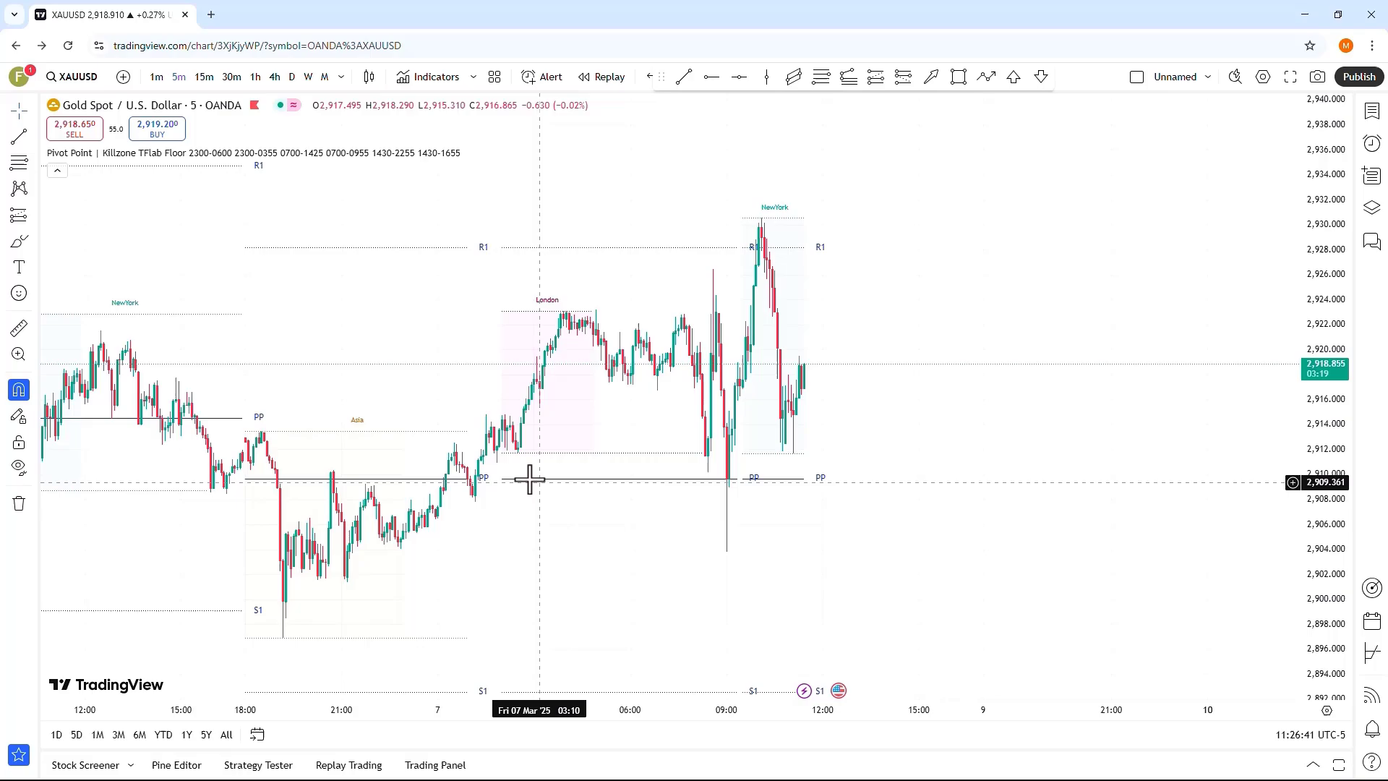
mouse_move(608, 521)
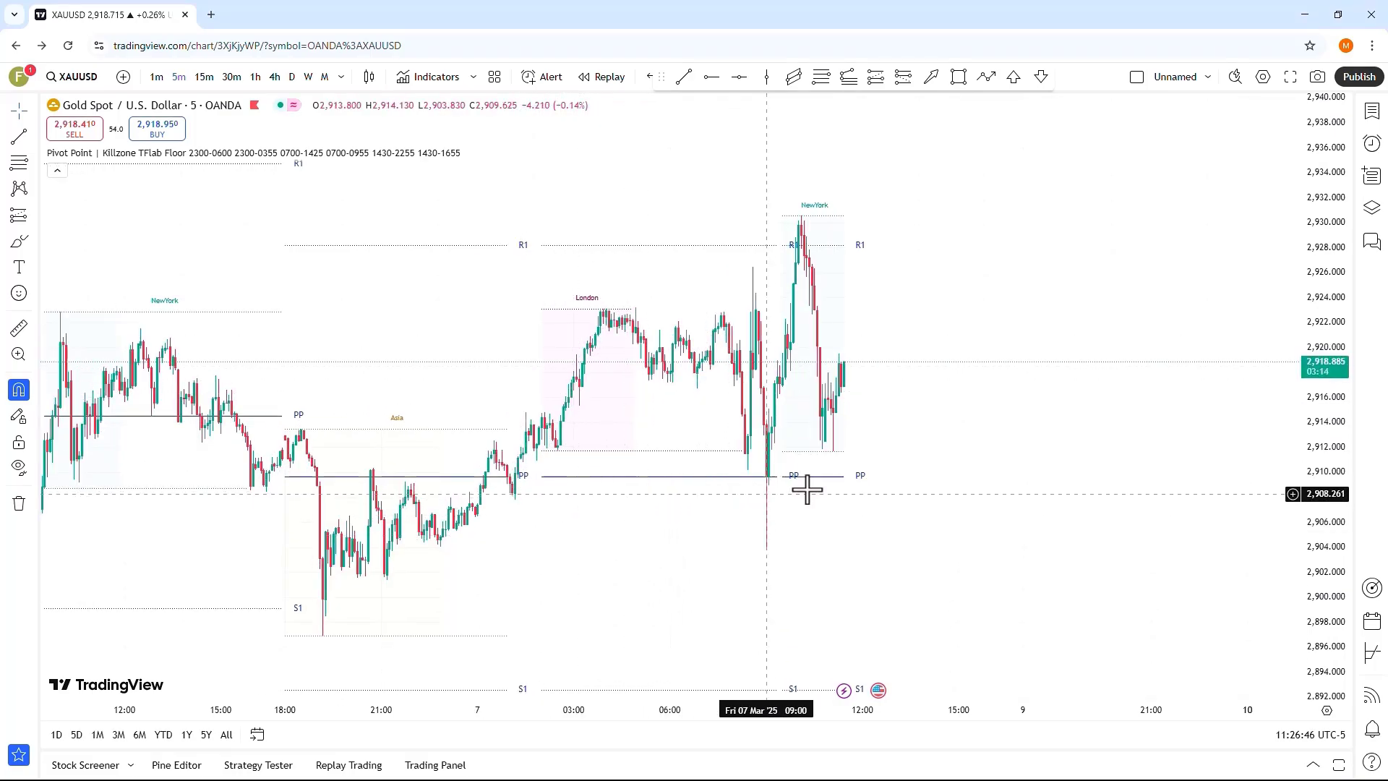
mouse_move(626, 497)
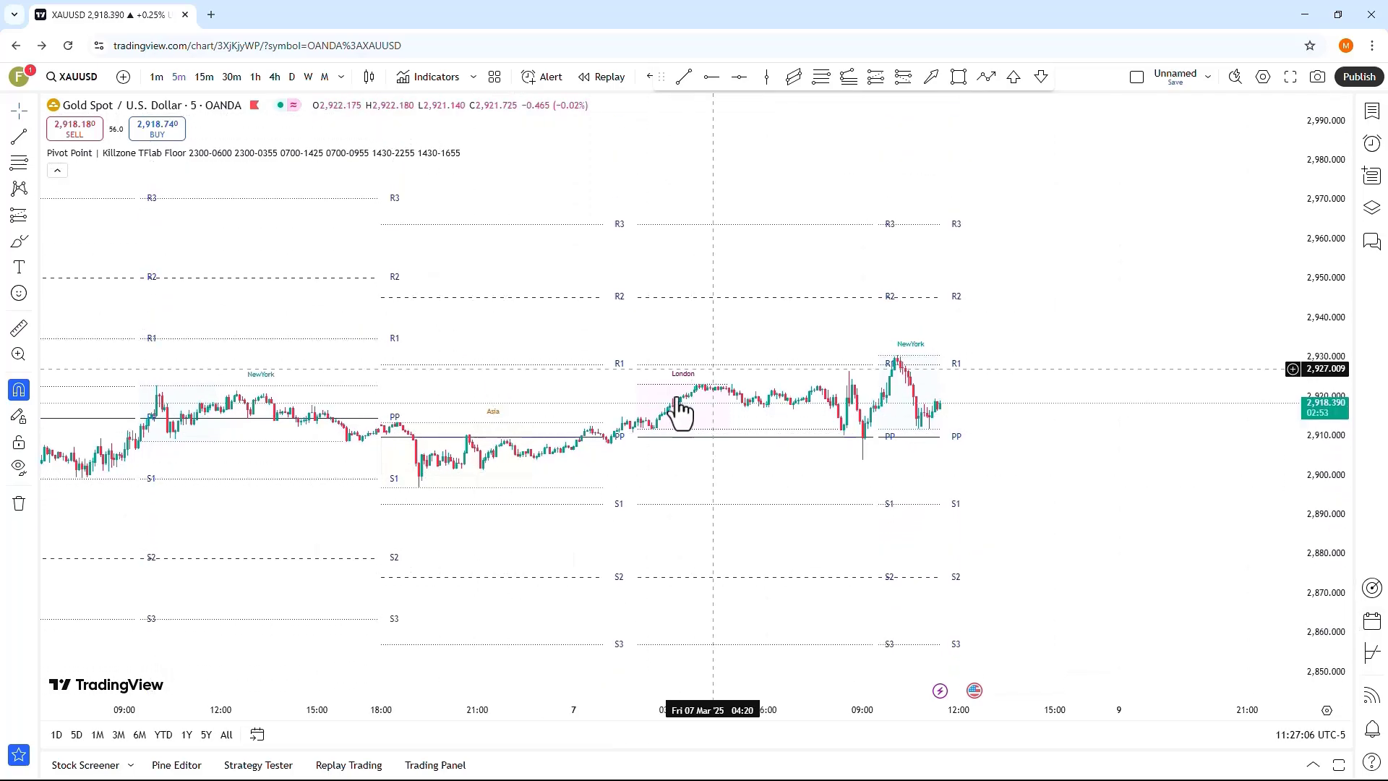
mouse_move(632, 238)
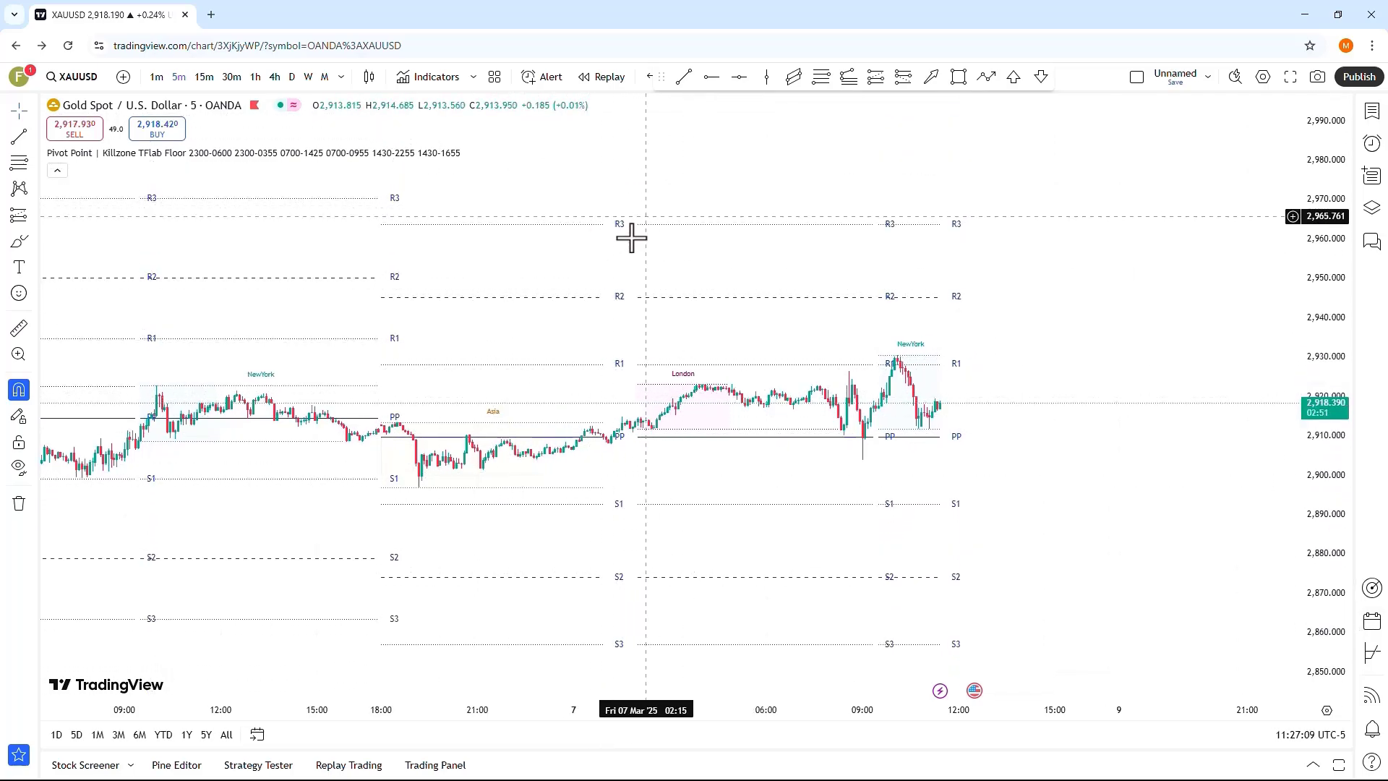
mouse_move(491, 382)
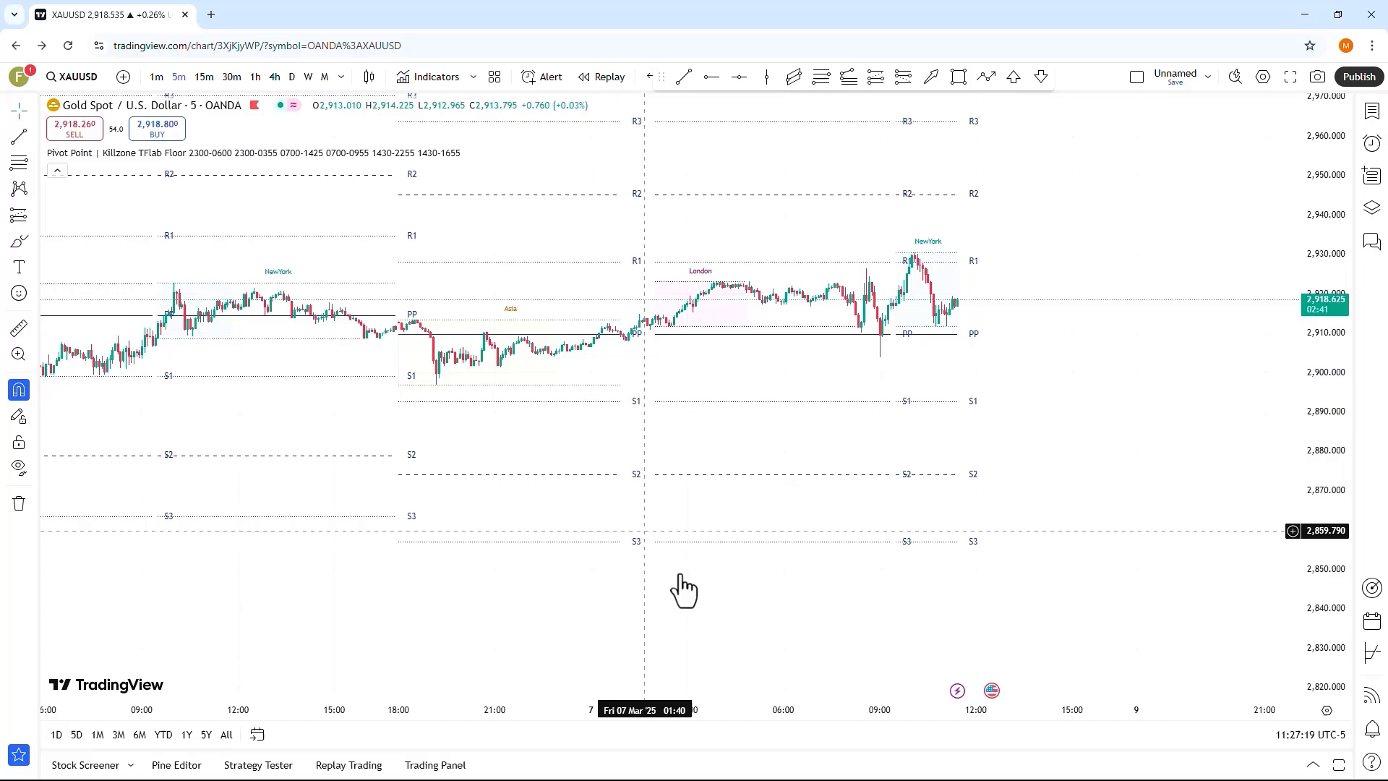
mouse_move(506, 431)
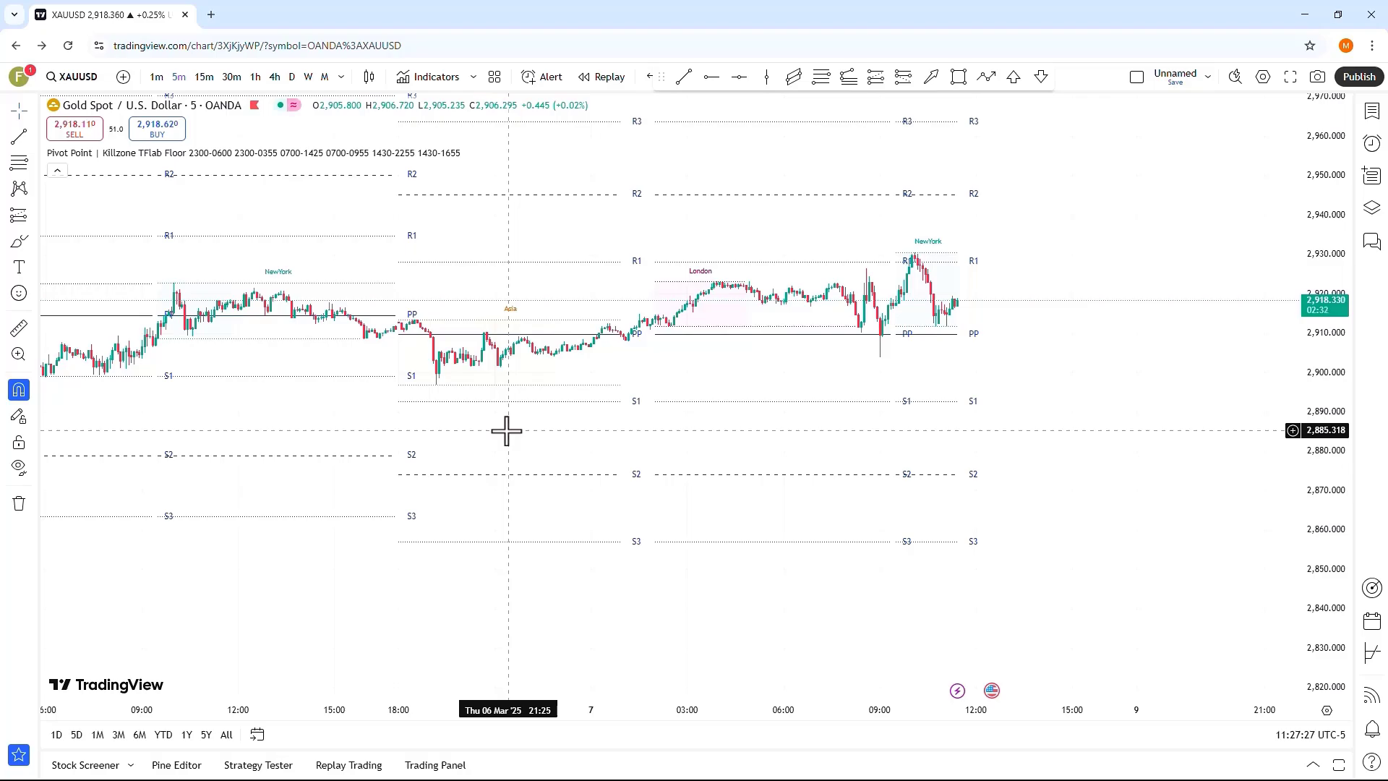
mouse_move(274, 171)
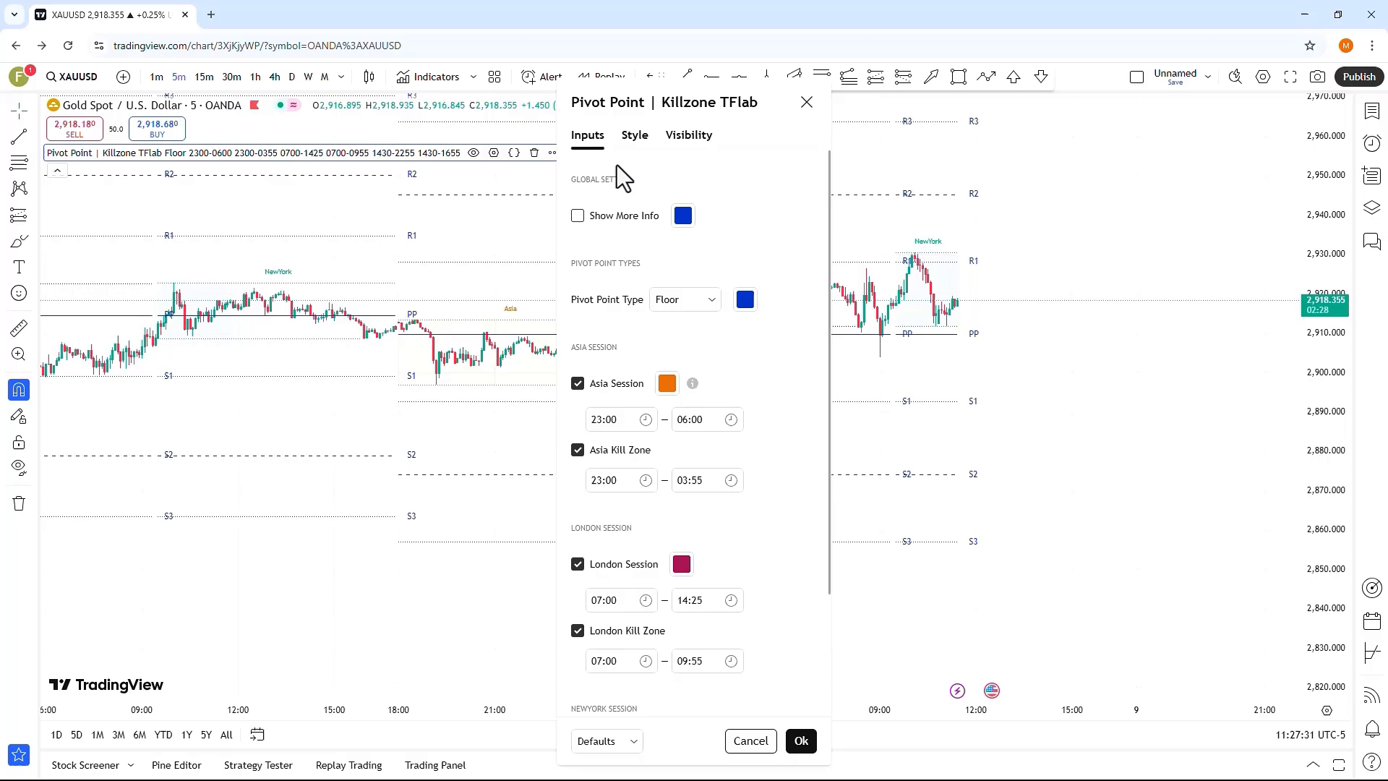
Scroll the Inputs tab to the New York session 14:30–22:55 and back to the top
scroll(down, 3)
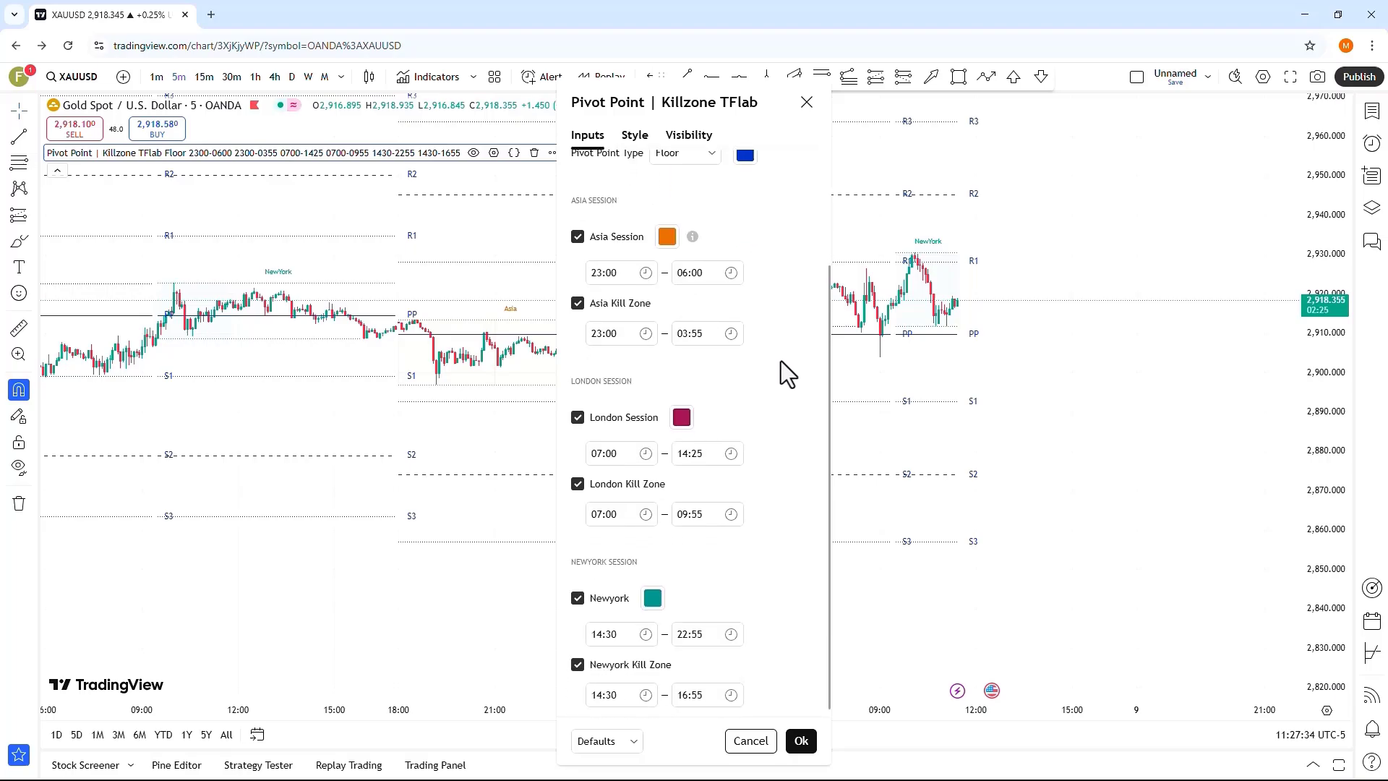
scroll(up, 3)
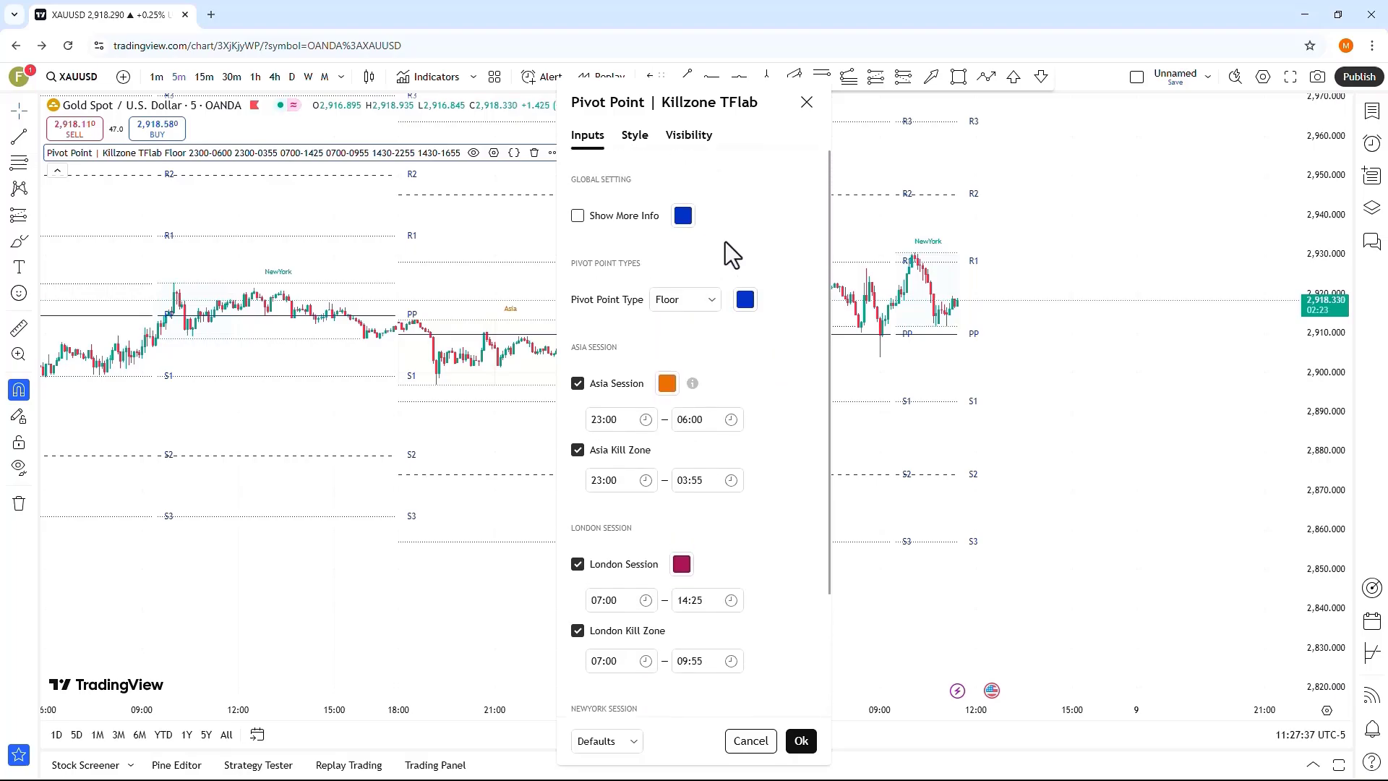
mouse_move(647, 238)
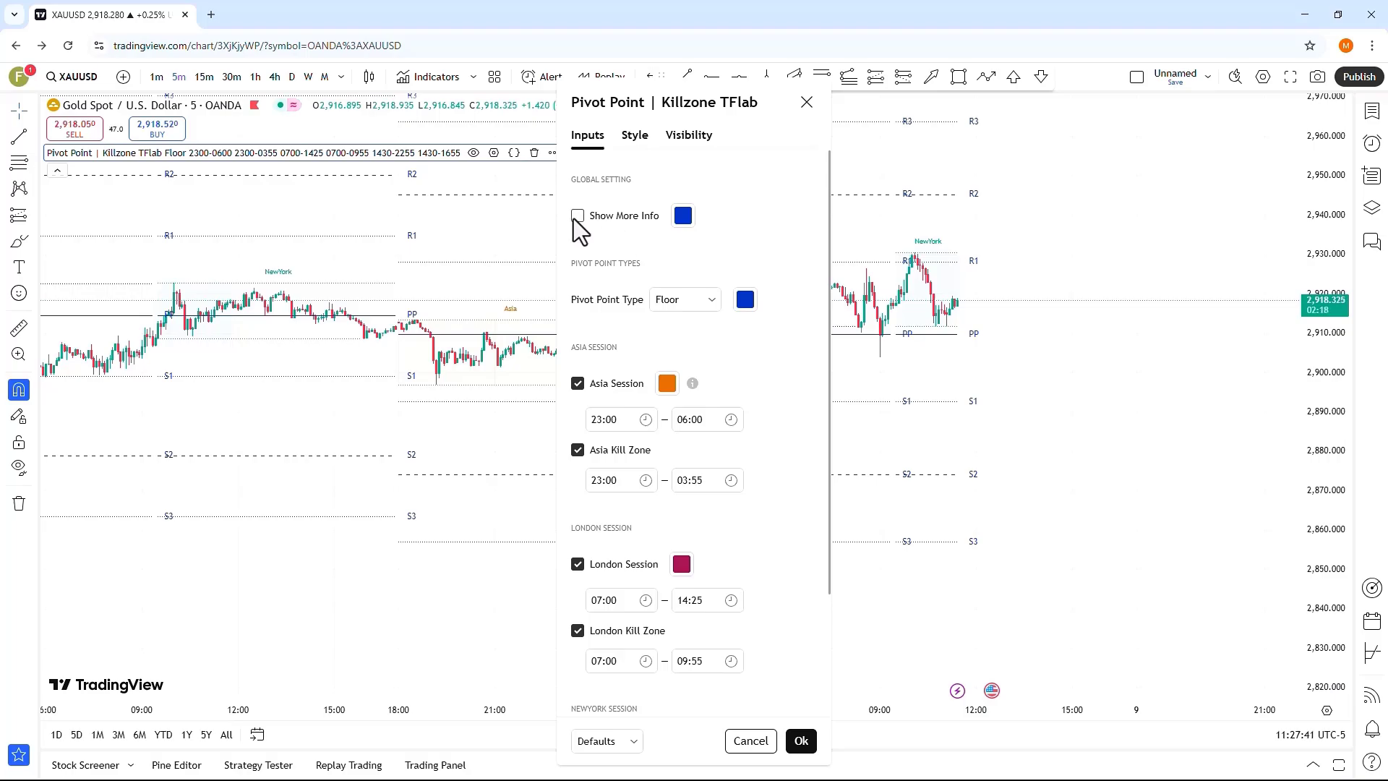
click(578, 216)
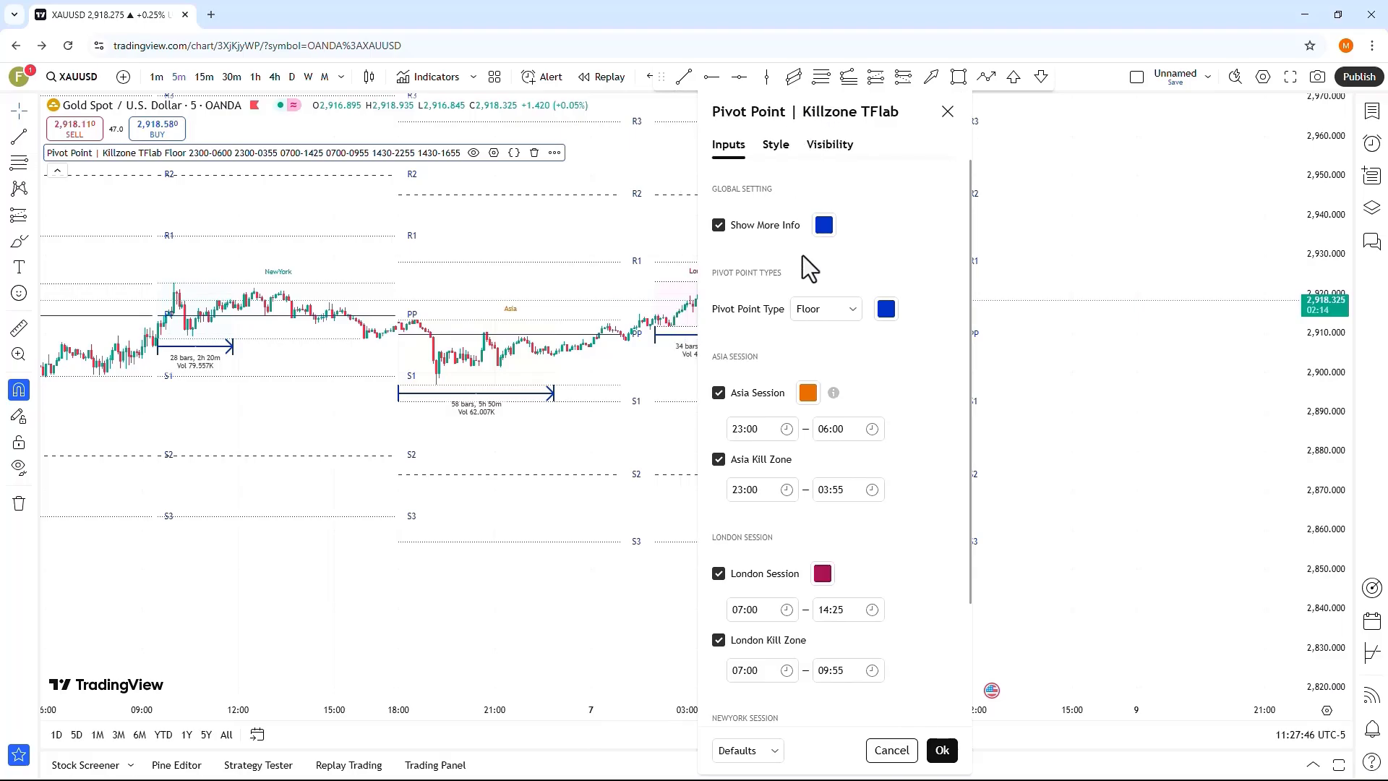
mouse_move(739, 258)
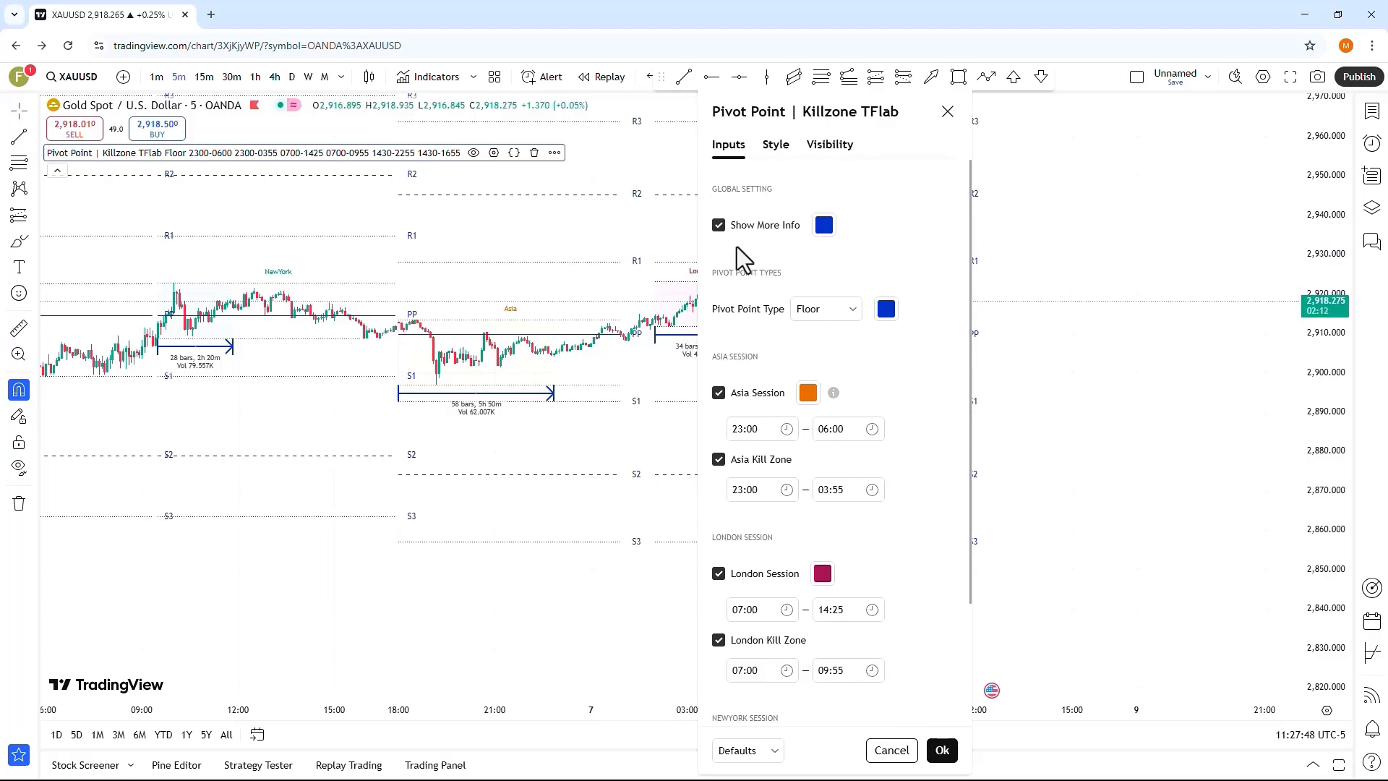
mouse_move(505, 449)
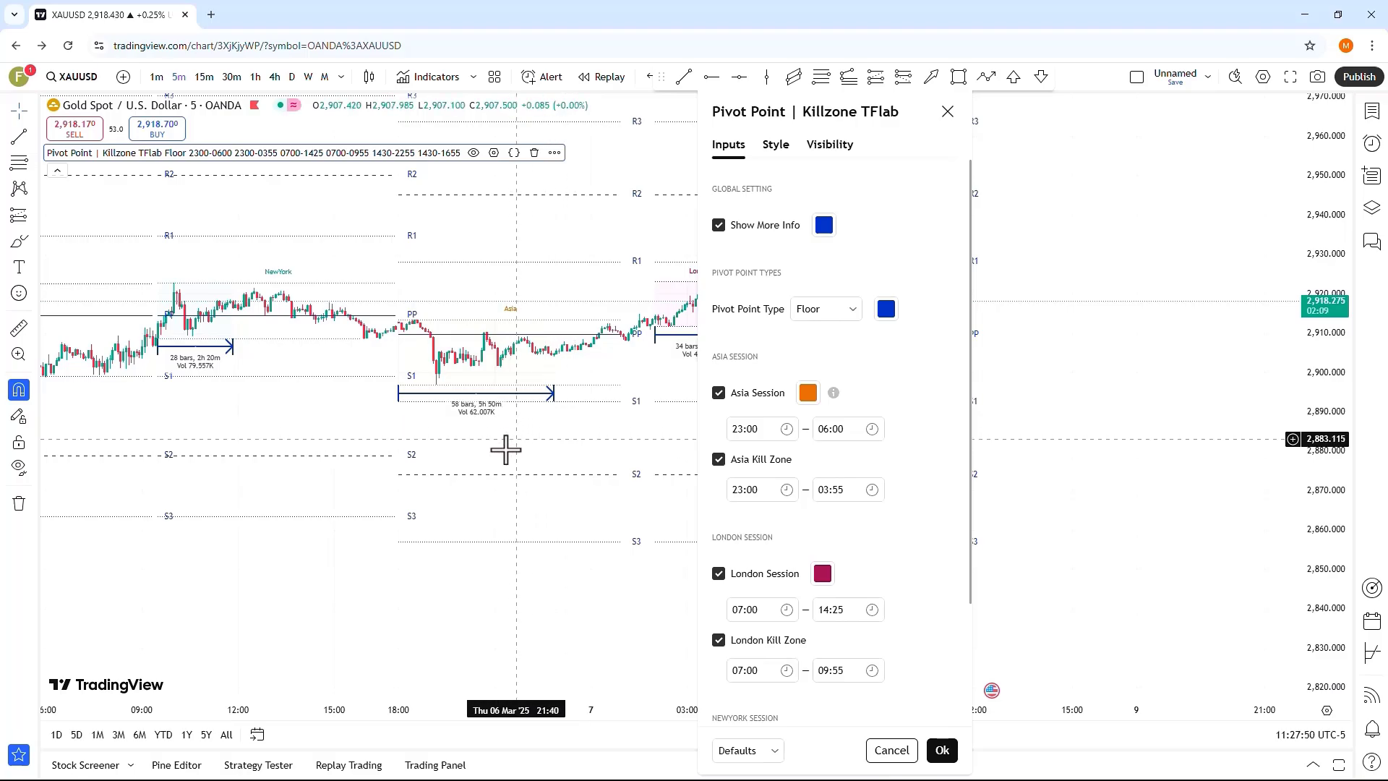
mouse_move(559, 389)
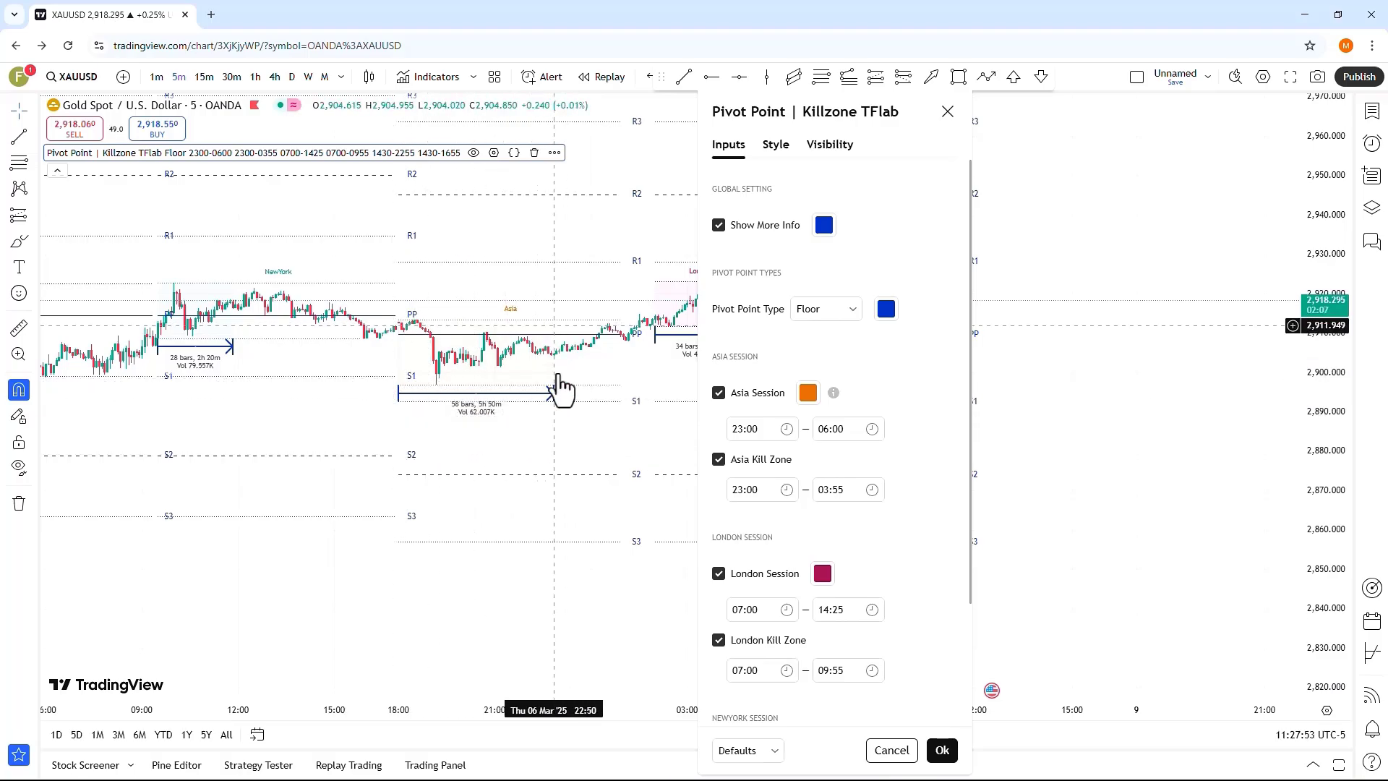
mouse_move(530, 412)
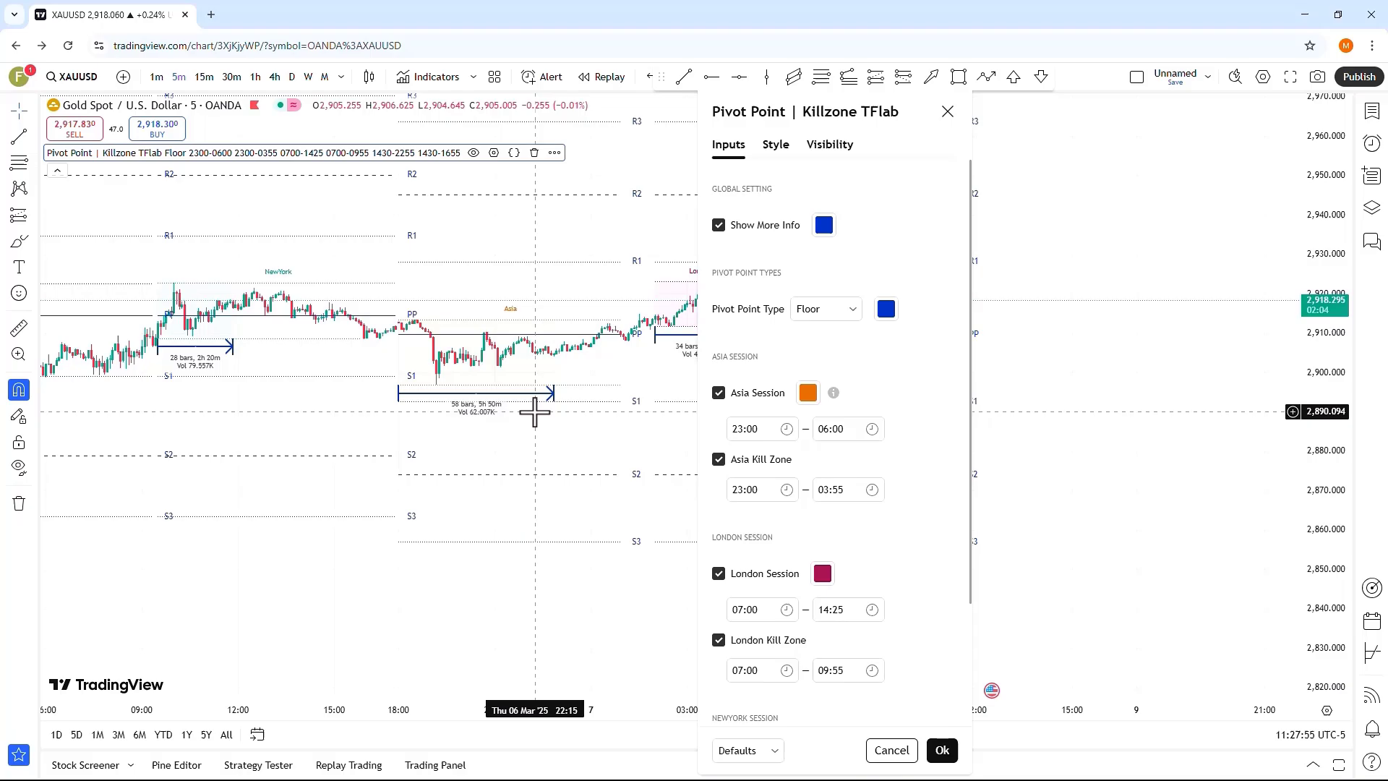
mouse_move(499, 412)
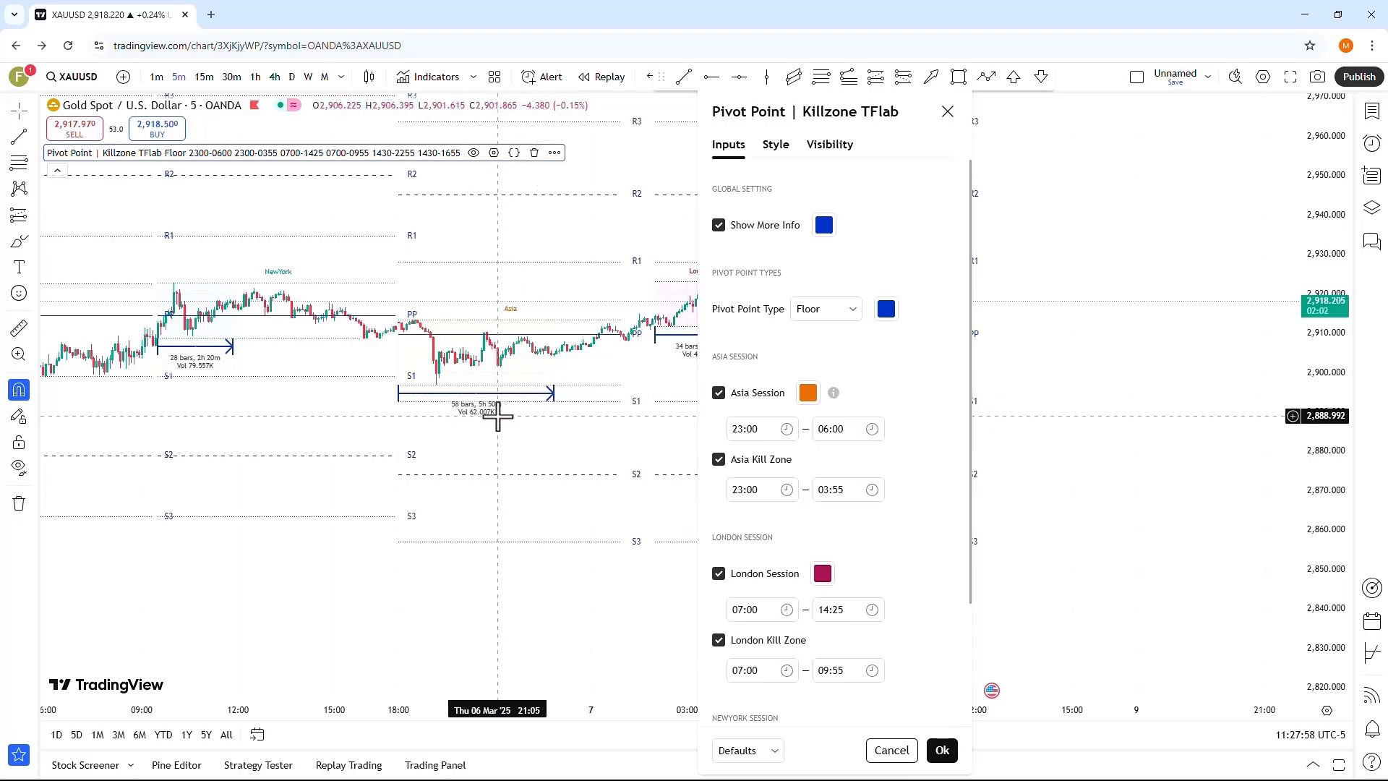
mouse_move(520, 428)
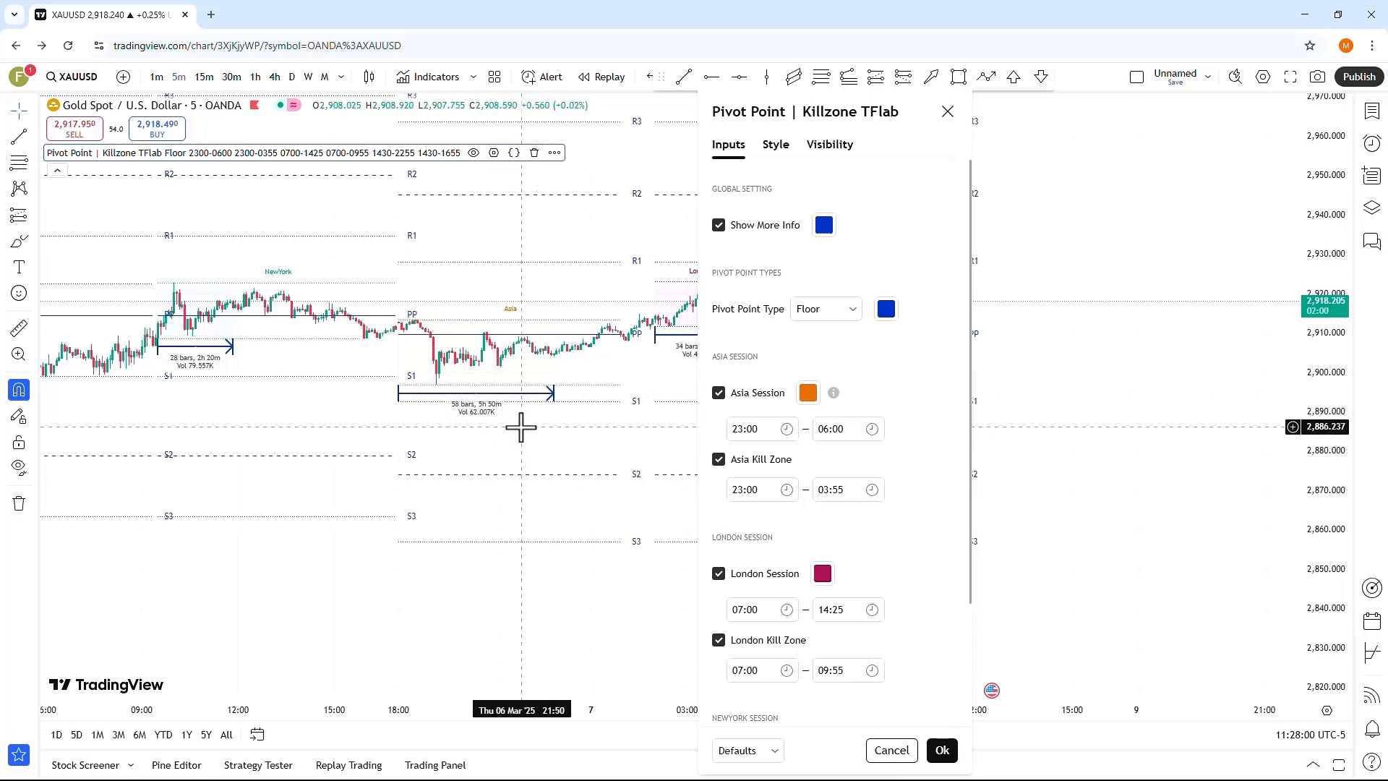
mouse_move(163, 346)
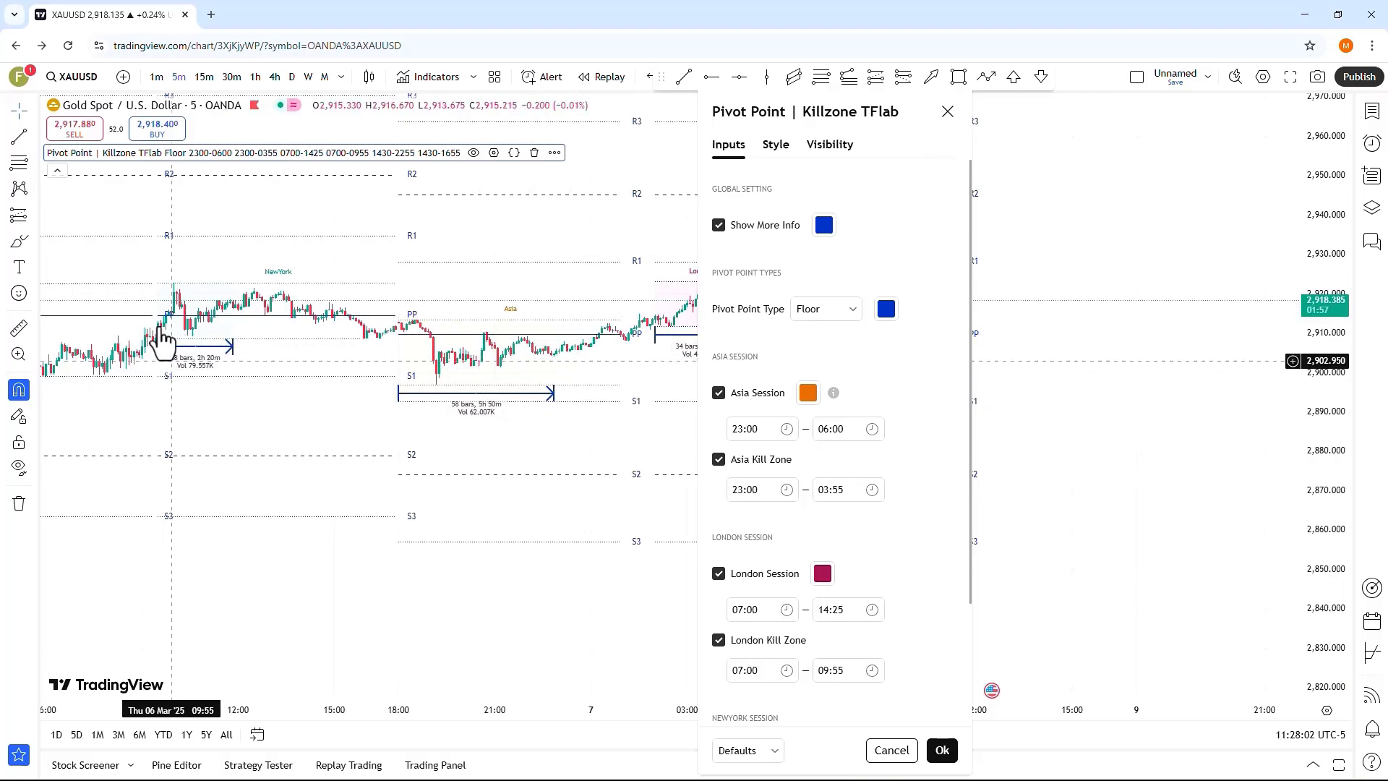
mouse_move(529, 468)
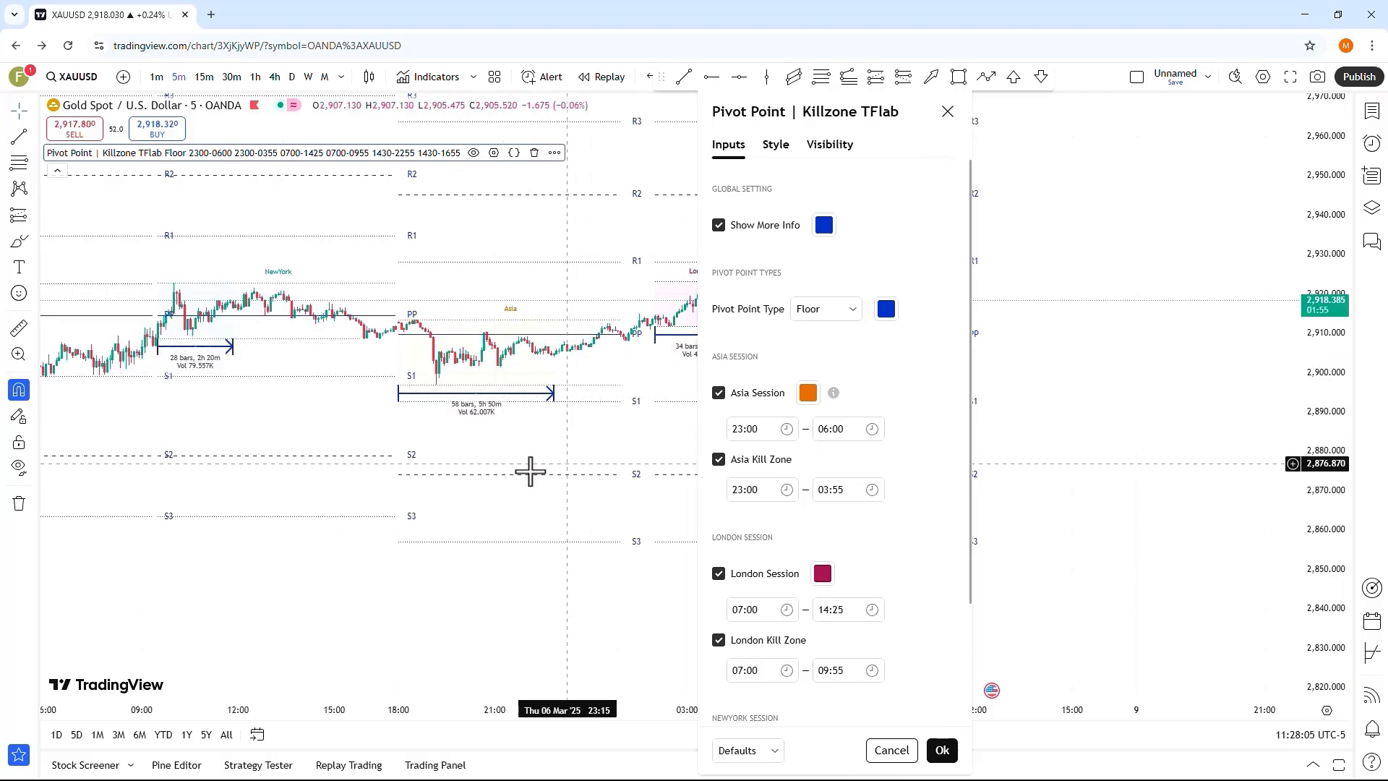
mouse_move(785, 339)
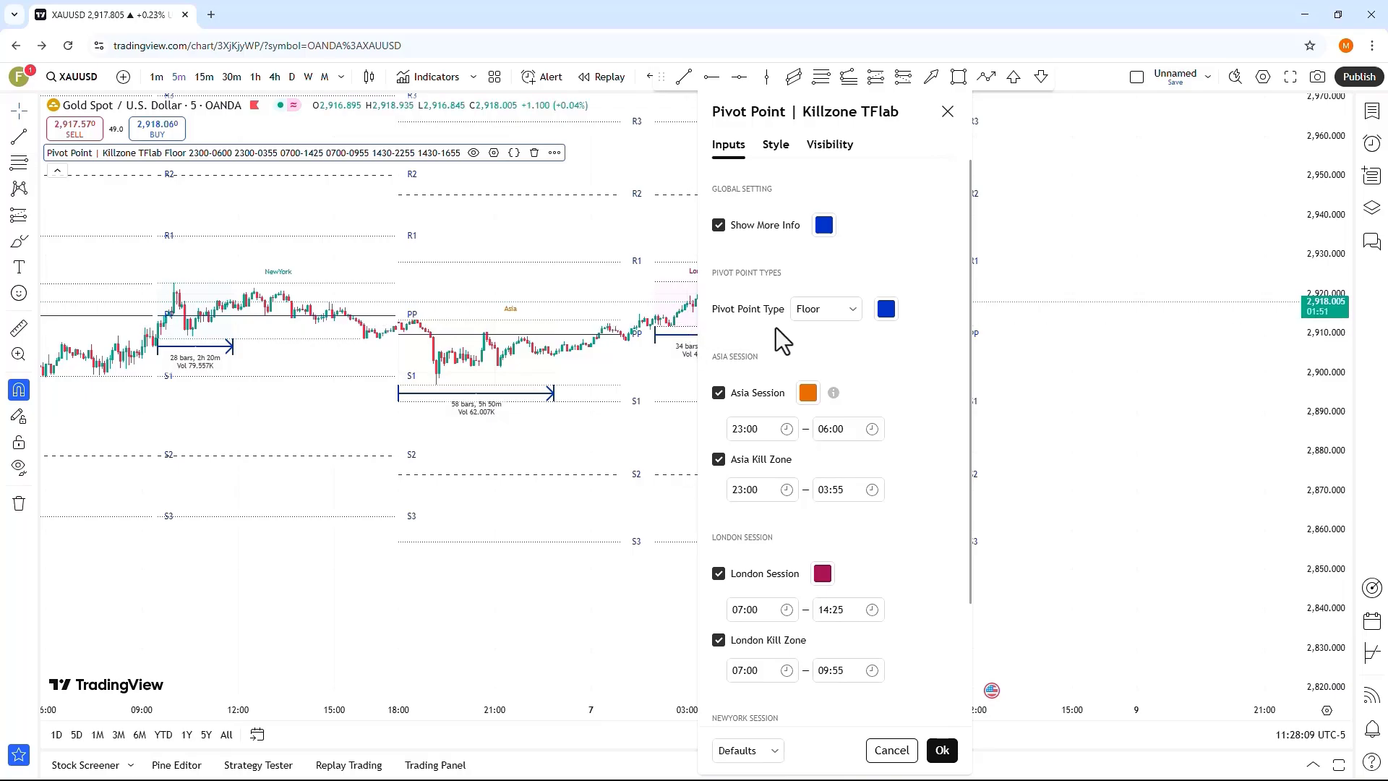
Show the Pivot Point Type choices: Floor, Woodie, Camarilla and Fibonacci
click(823, 309)
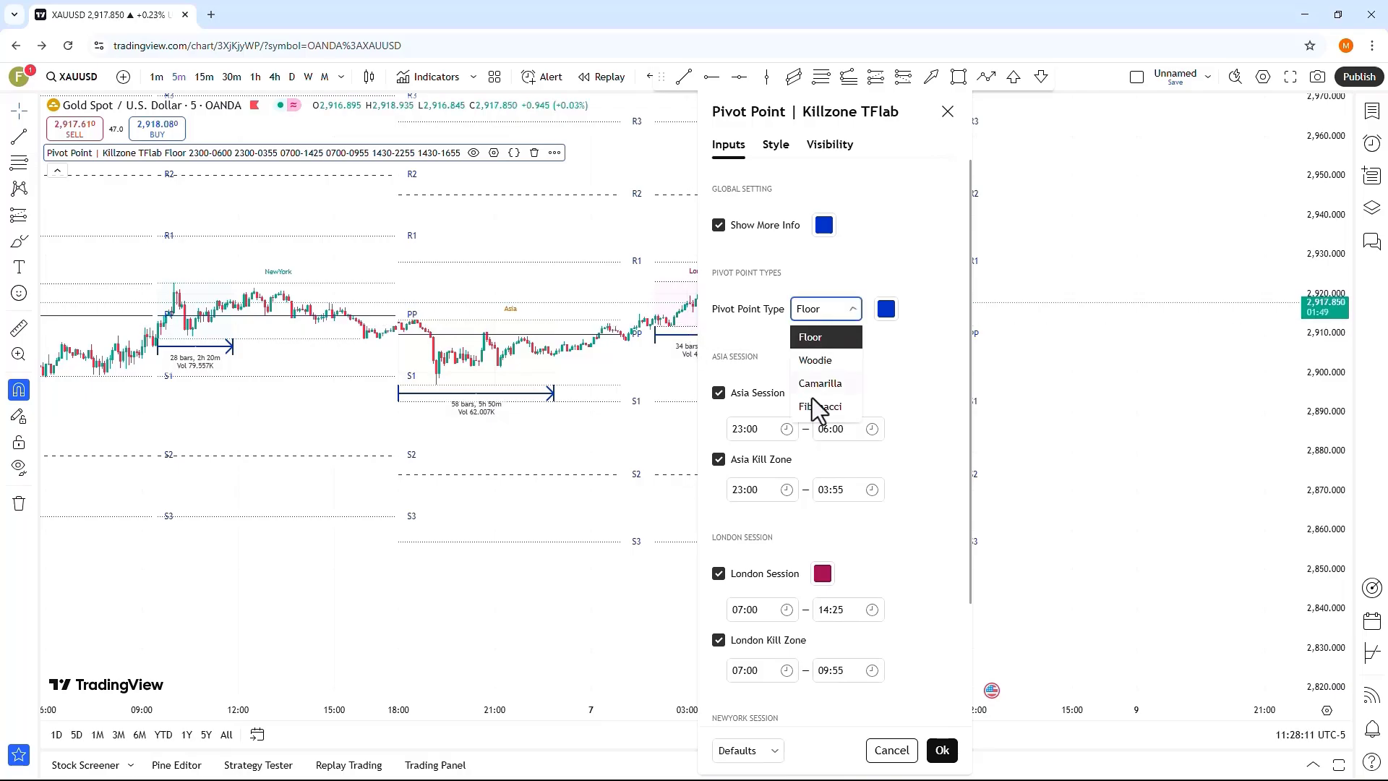
mouse_move(837, 429)
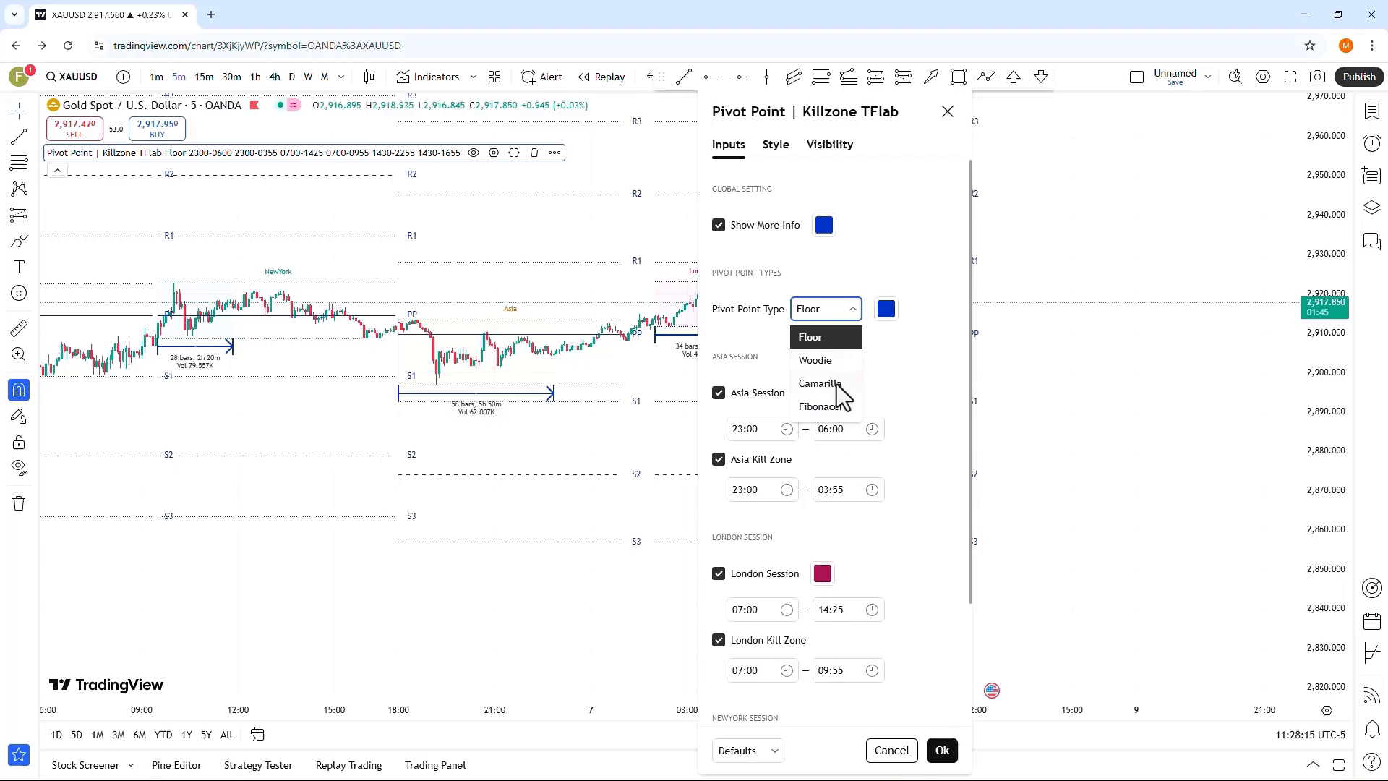
mouse_move(806, 424)
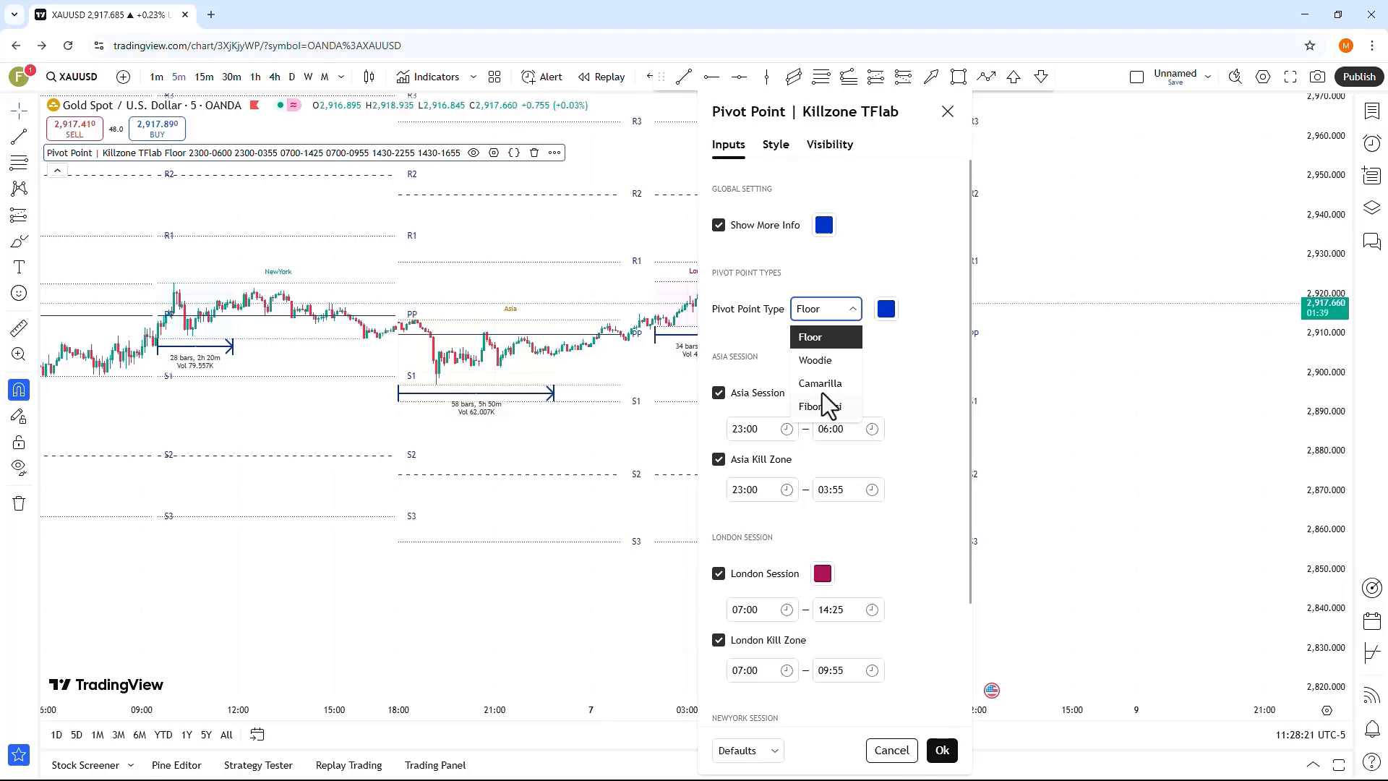
mouse_move(827, 355)
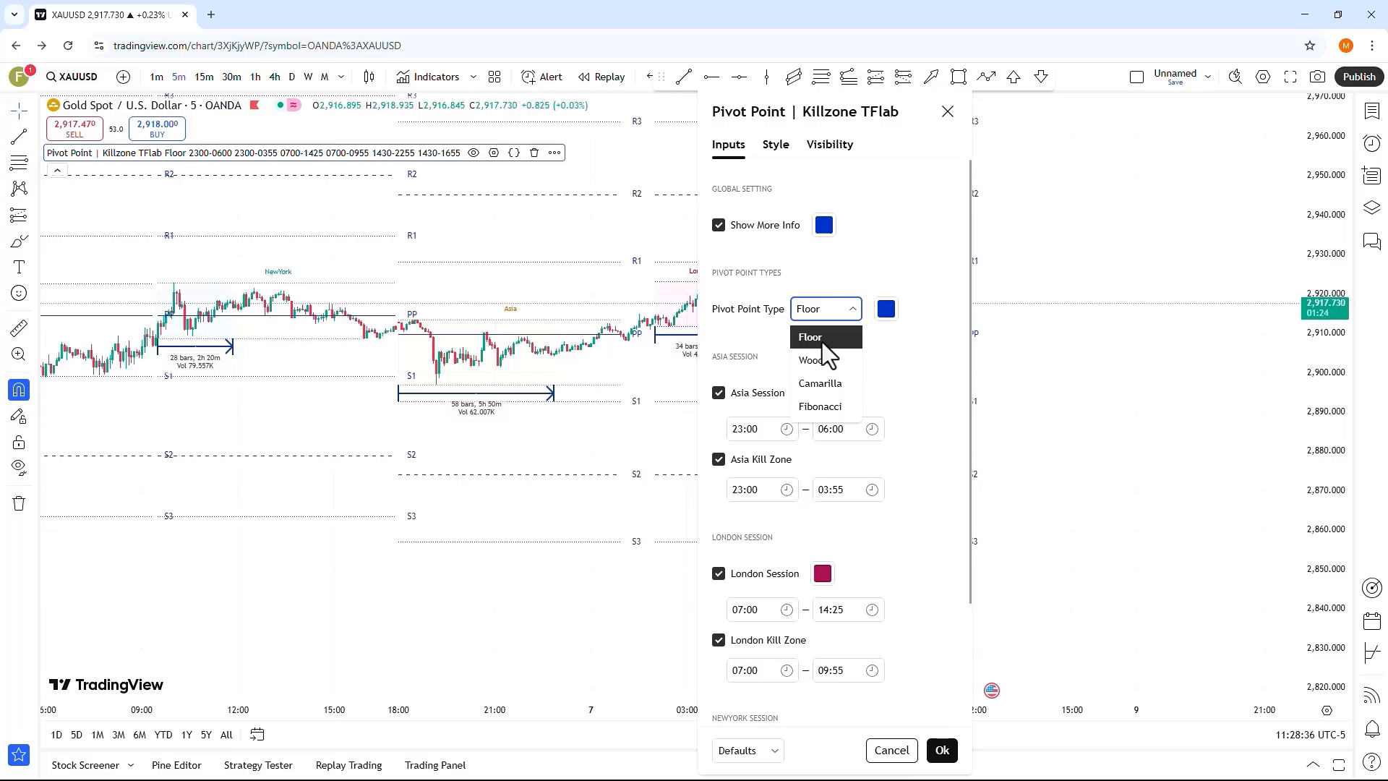
mouse_move(833, 366)
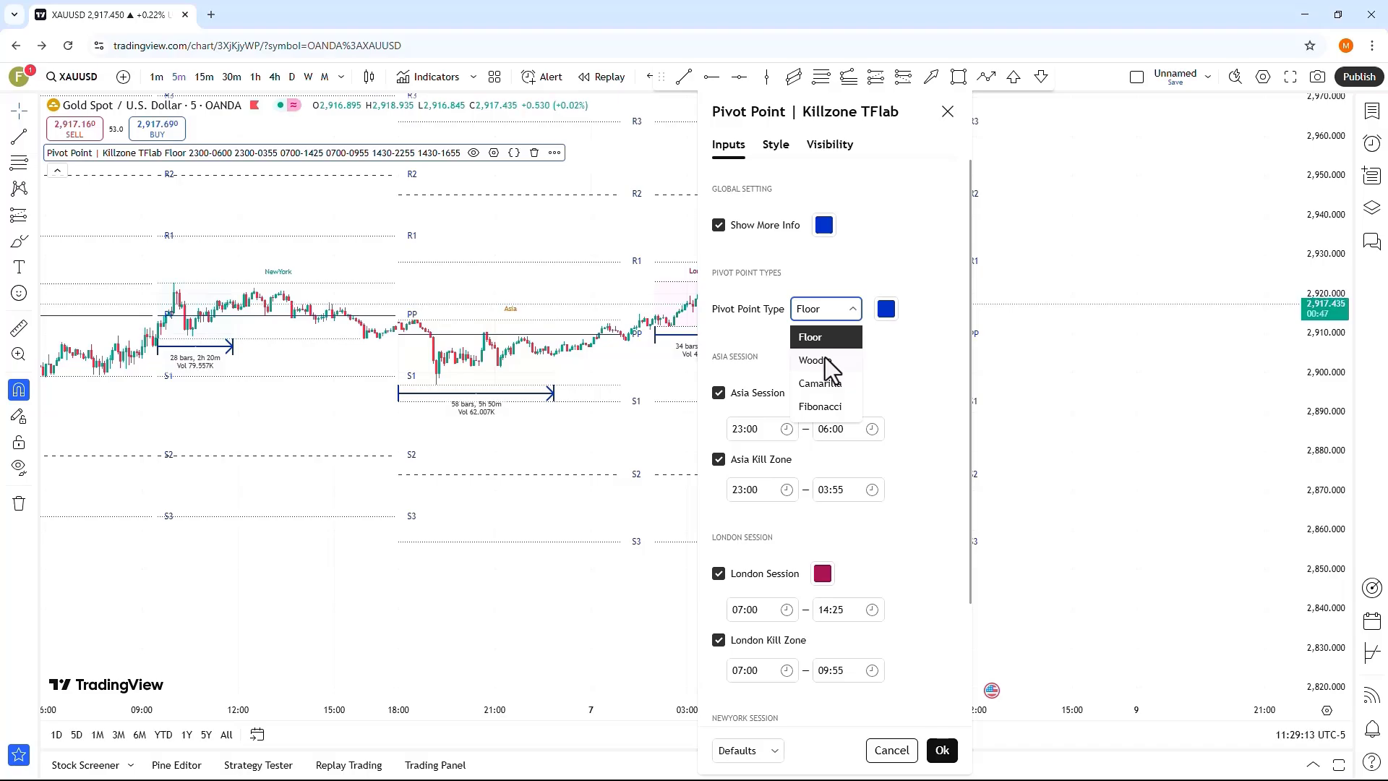
mouse_move(802, 401)
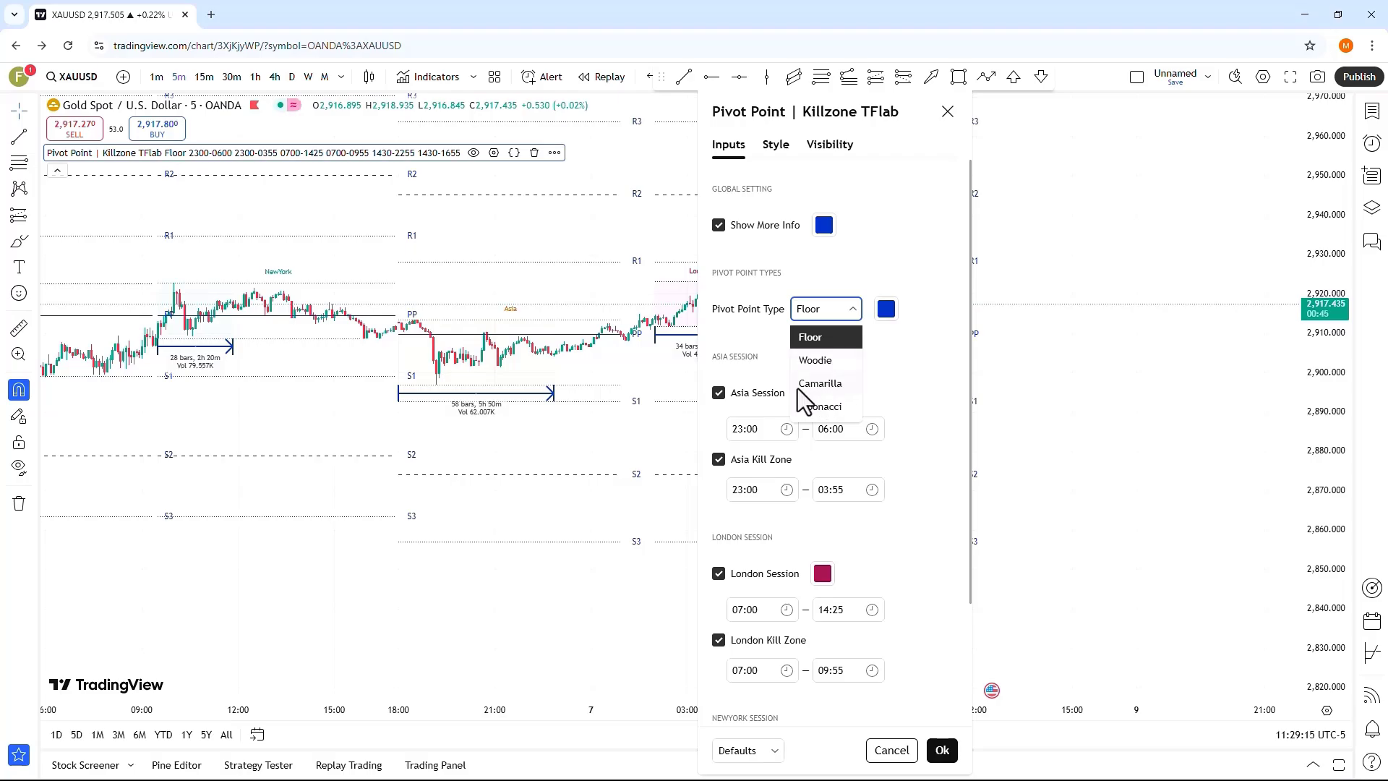
mouse_move(823, 396)
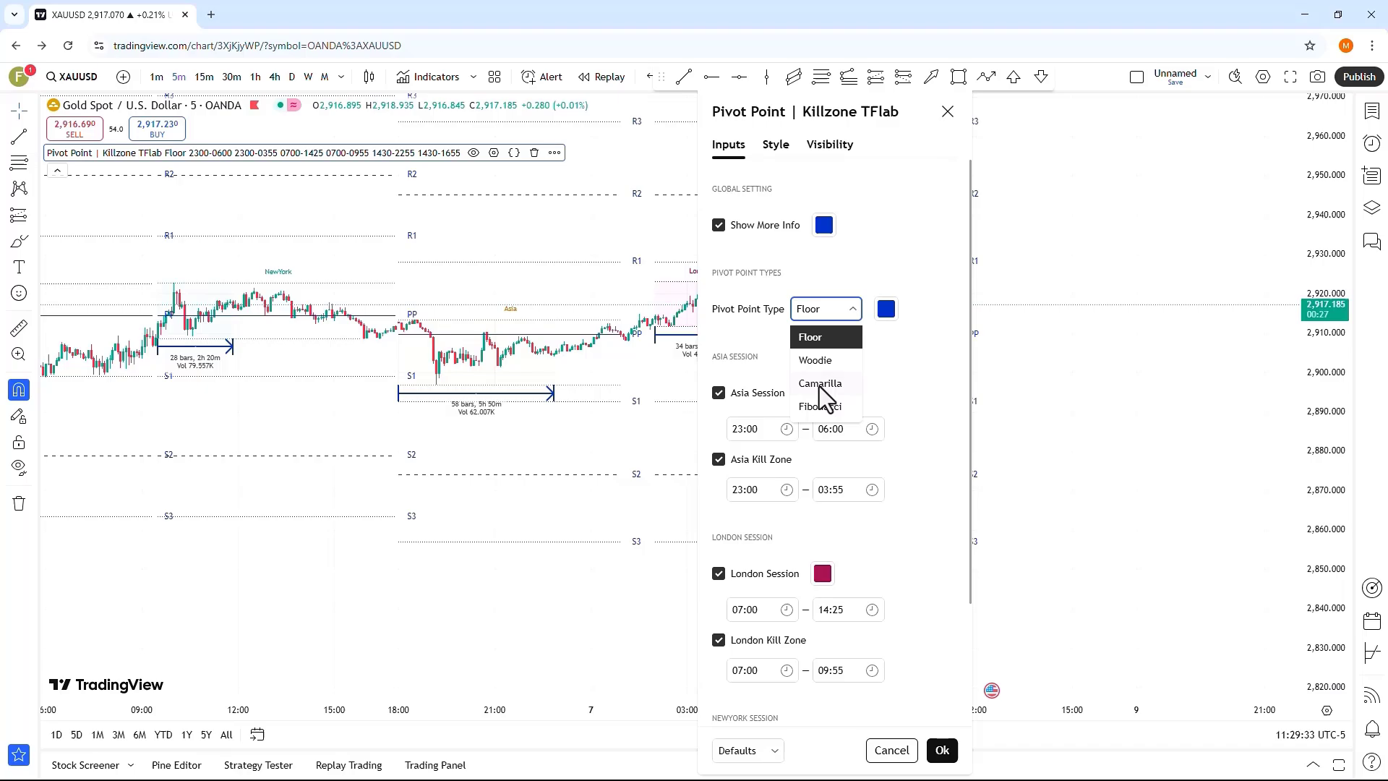
mouse_move(830, 412)
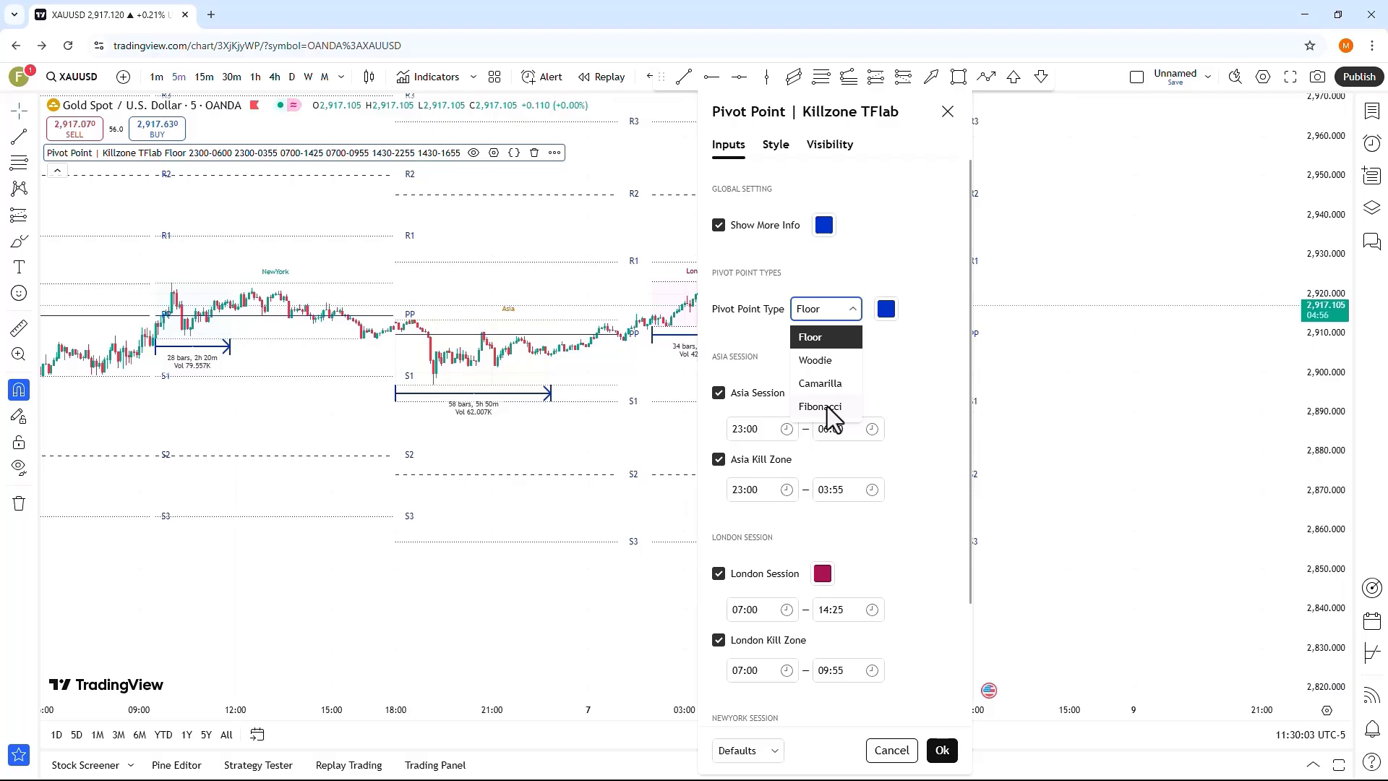
Leave Floor pivots selected and peek at the New York session colour without changing it
click(810, 337)
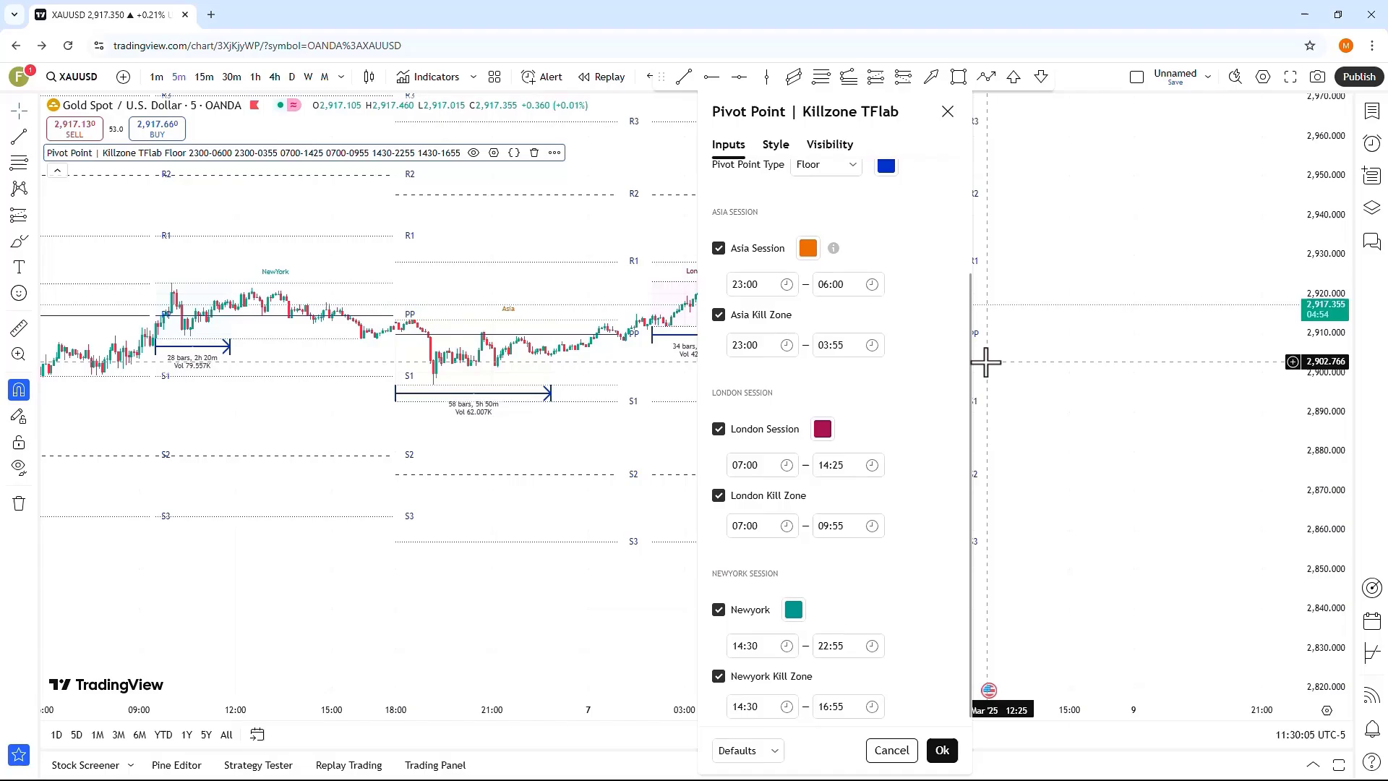
scroll(down, 3)
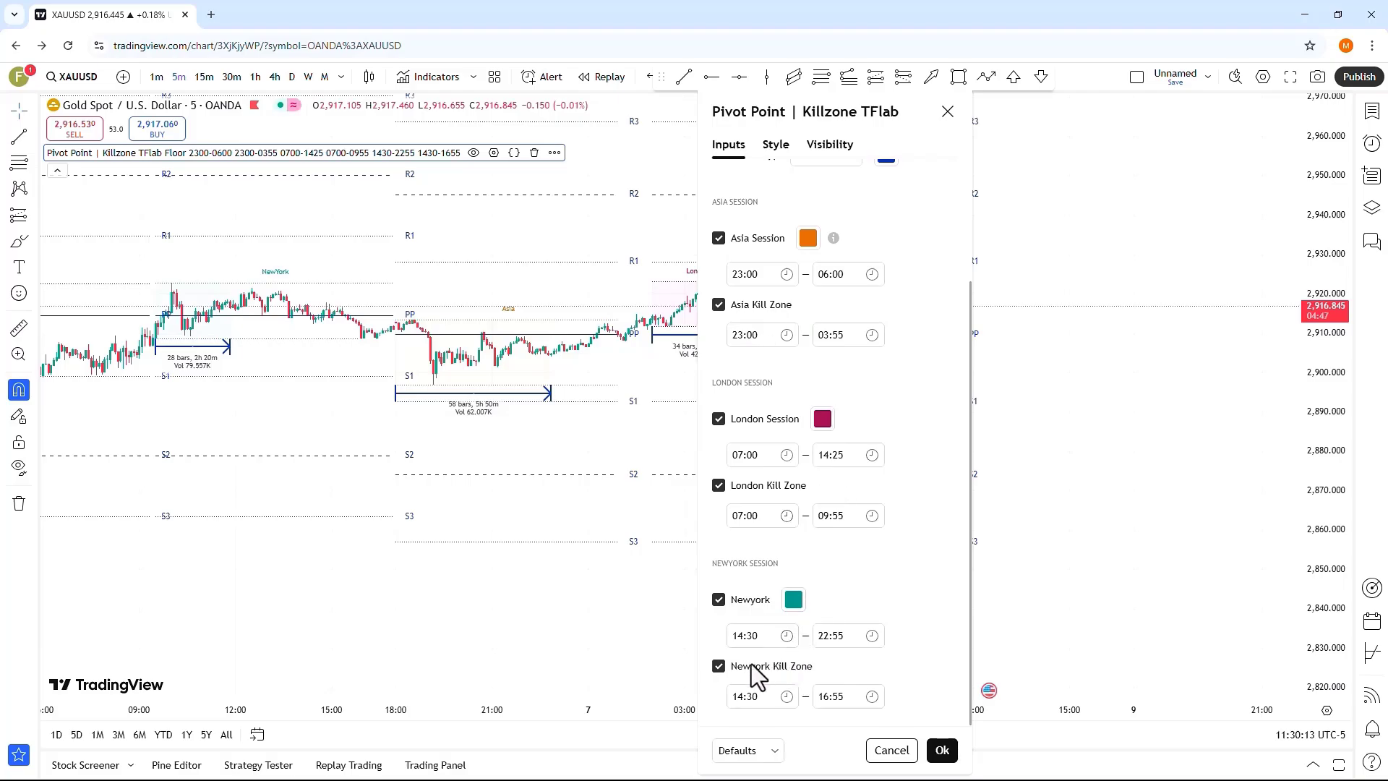
click(807, 237)
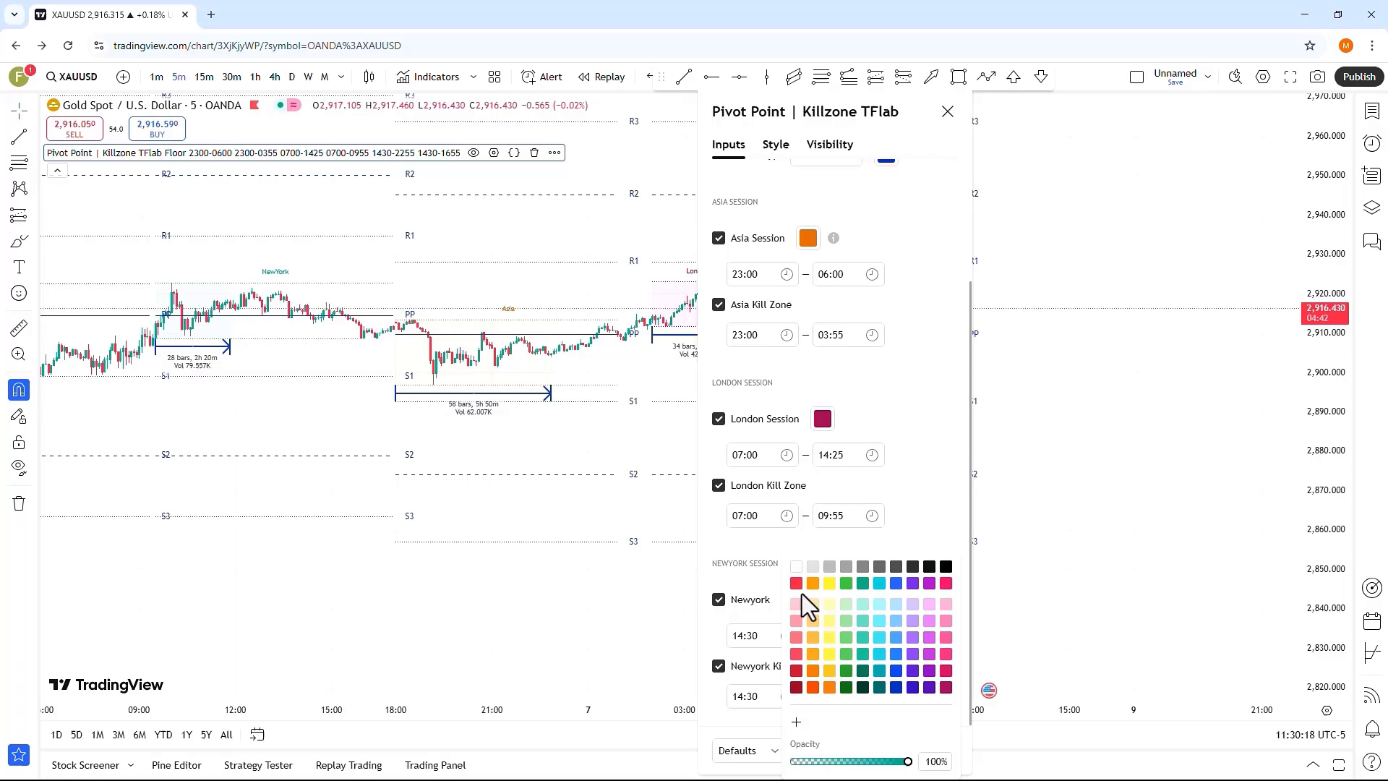
click(862, 582)
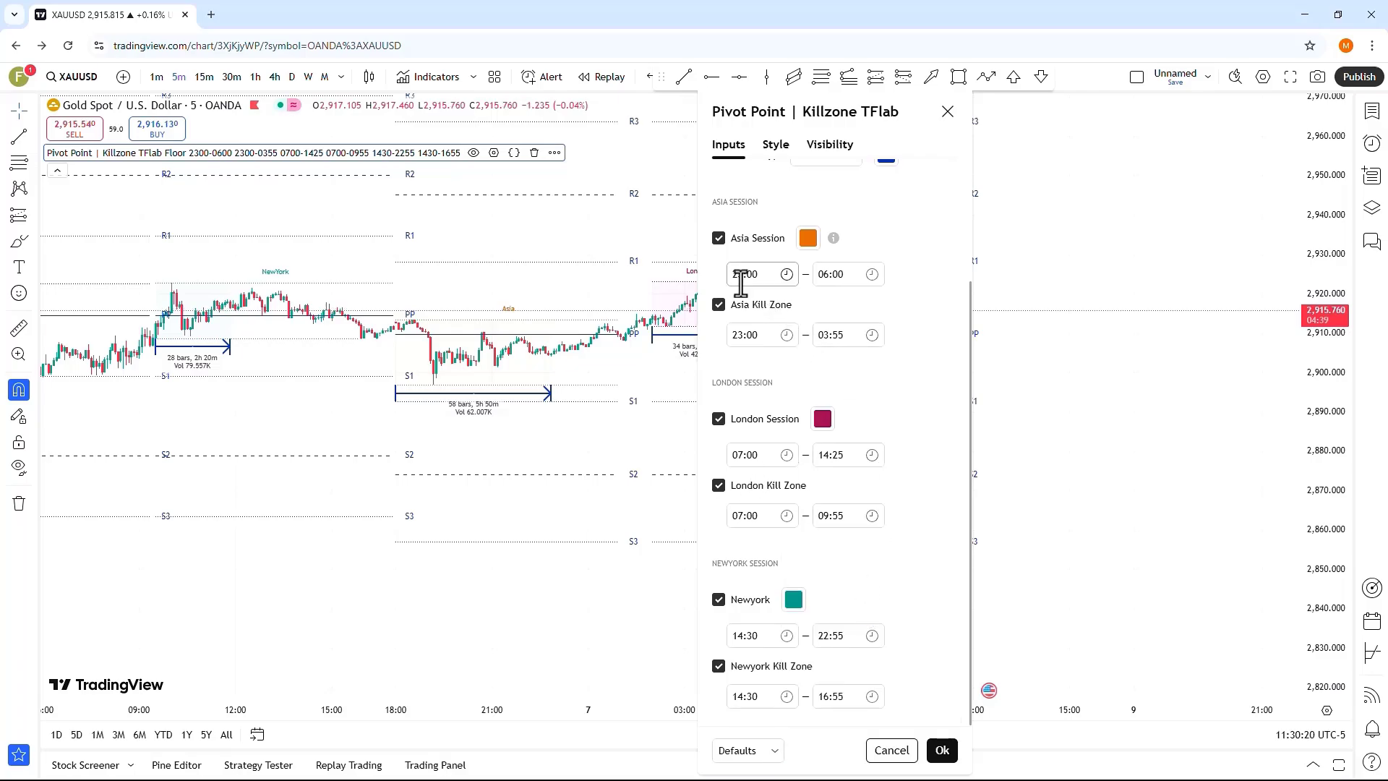
Review the session time choices, keeping Asia 23:00–06:00, London 07:00–14:25, New York 14:30–22:55
click(846, 274)
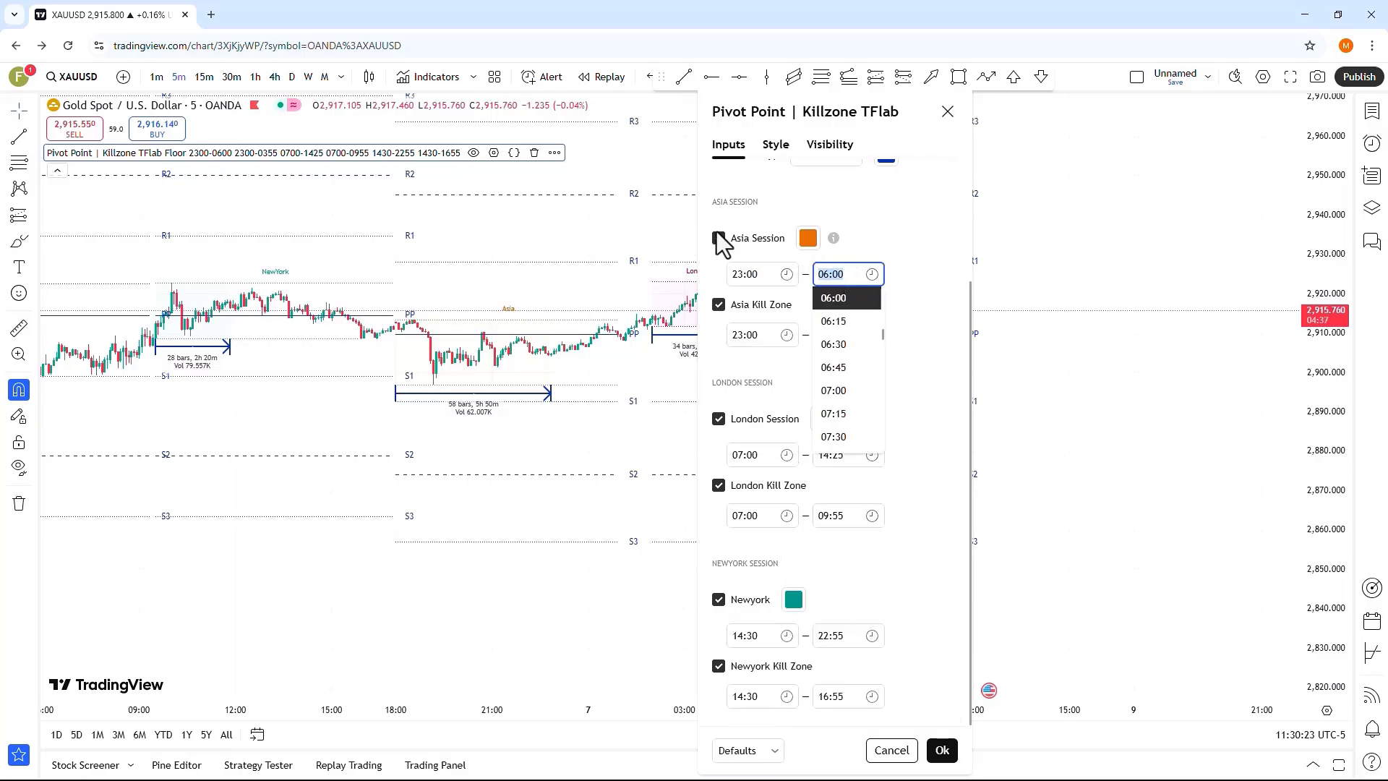
click(718, 238)
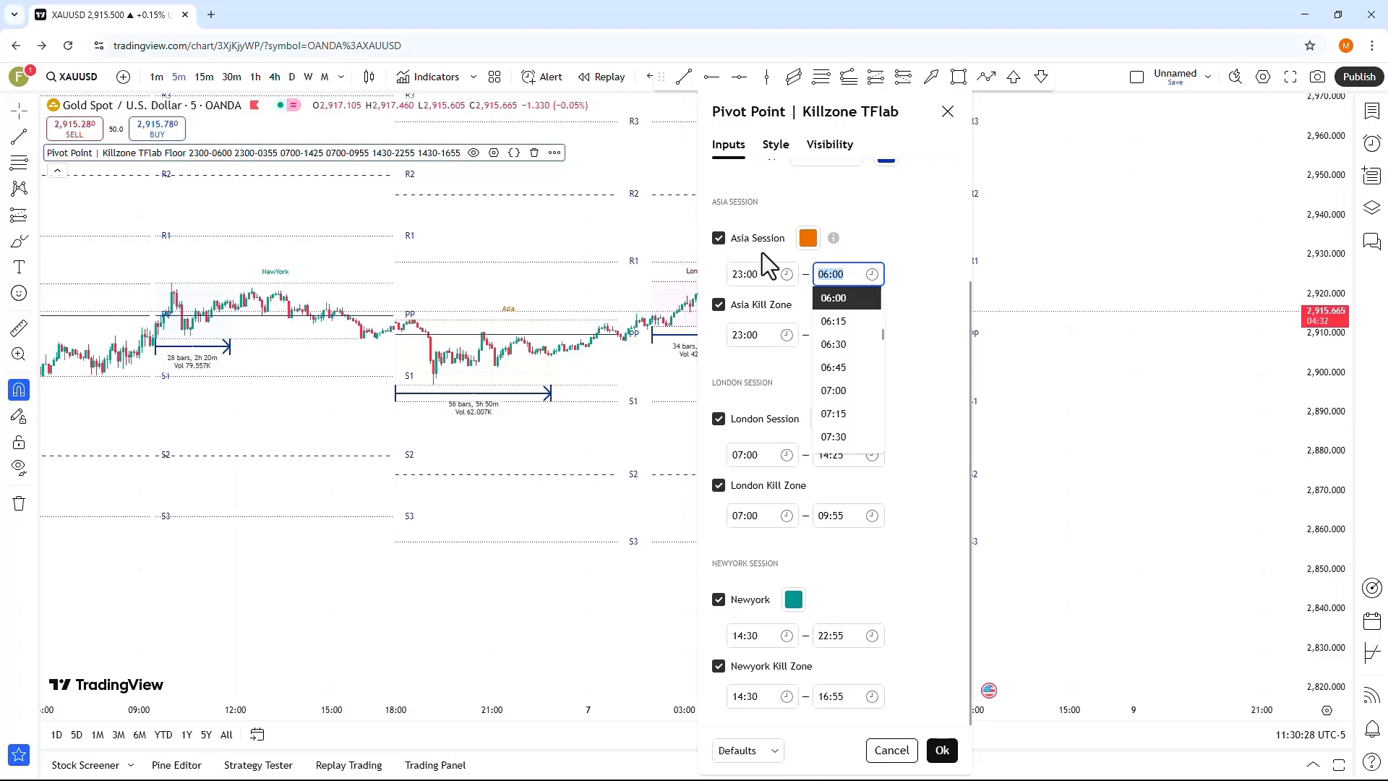
click(751, 334)
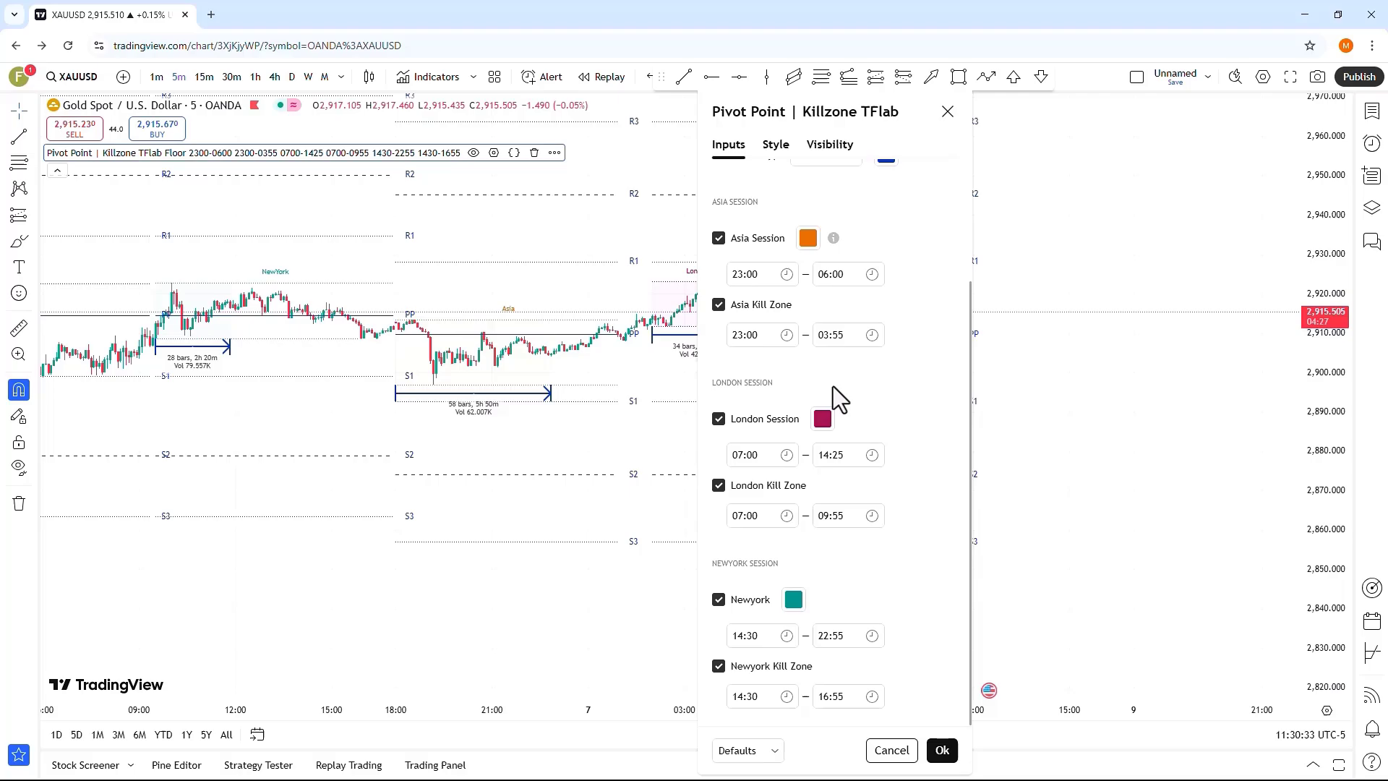
click(752, 454)
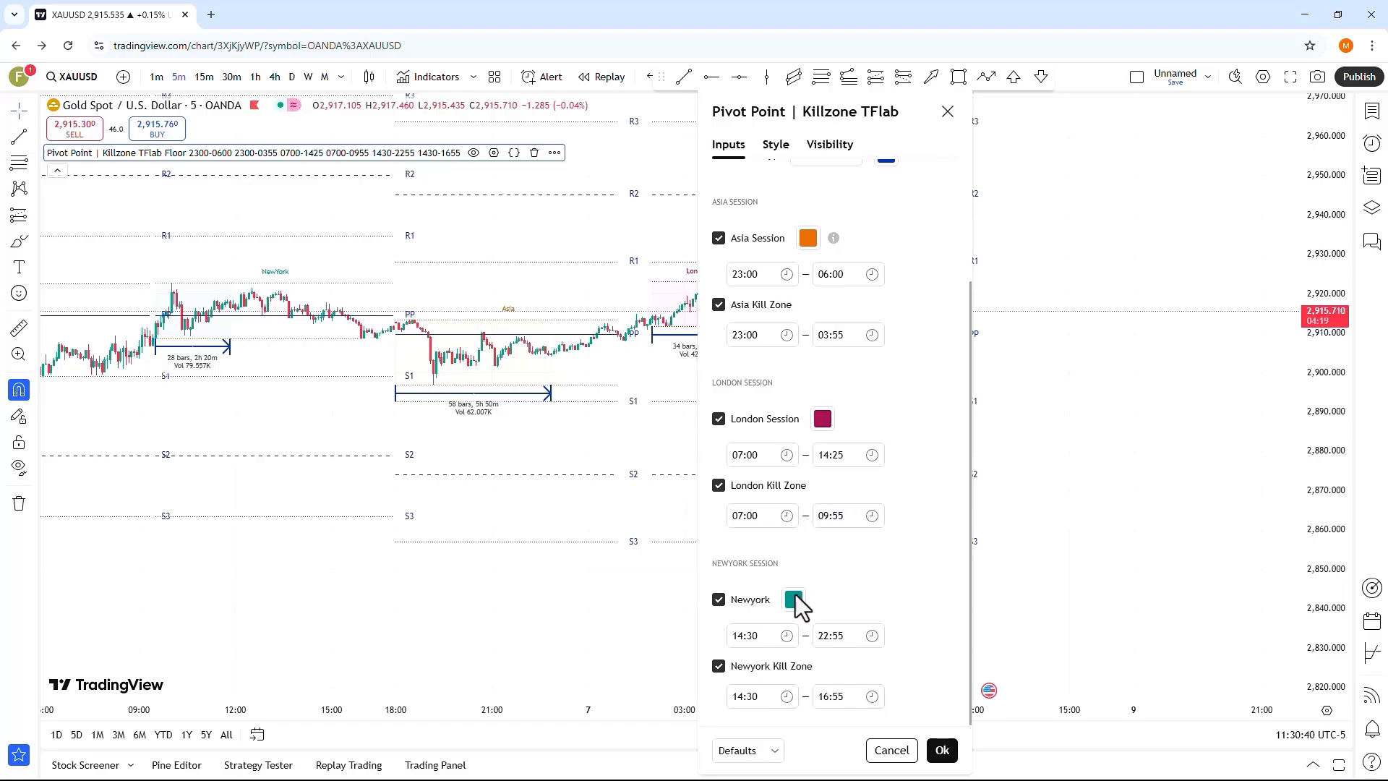
click(752, 635)
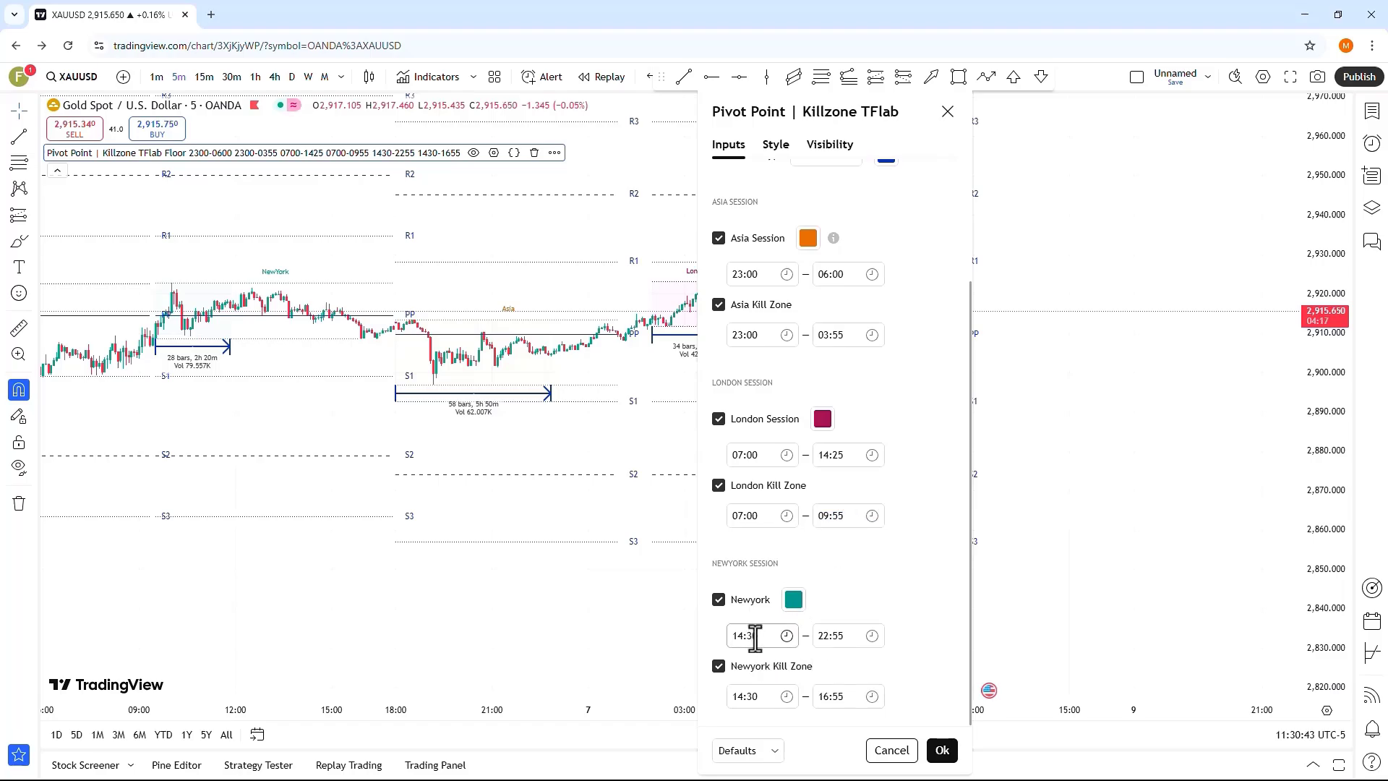
click(752, 696)
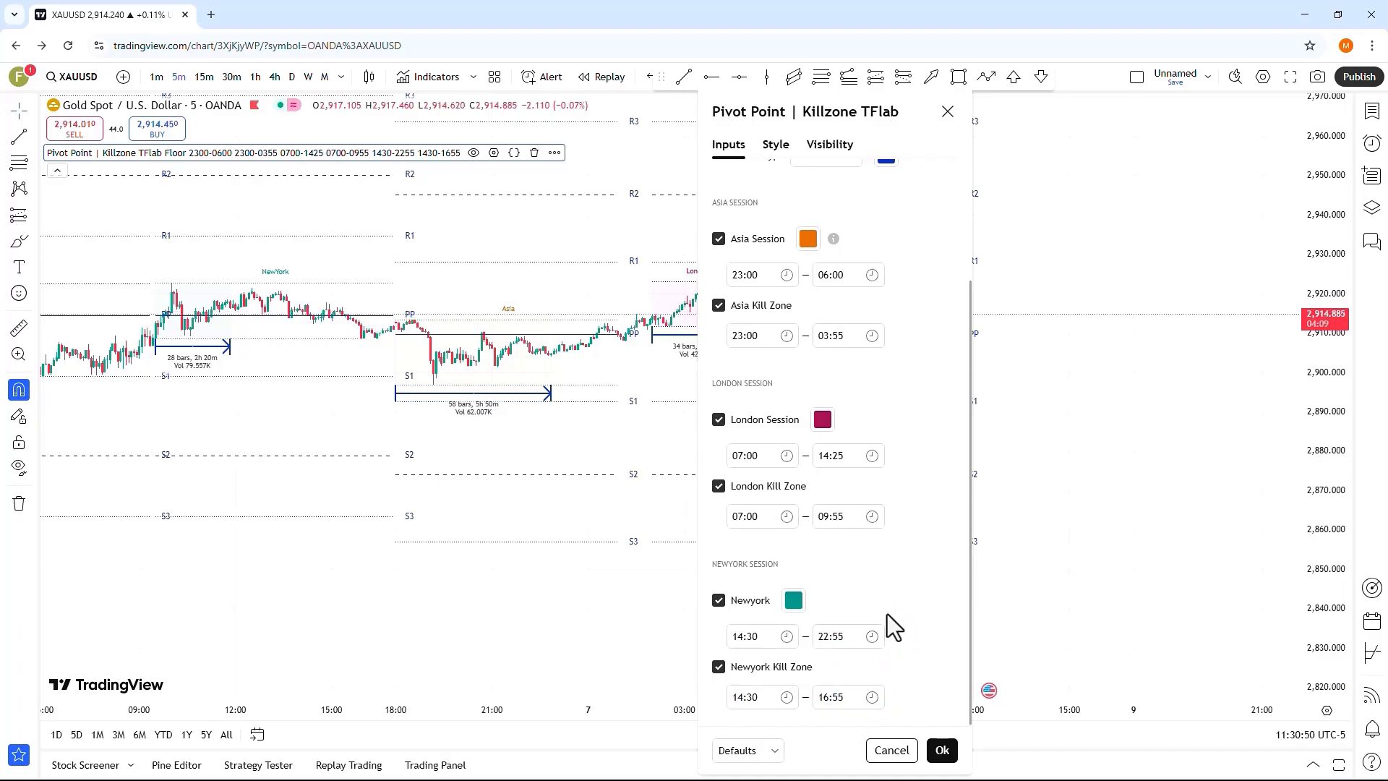
scroll(up, 3)
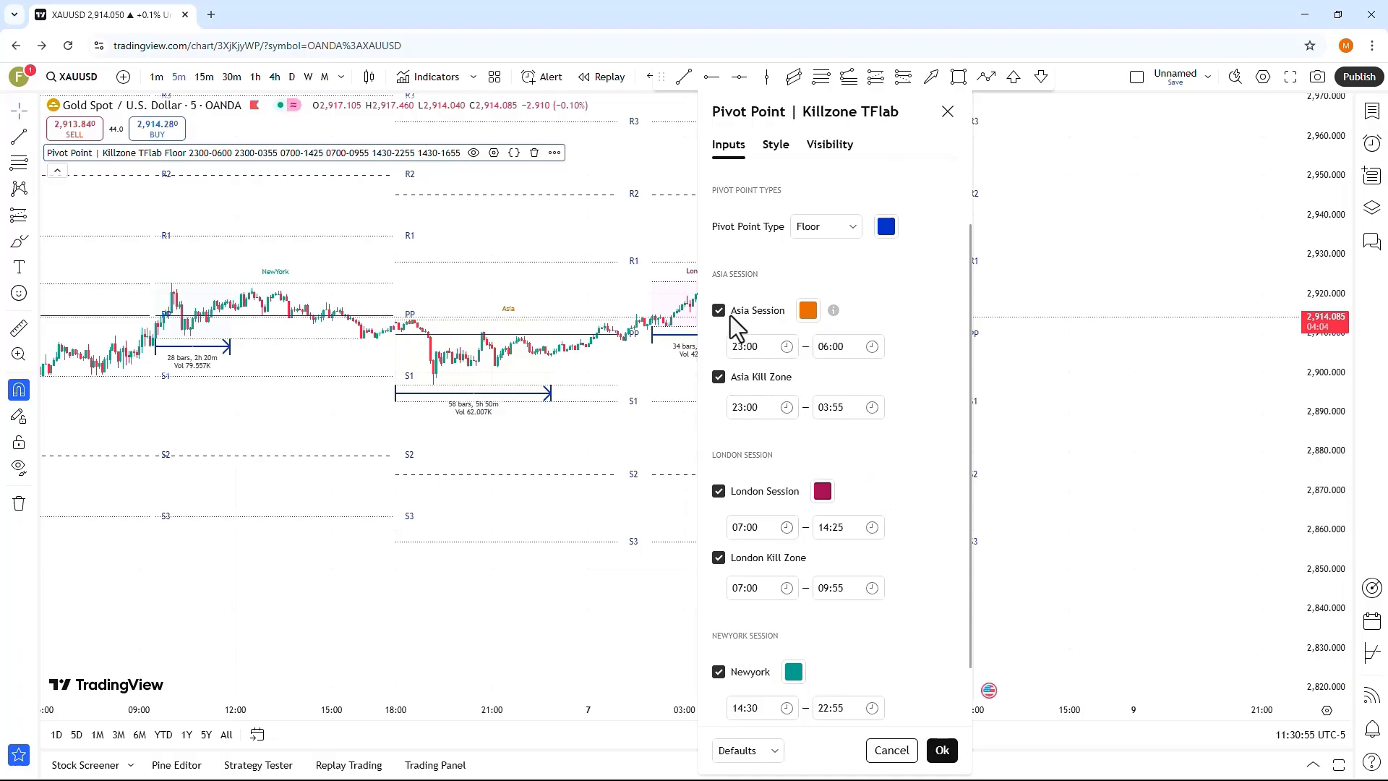
click(719, 310)
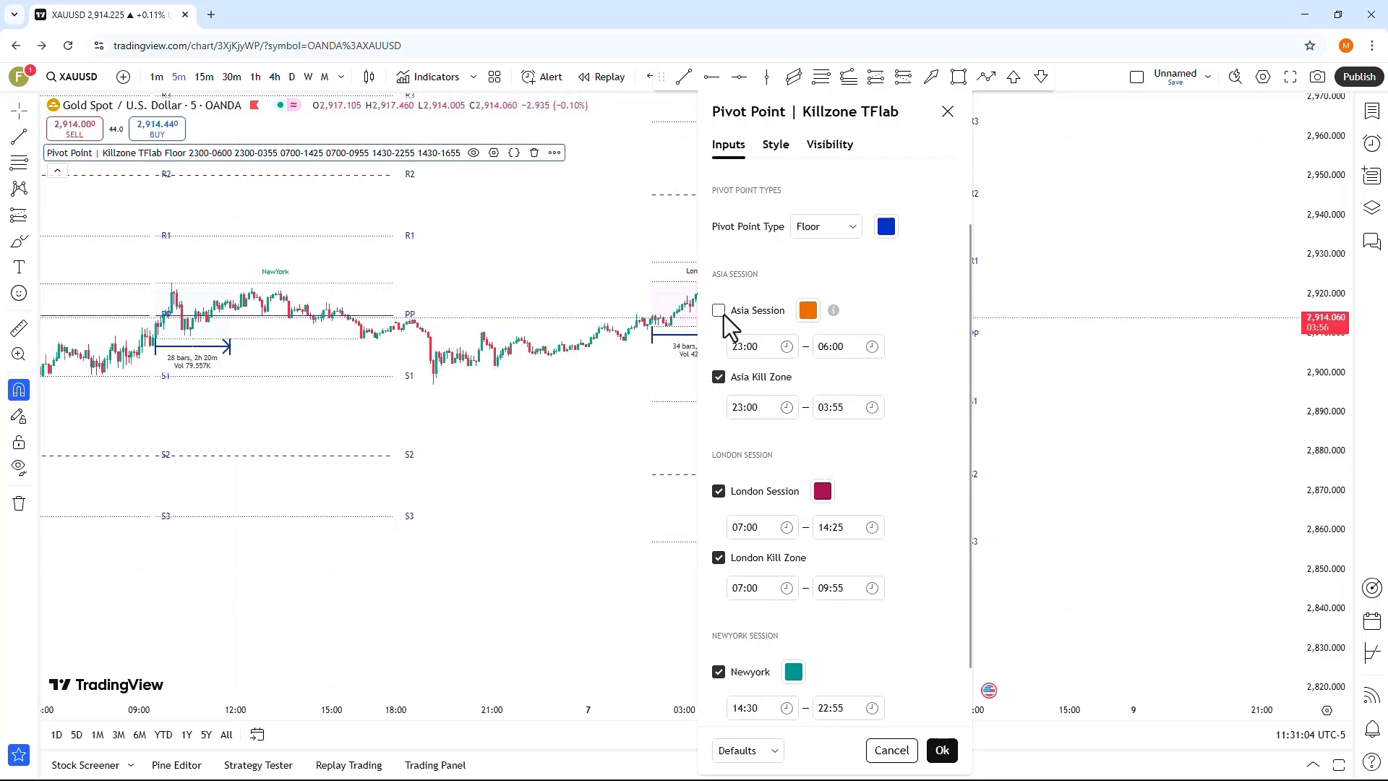
click(718, 309)
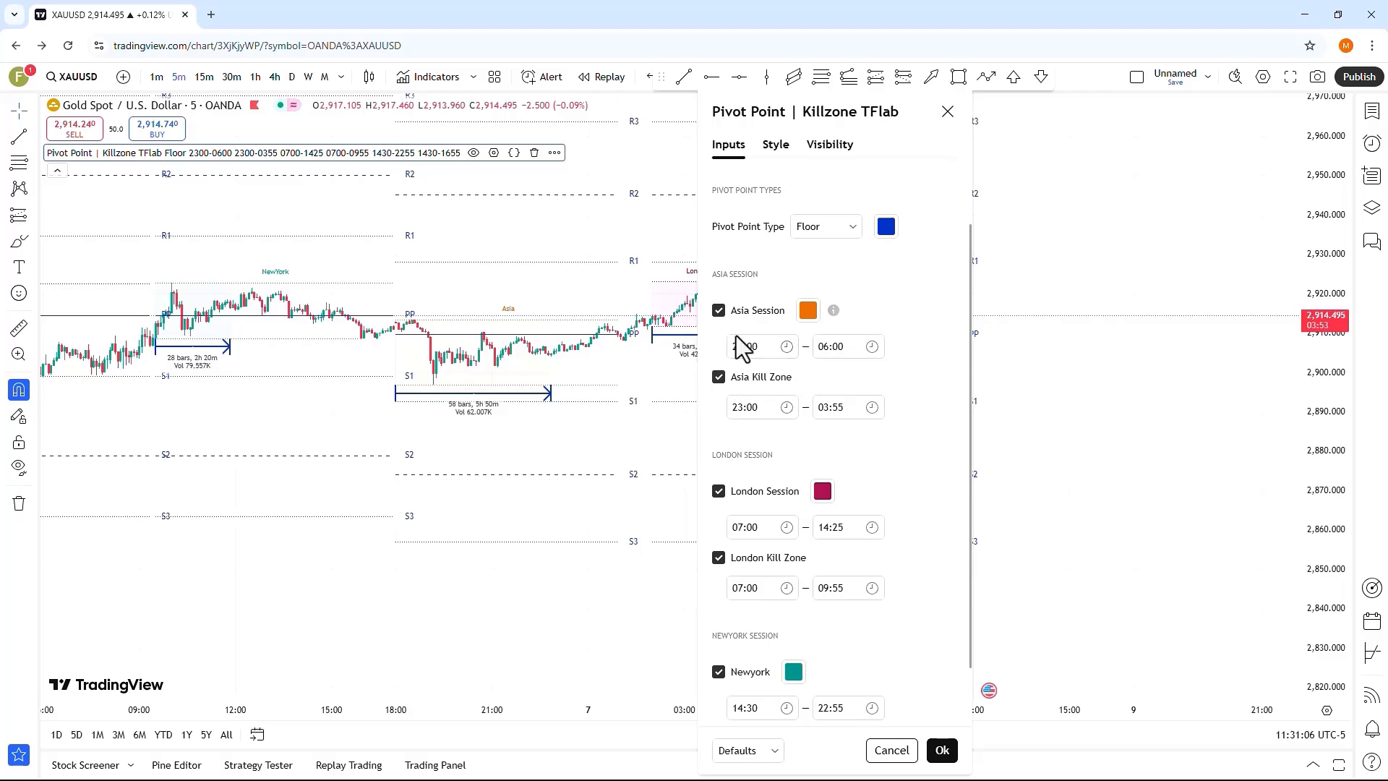
click(718, 376)
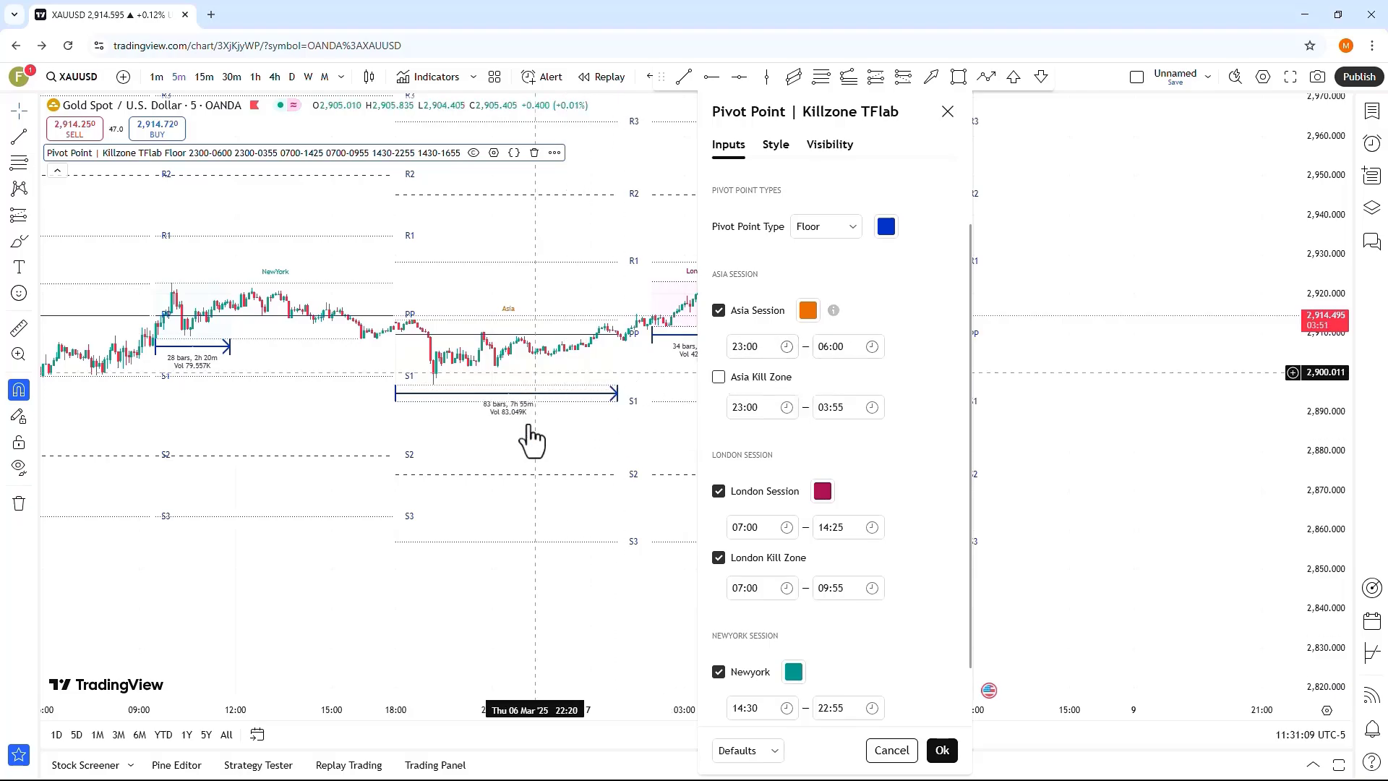
mouse_move(596, 458)
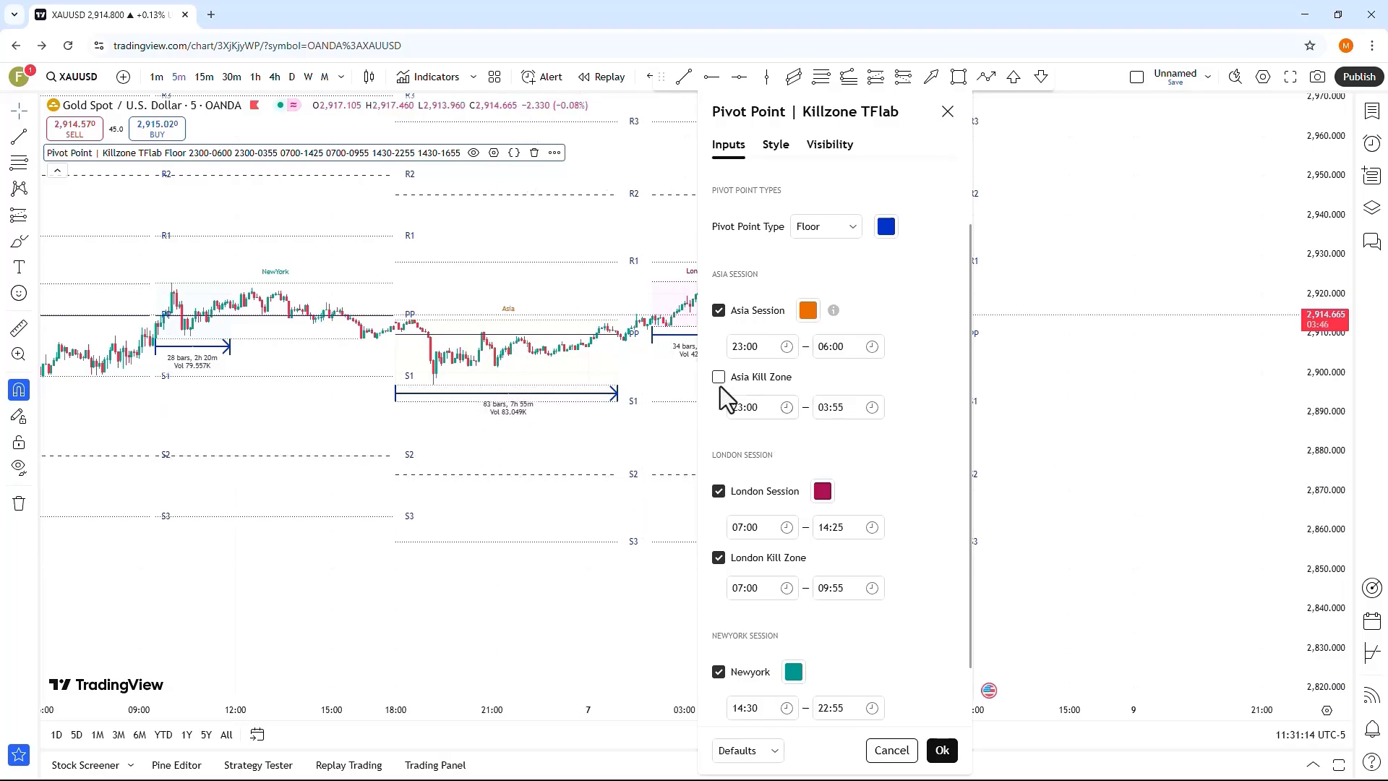
click(719, 376)
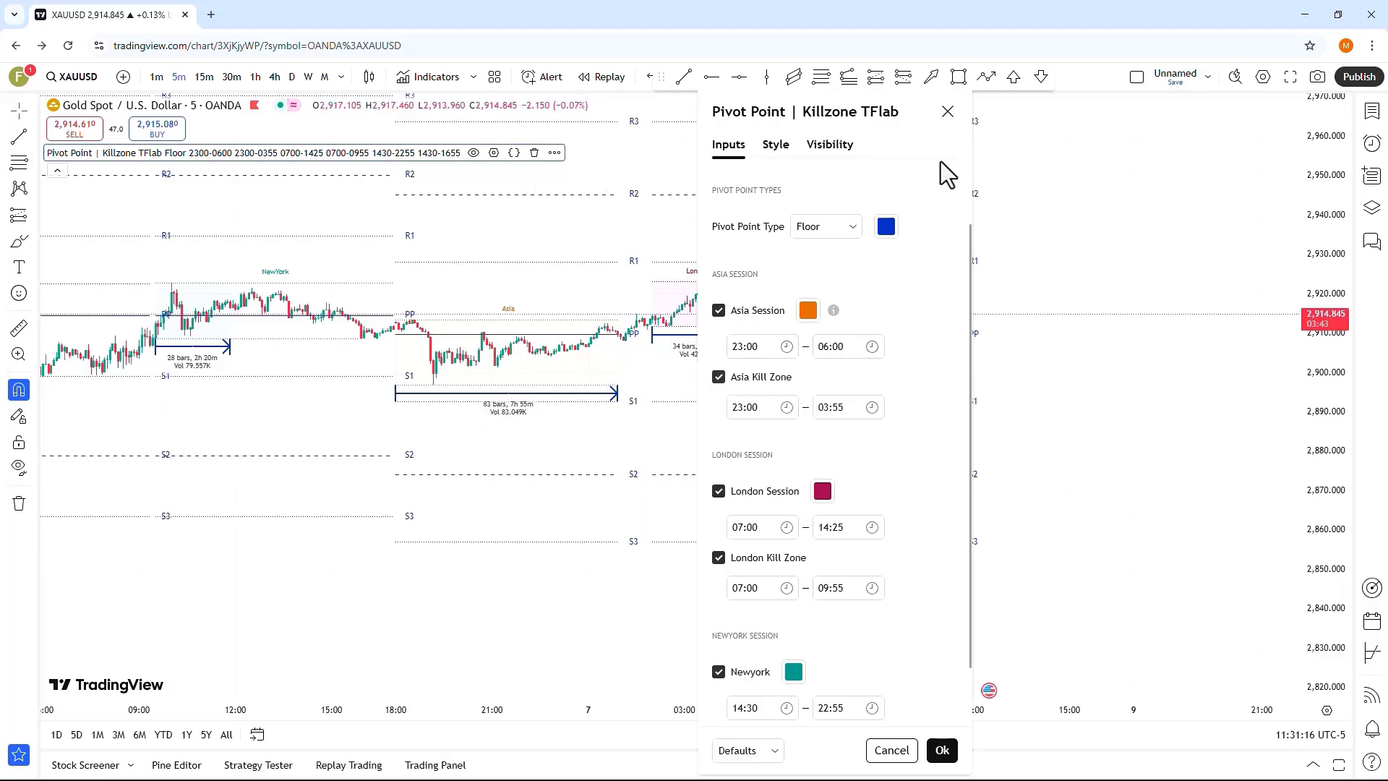